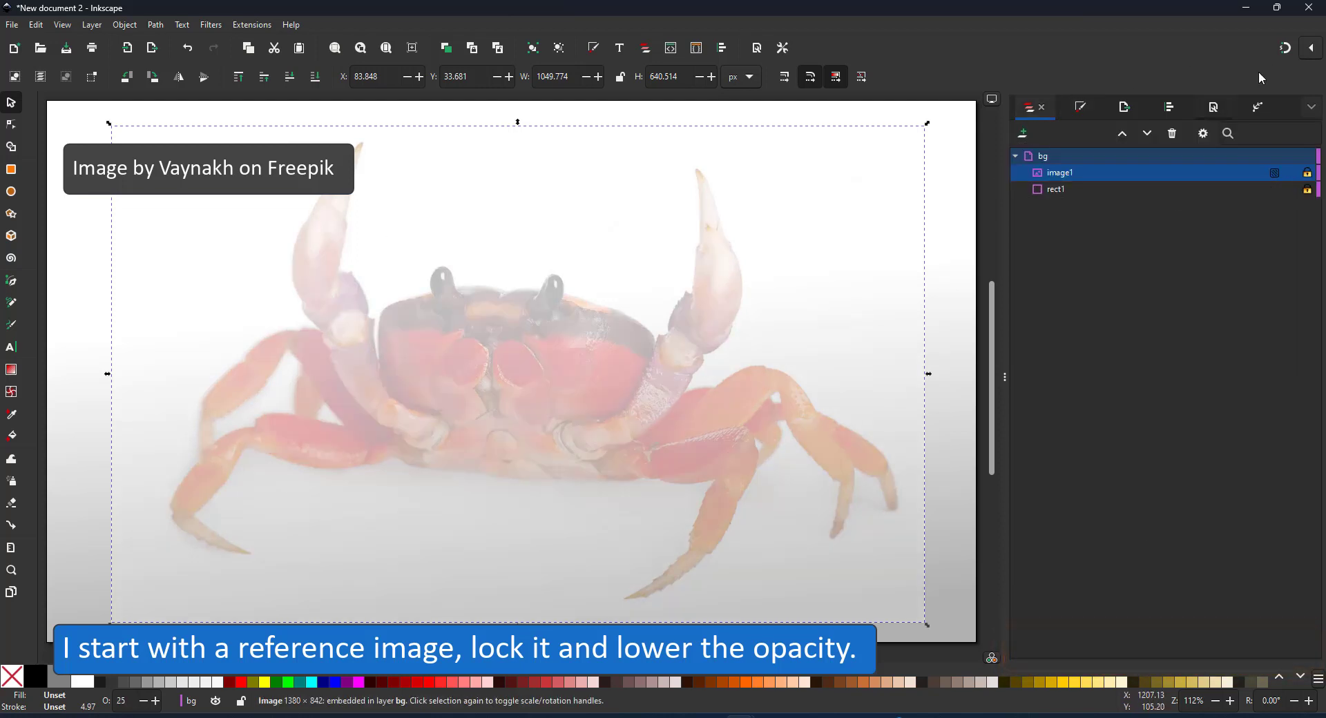
Step: Add a layer named 'design' above the bg layer and pick the Pen tool
{"action": "type", "text": "desi"}
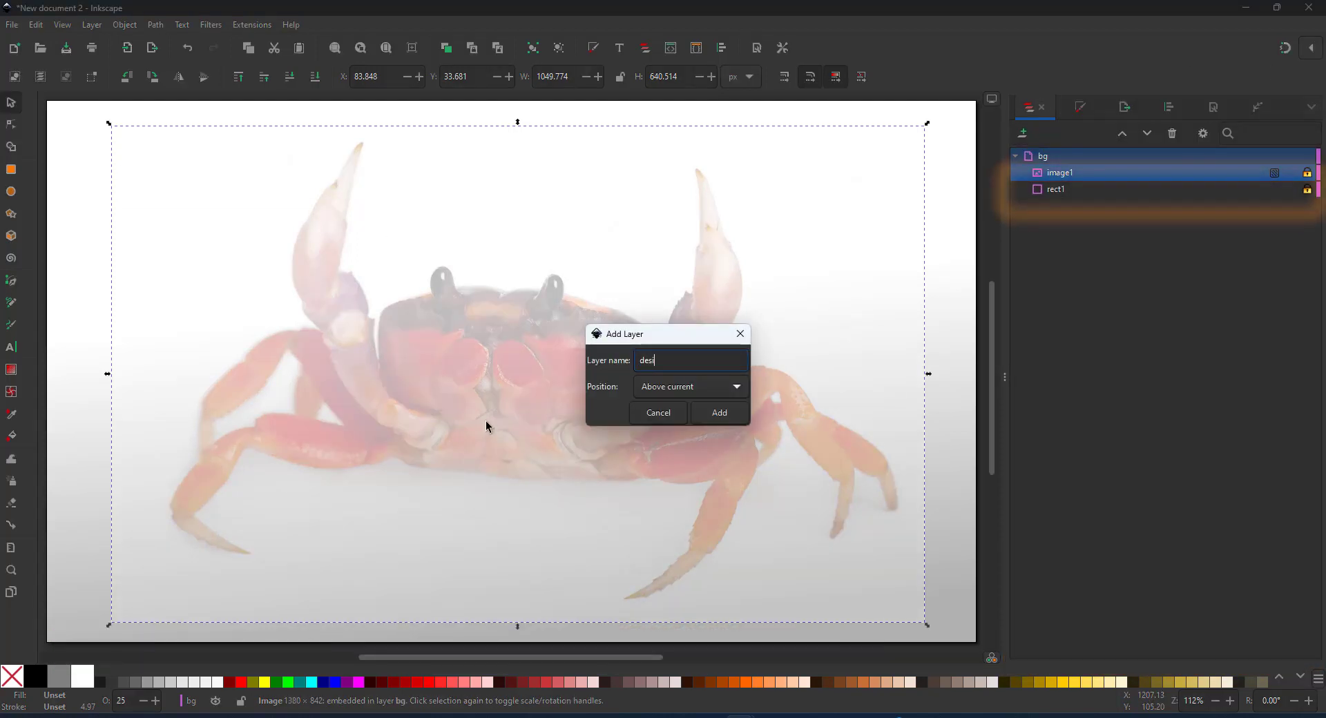
{"action": "left_click", "coordinate": [718, 413]}
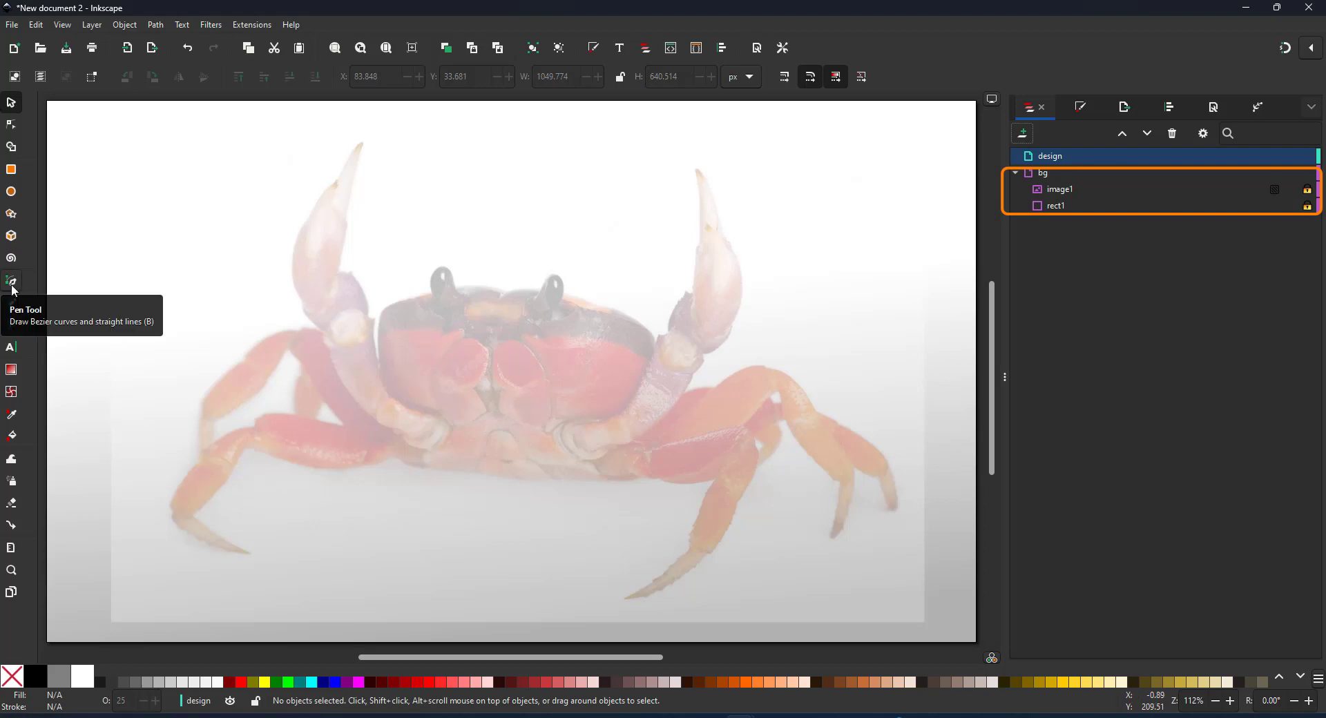
{"action": "left_click", "coordinate": [11, 281]}
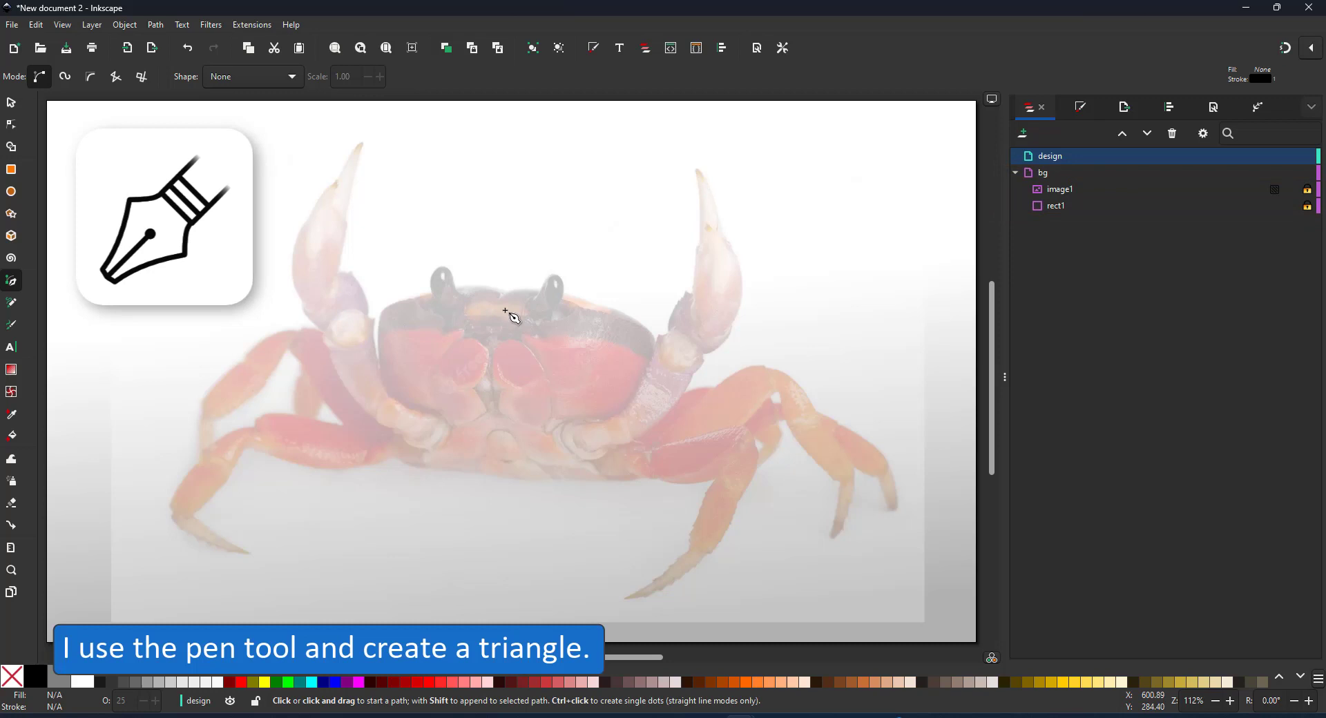
Step: Draw a triangle on the crab's shell and give it a 2 px dark grey outline
{"action": "left_click", "coordinate": [502, 291]}
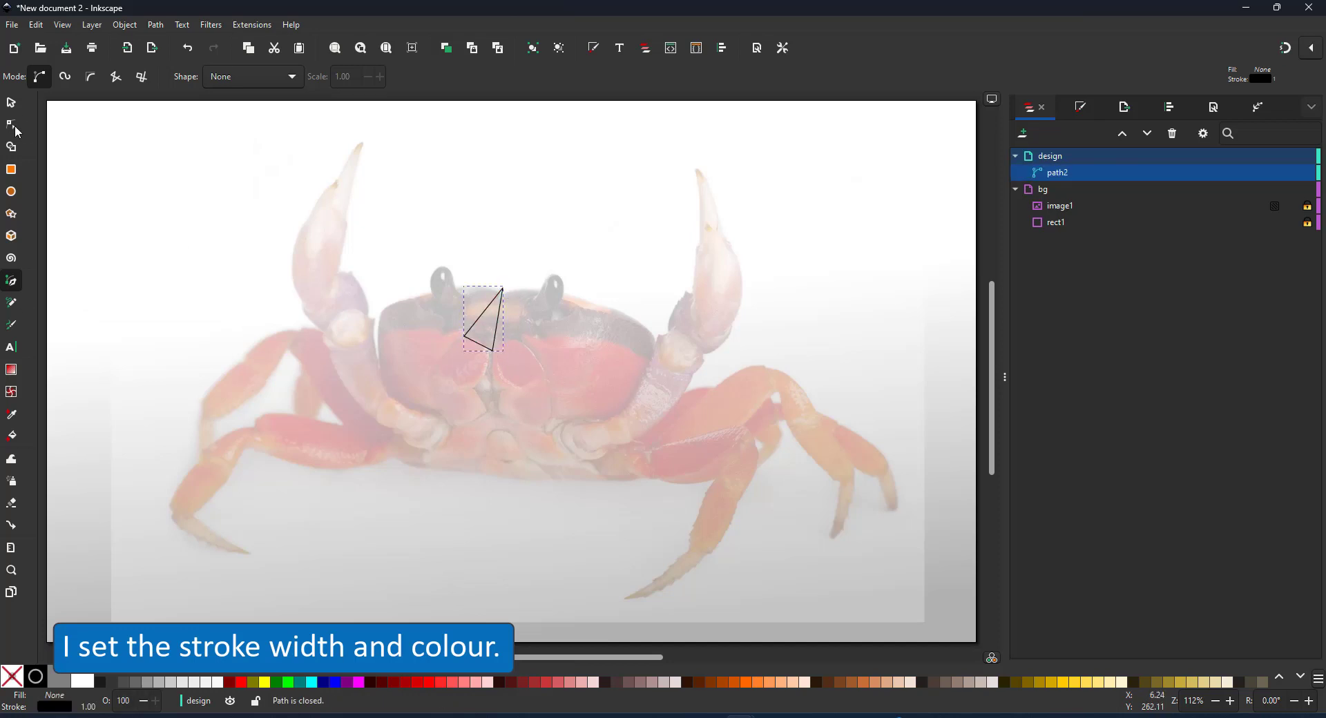
{"action": "left_click", "coordinate": [11, 125]}
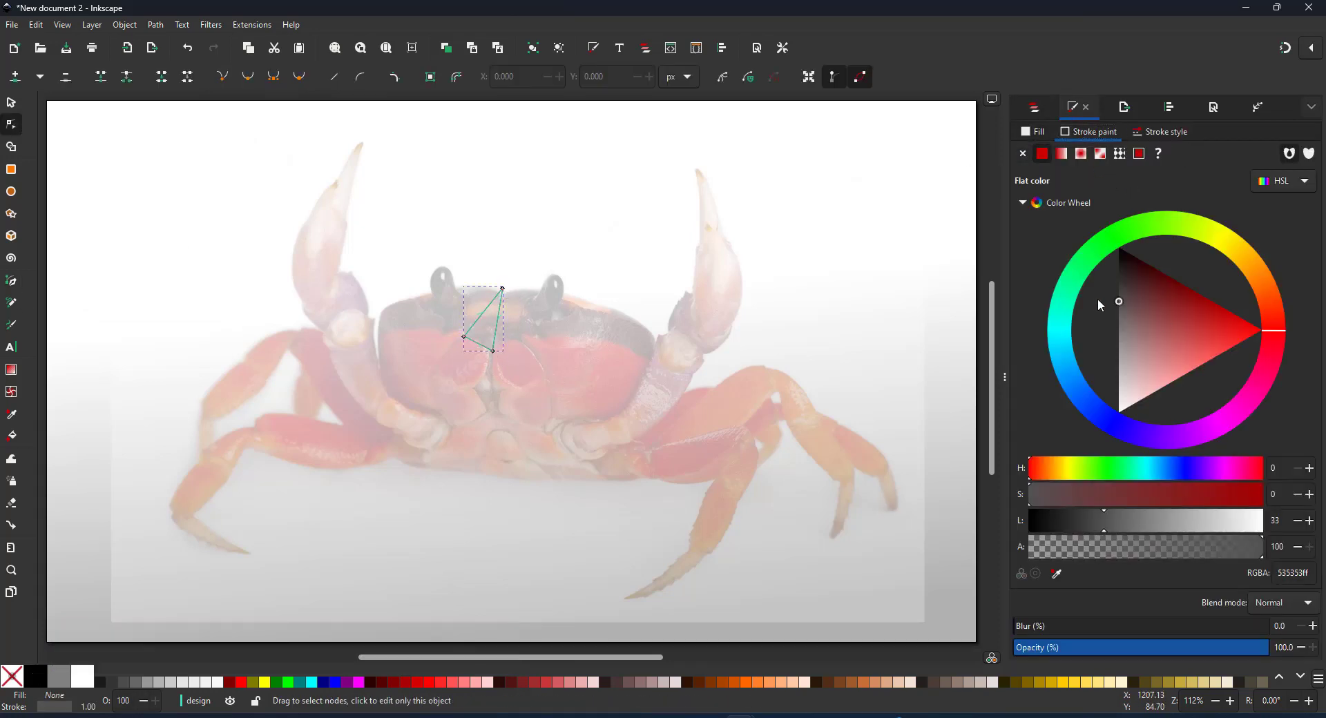
{"action": "left_click", "coordinate": [1165, 131]}
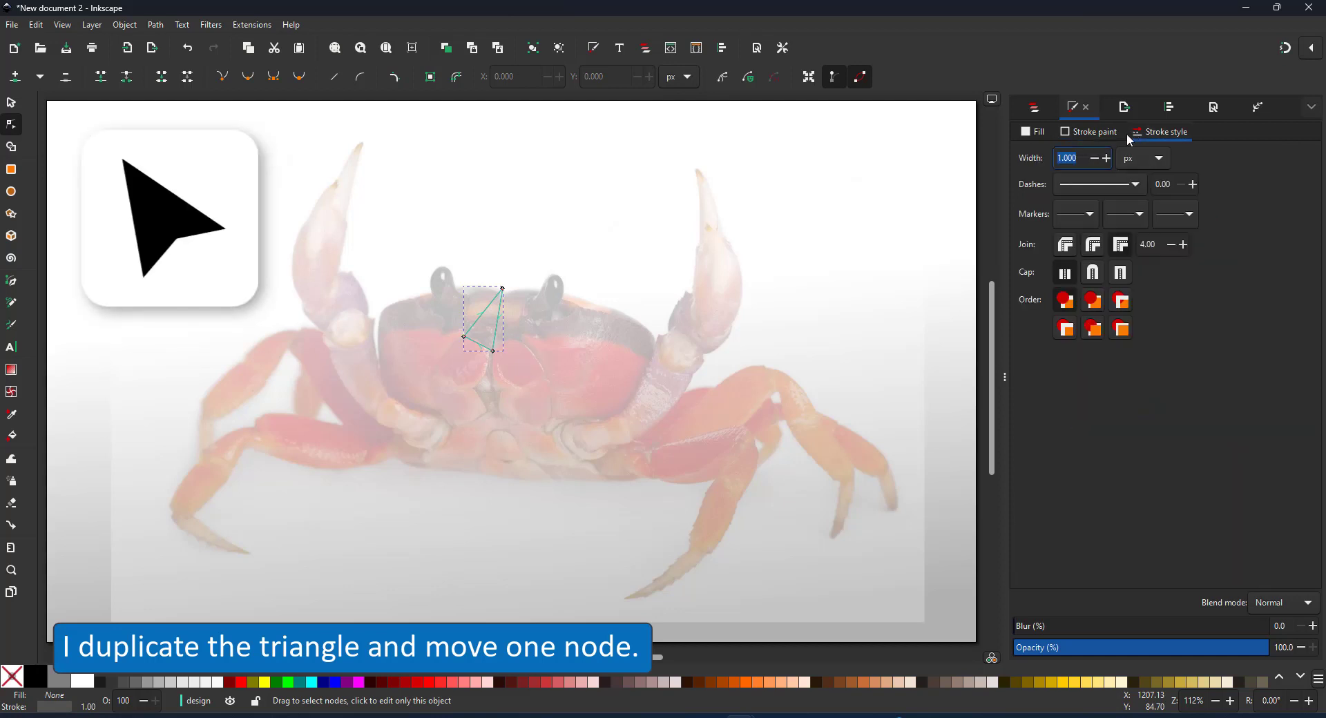
{"action": "type", "text": "2.000"}
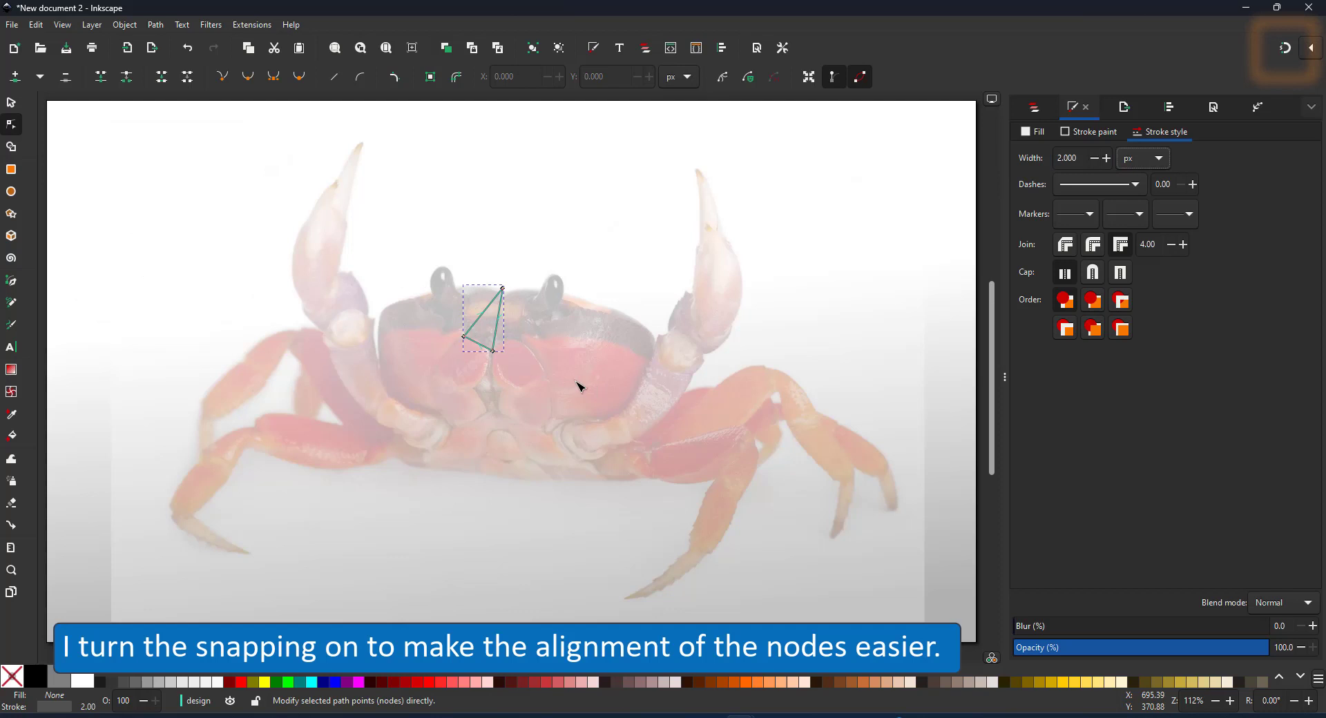
{"action": "mouse_move", "coordinate": [498, 358]}
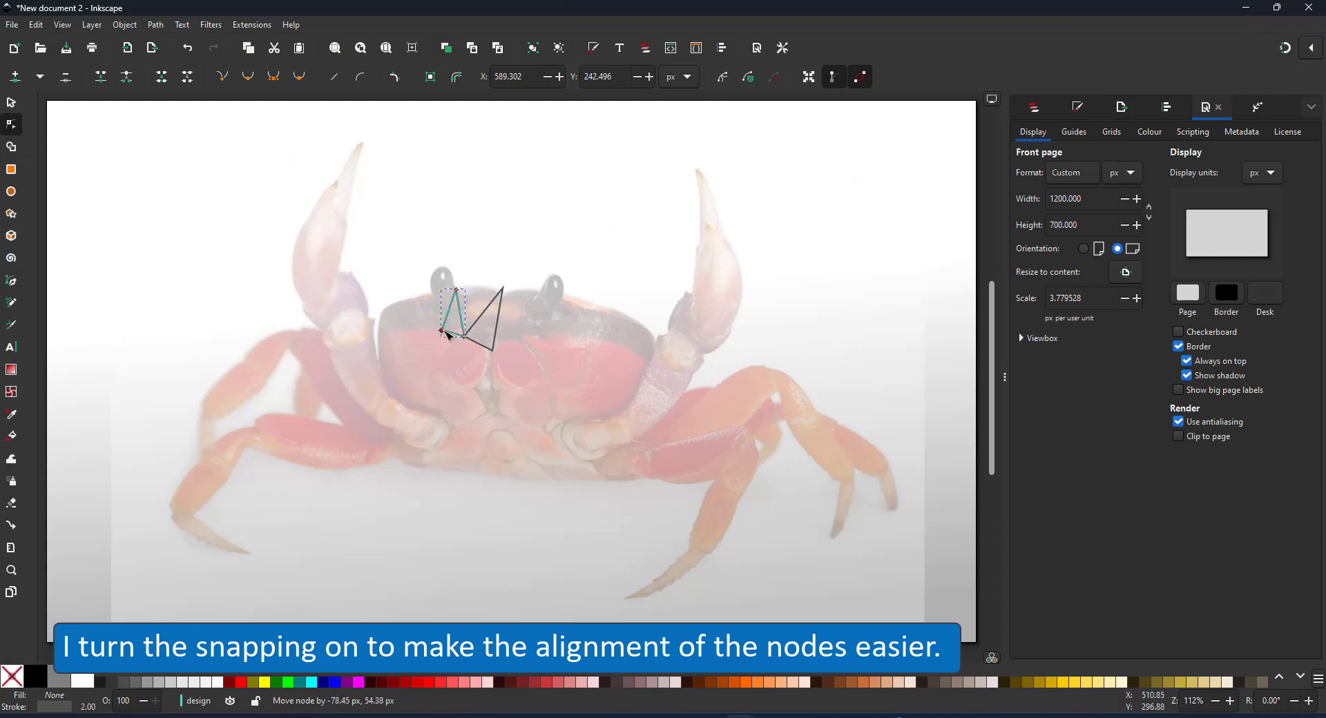
Step: Duplicate and reshape adjoining triangles across the left half of the shell
{"action": "left_click_drag", "start_coordinate": [457, 292], "coordinate": [431, 376]}
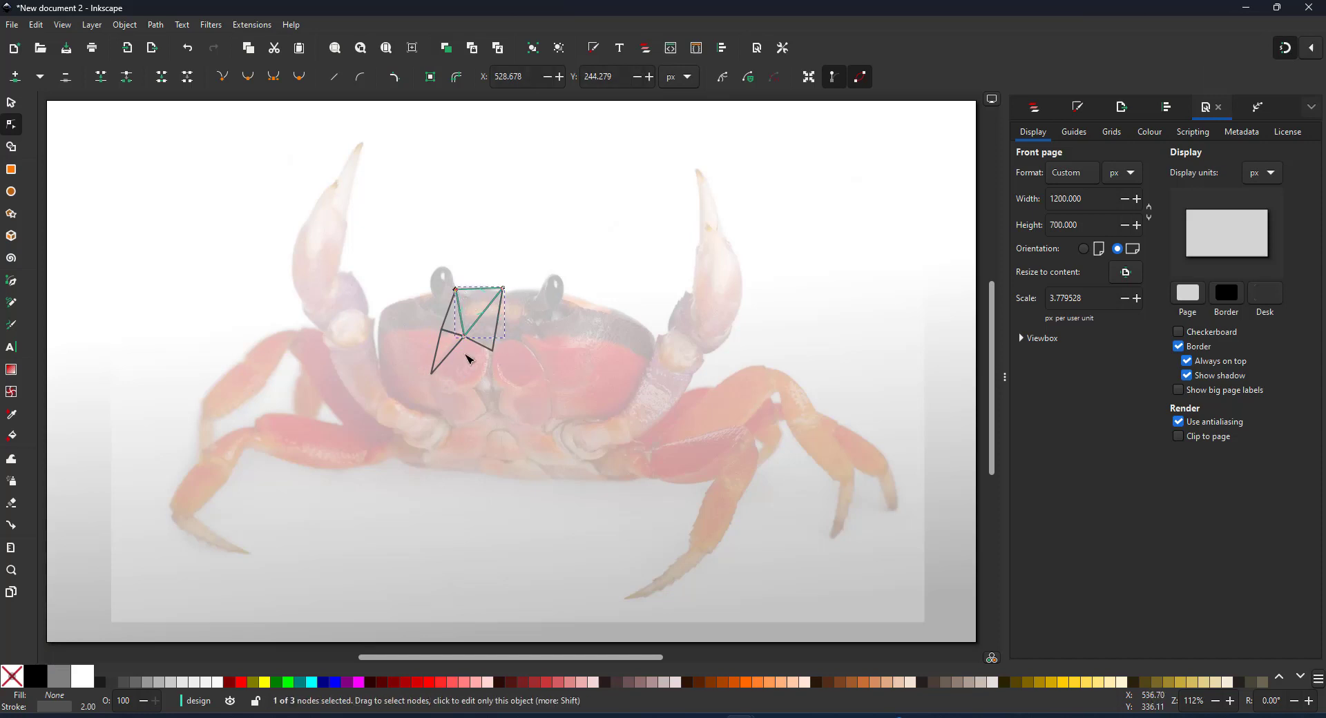
{"action": "left_click_drag", "start_coordinate": [478, 326], "coordinate": [485, 385]}
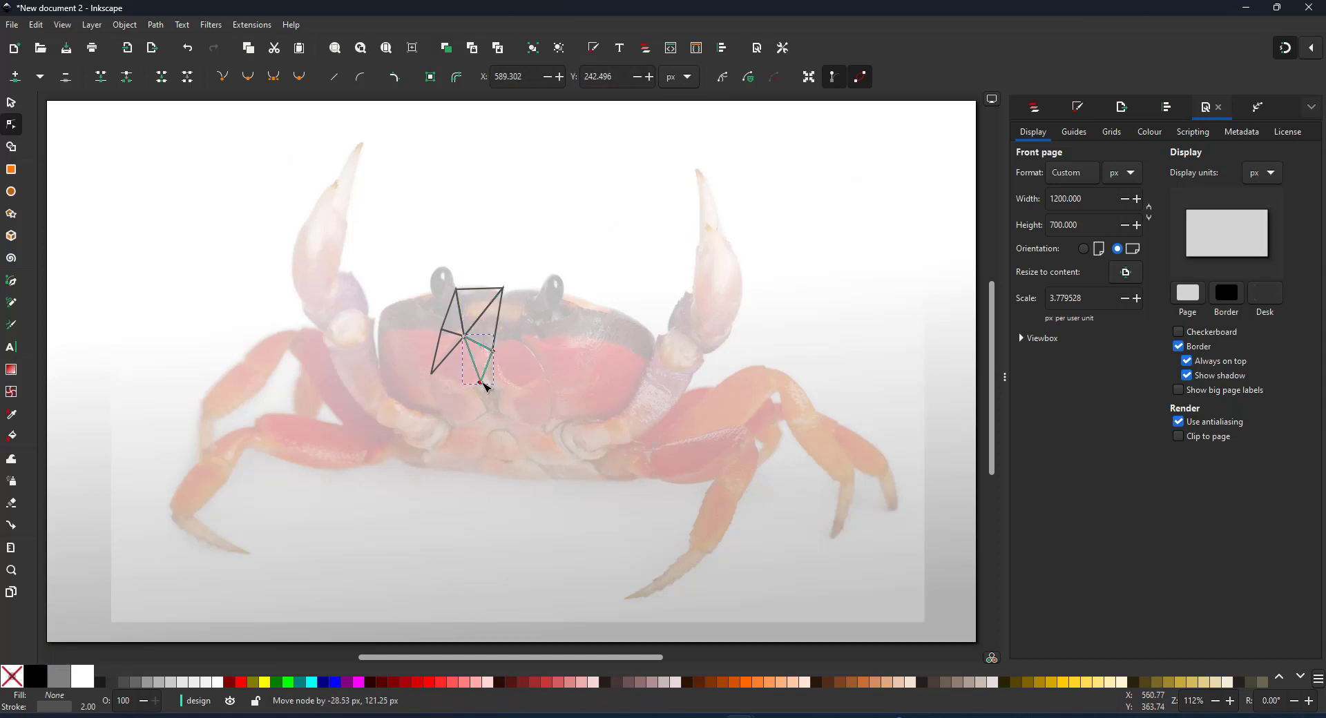
{"action": "left_click_drag", "start_coordinate": [485, 380], "coordinate": [504, 368]}
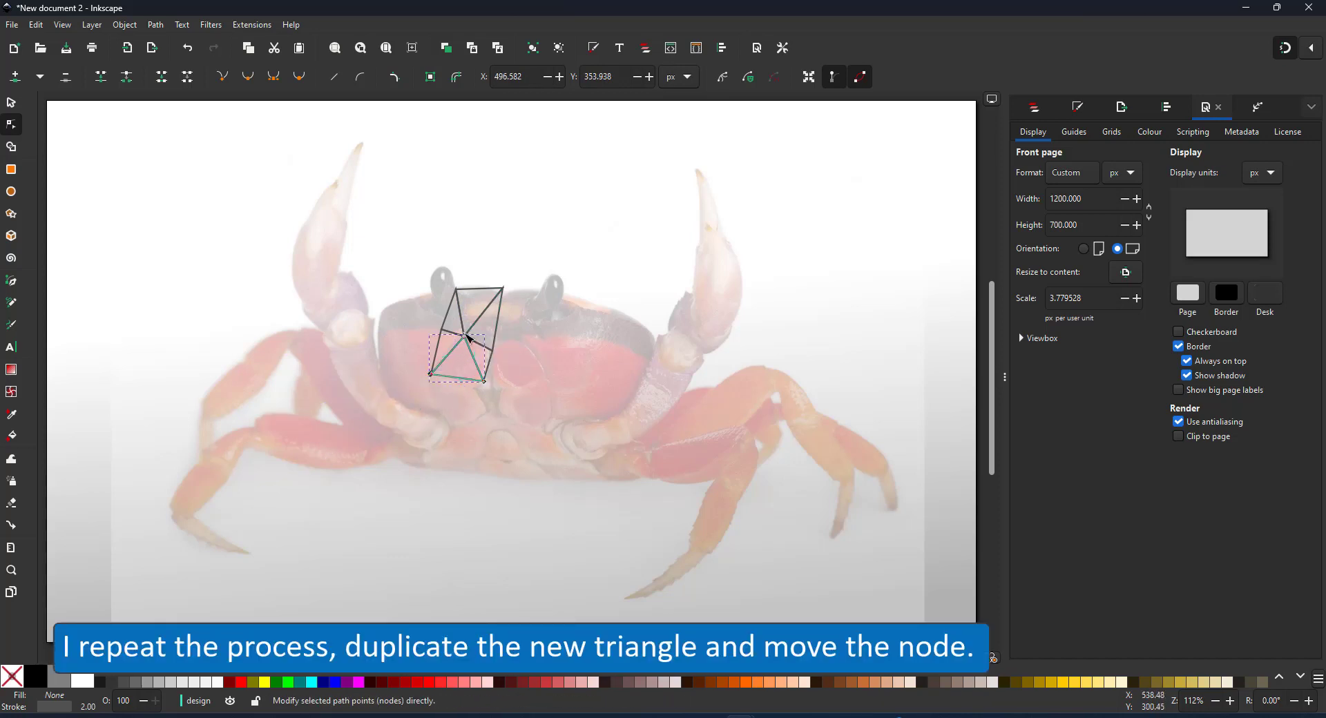
{"action": "left_click_drag", "start_coordinate": [463, 343], "coordinate": [459, 390]}
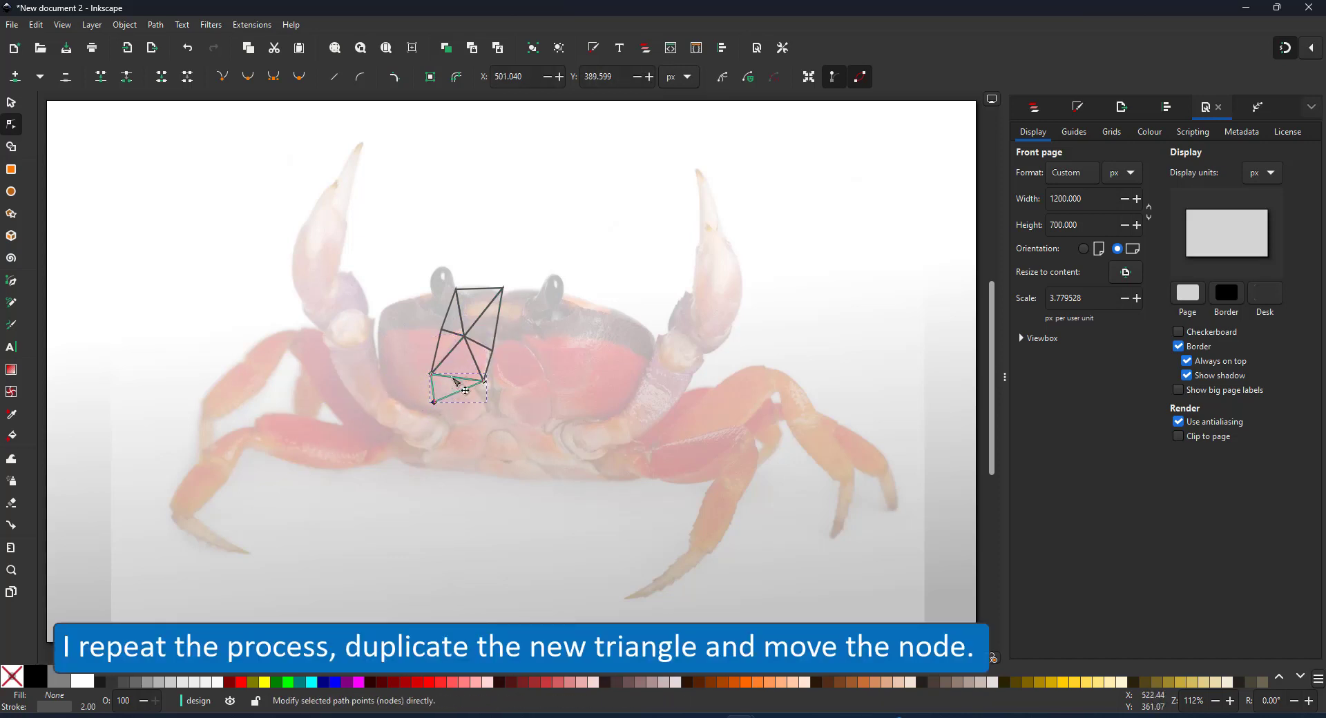
{"action": "left_click_drag", "start_coordinate": [457, 389], "coordinate": [474, 414]}
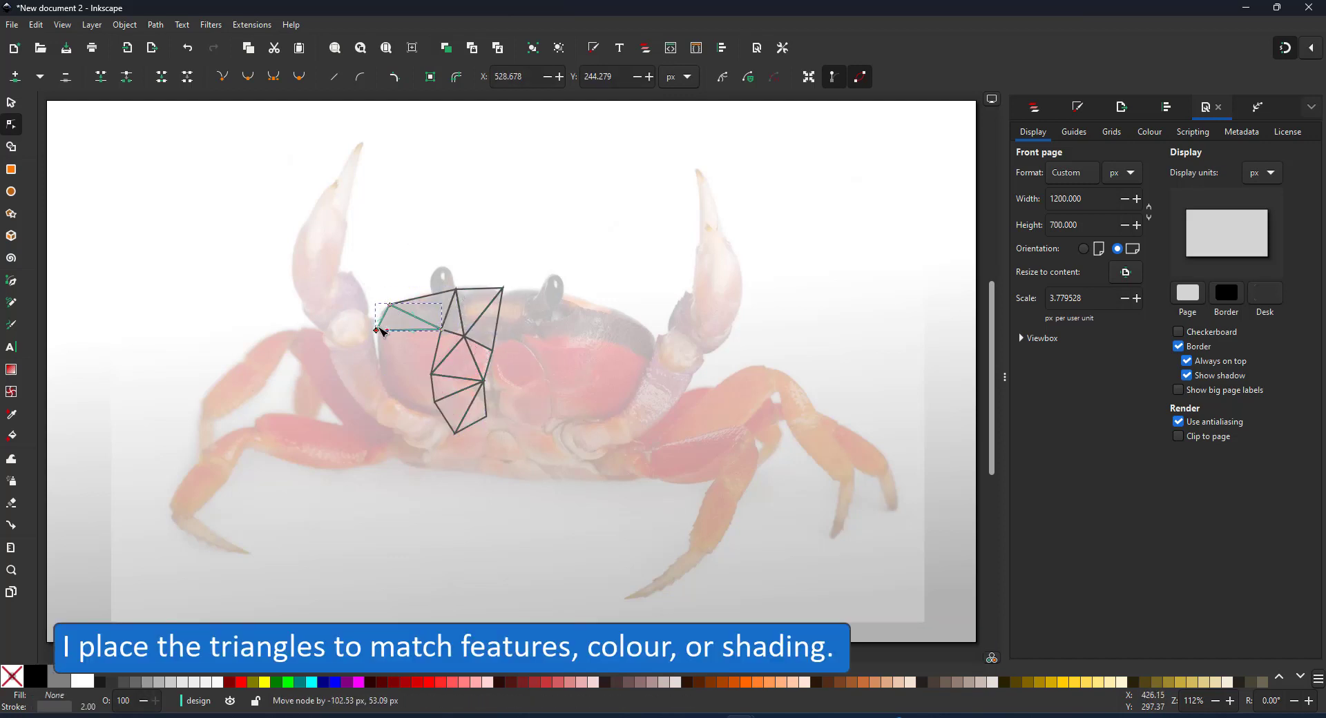
Step: Extend the triangle mesh along the crab's left side up to the left claw
{"action": "left_click_drag", "start_coordinate": [376, 331], "coordinate": [377, 428]}
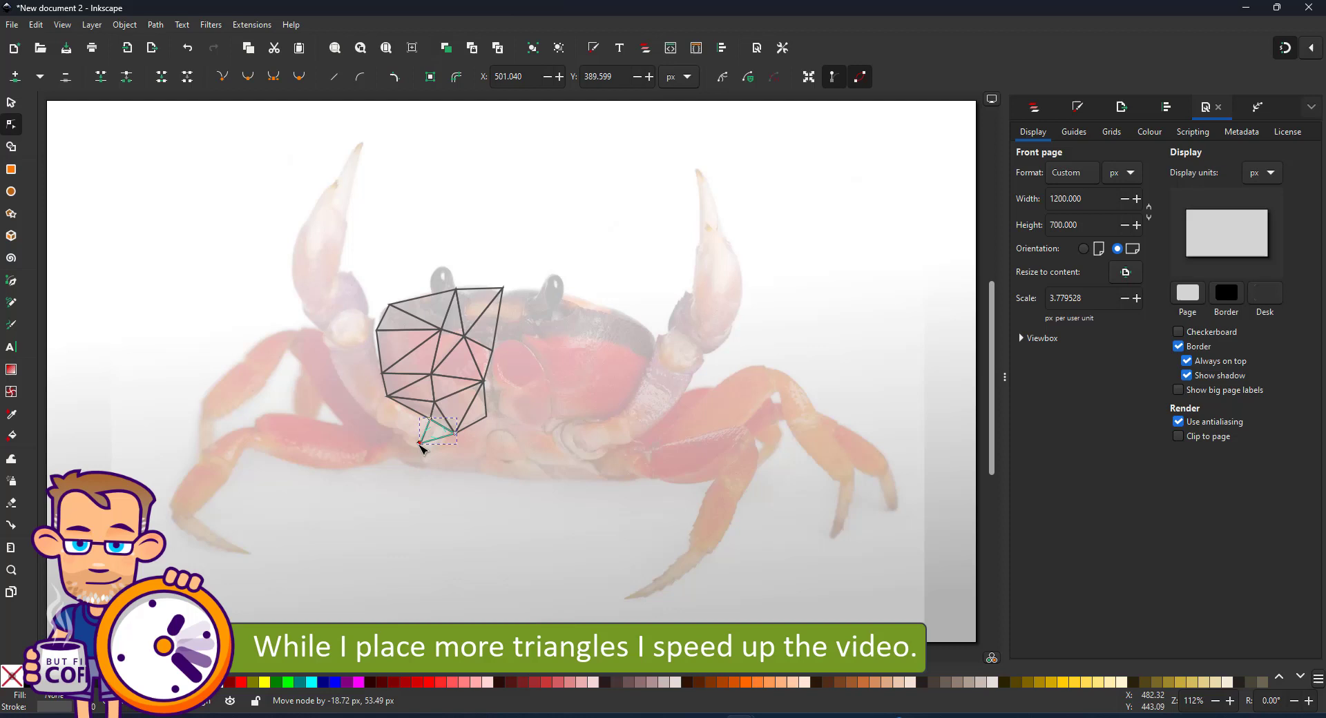
{"action": "left_click_drag", "start_coordinate": [423, 444], "coordinate": [366, 331]}
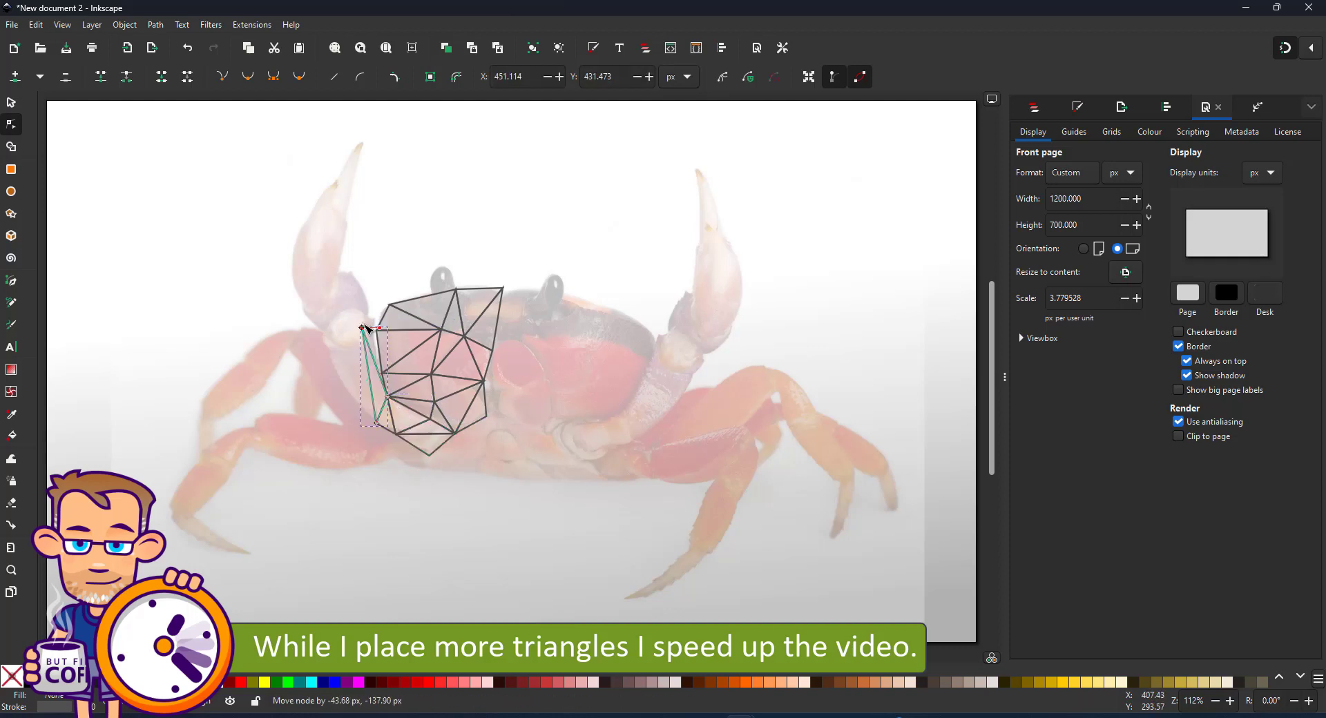
{"action": "left_click_drag", "start_coordinate": [365, 330], "coordinate": [338, 317]}
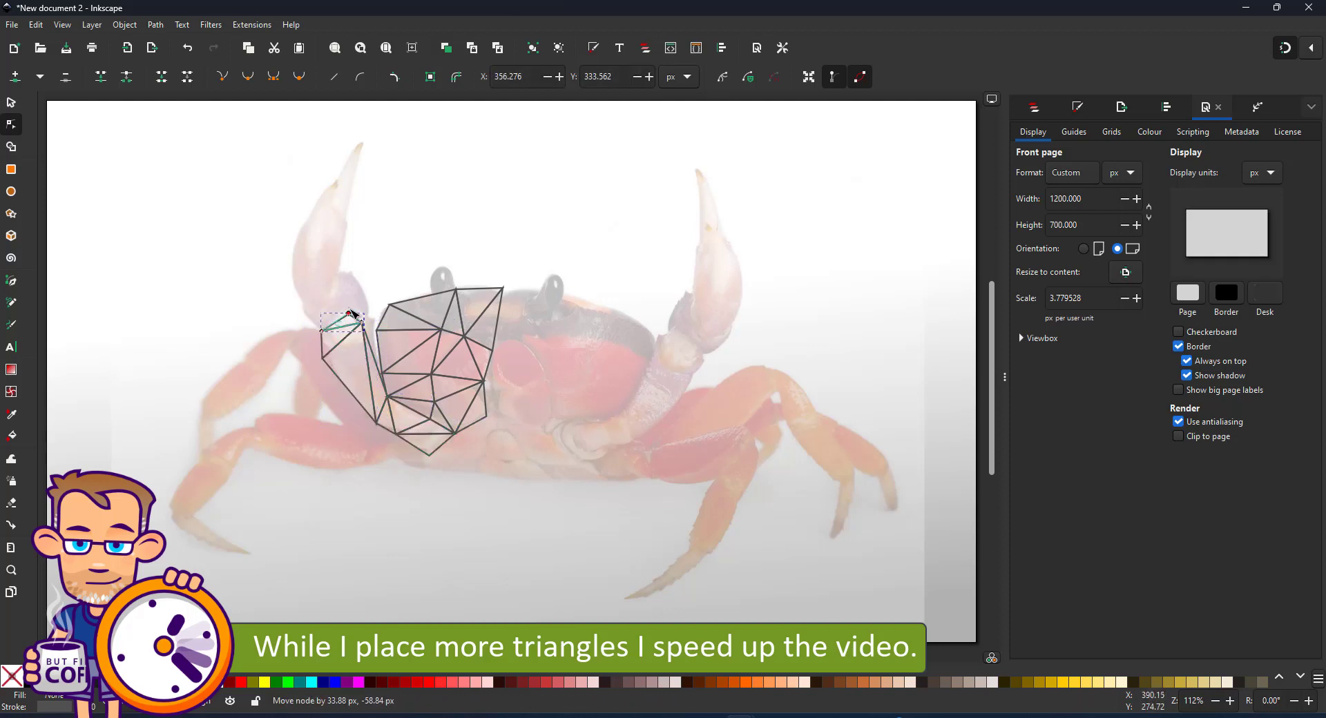
{"action": "left_click_drag", "start_coordinate": [342, 320], "coordinate": [332, 186]}
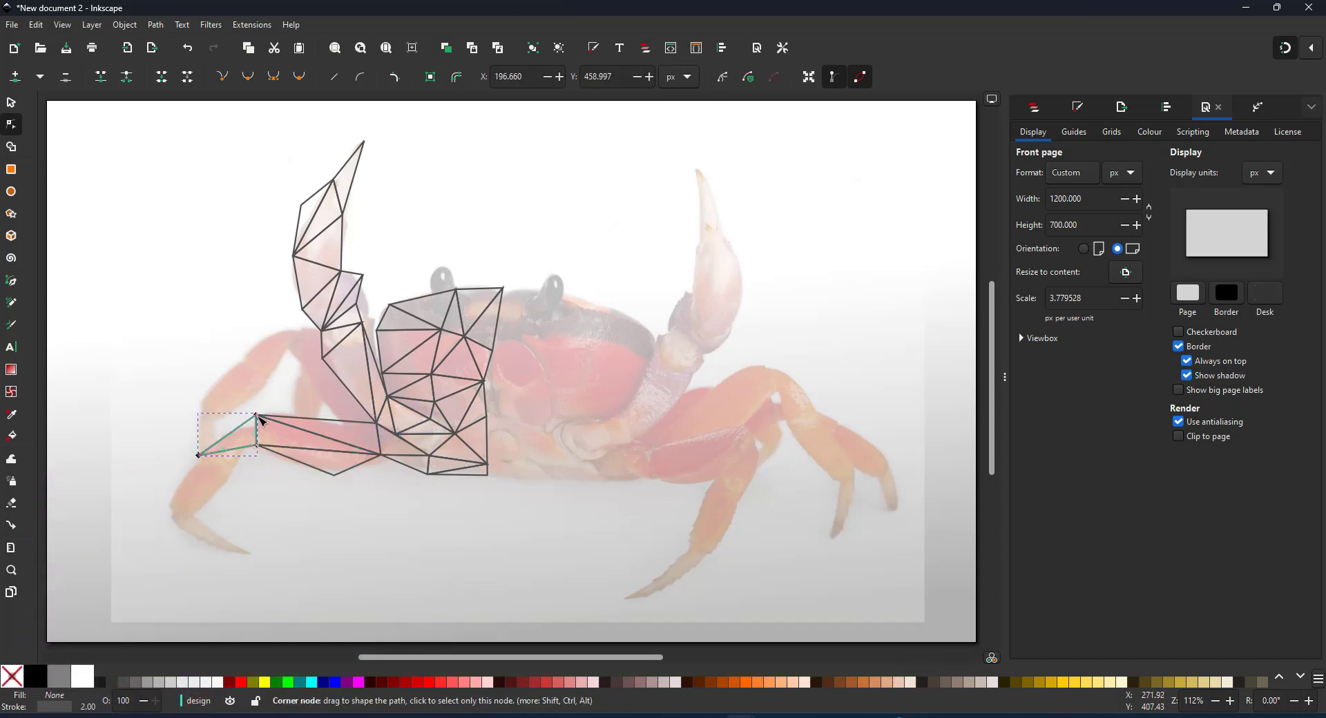
Step: Add triangles toward the left foot and fill gaps around the claw base and front leg
{"action": "left_click_drag", "start_coordinate": [254, 418], "coordinate": [185, 524]}
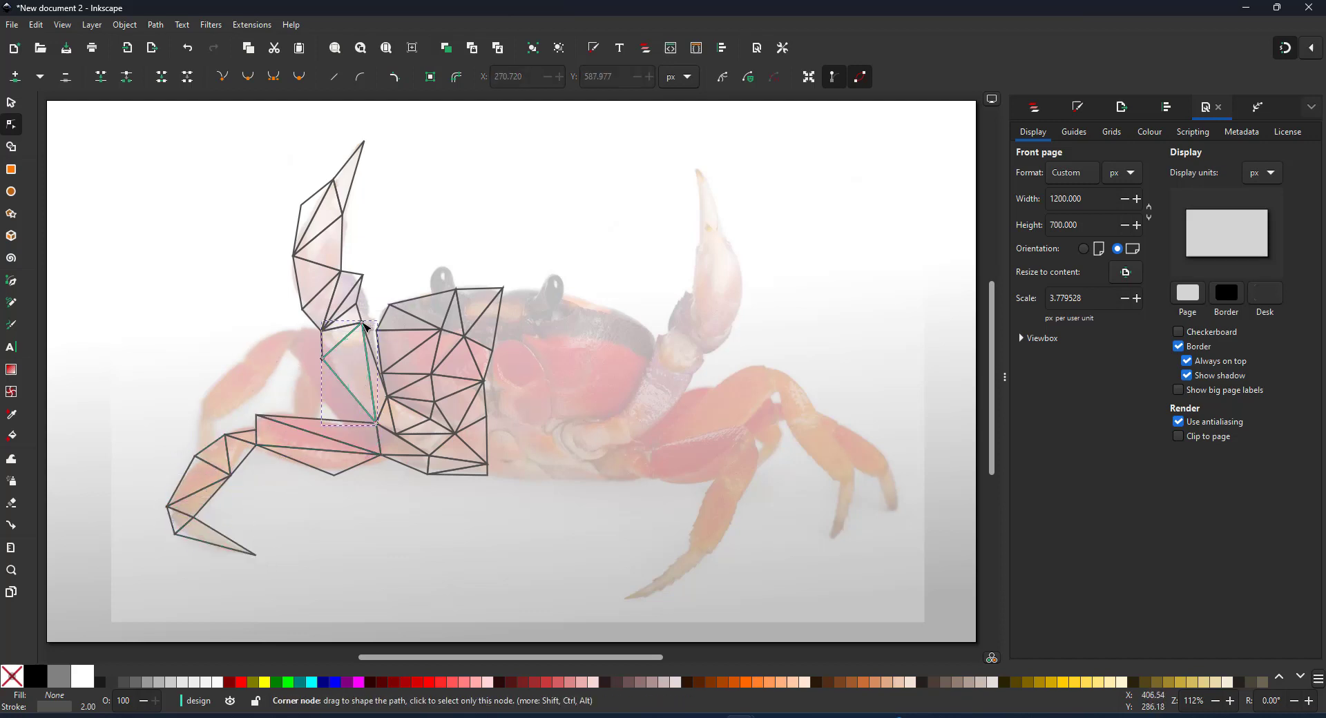
{"action": "left_click_drag", "start_coordinate": [364, 328], "coordinate": [305, 343]}
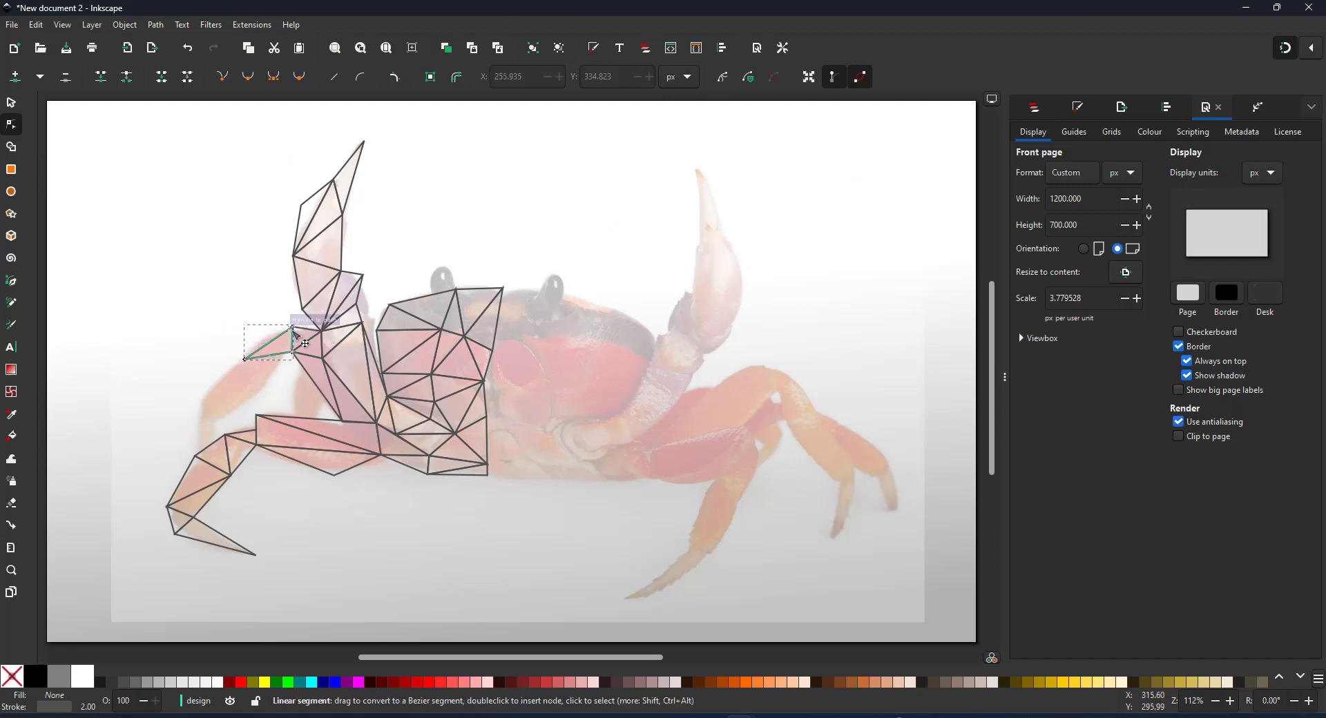
{"action": "left_click_drag", "start_coordinate": [301, 343], "coordinate": [198, 457]}
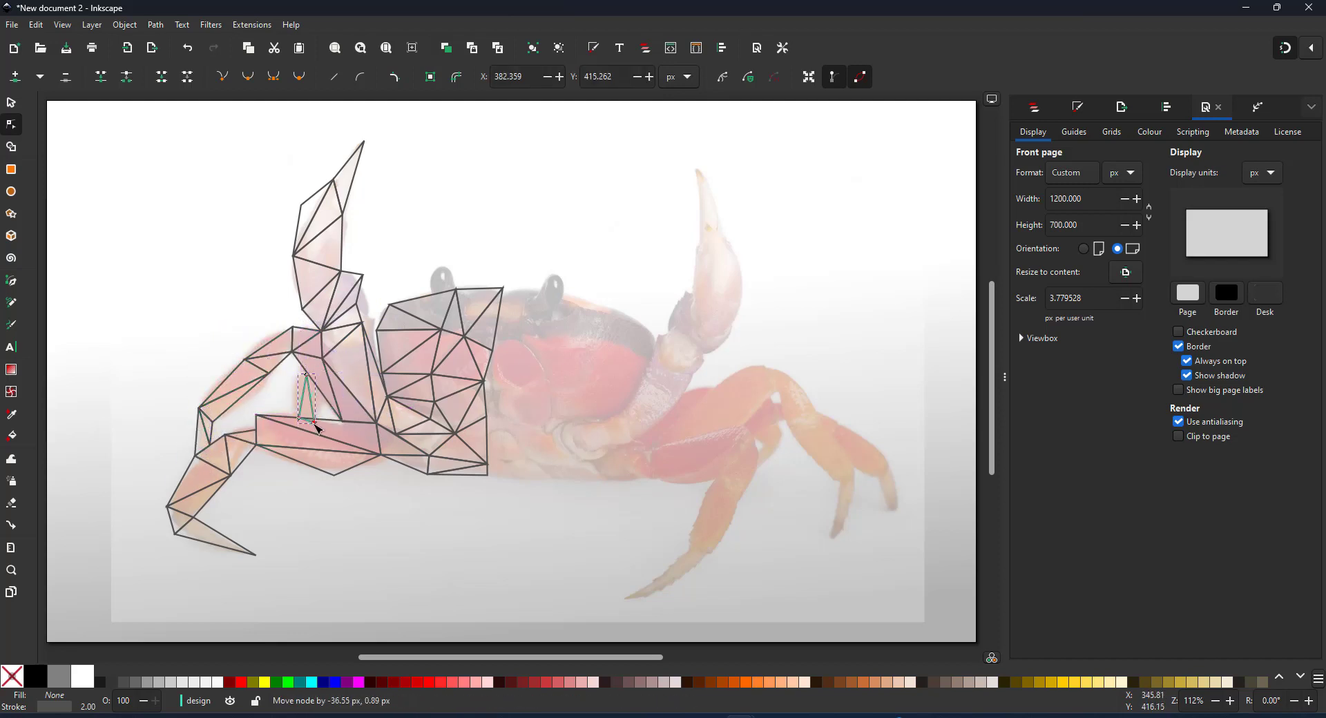
{"action": "left_click_drag", "start_coordinate": [313, 428], "coordinate": [301, 377]}
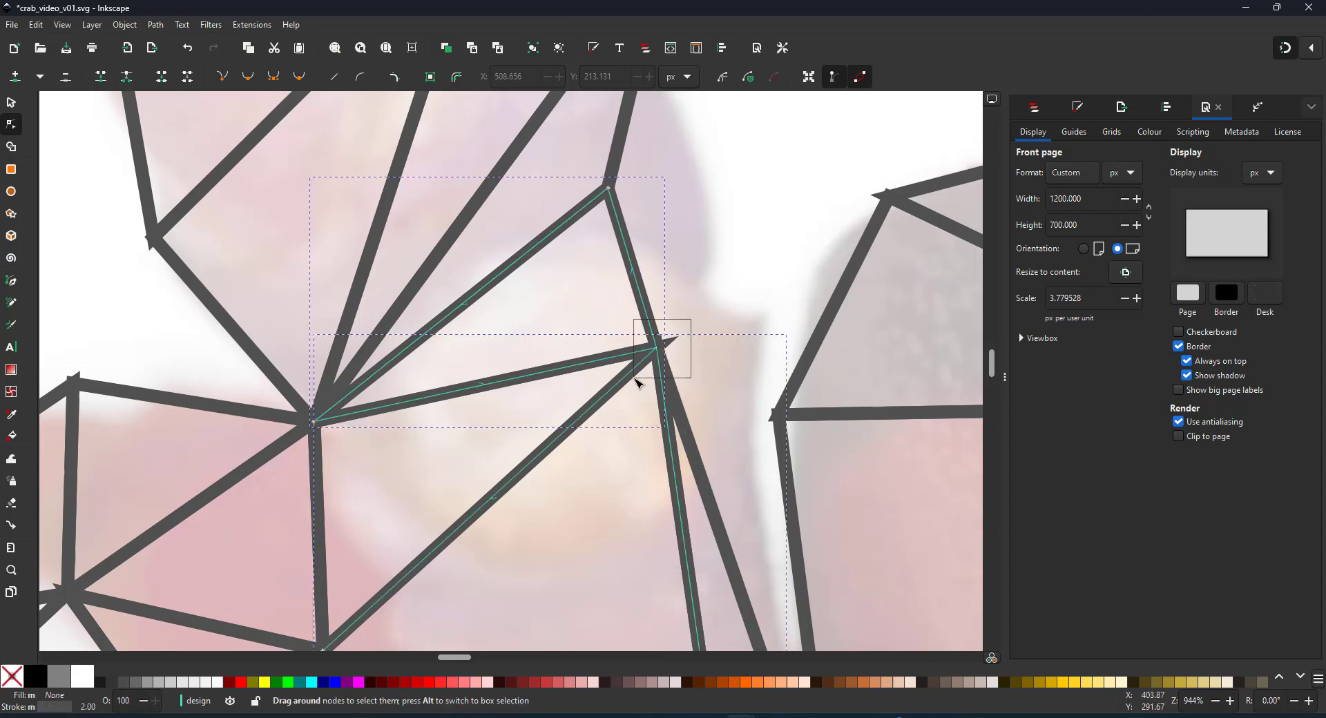
Step: Drag neighbouring triangle corners together into shared points at several shell junctions
{"action": "left_click_drag", "start_coordinate": [662, 343], "coordinate": [719, 300]}
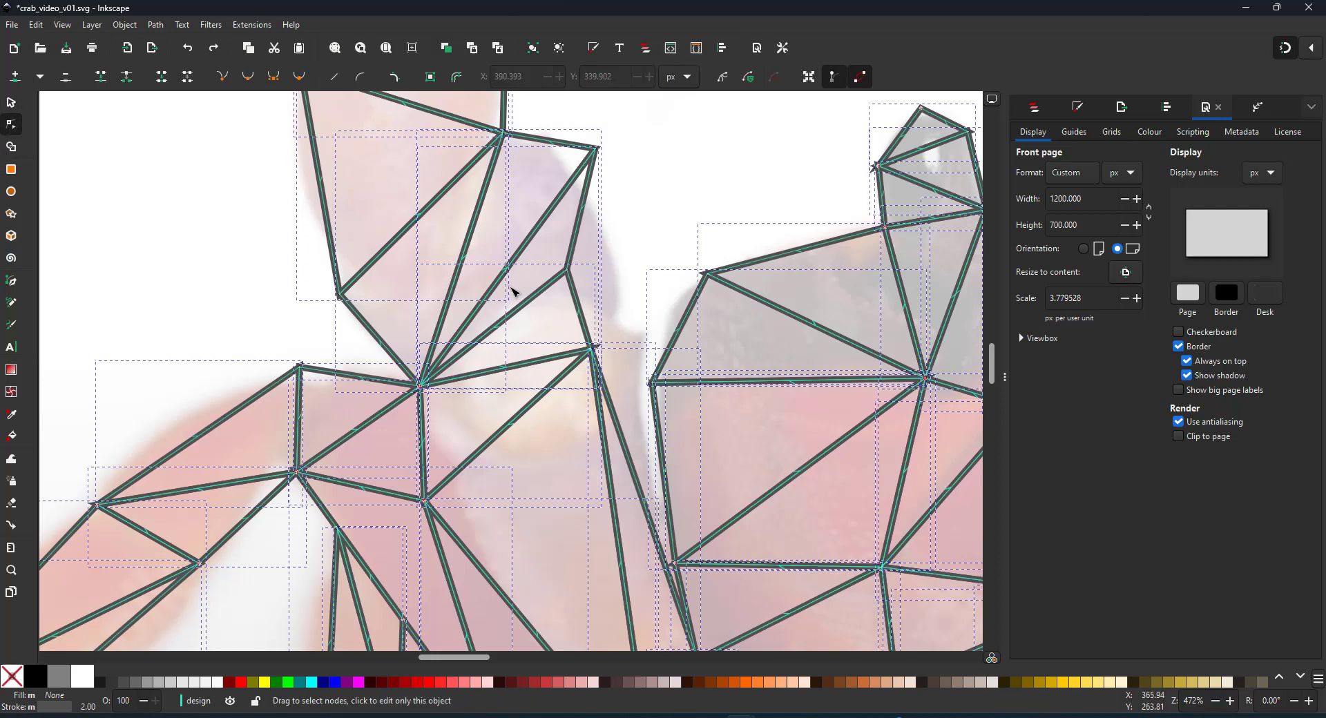
{"action": "left_click_drag", "start_coordinate": [595, 346], "coordinate": [630, 345]}
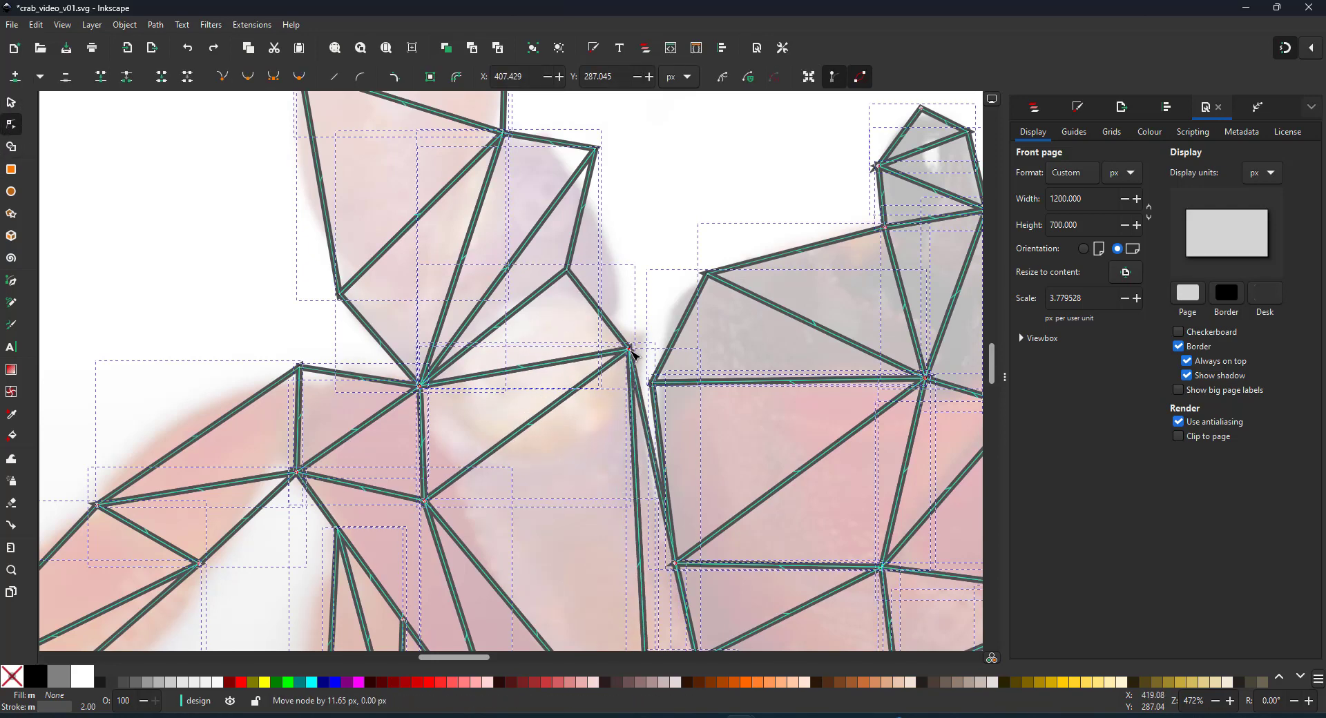
{"action": "left_click_drag", "start_coordinate": [632, 347], "coordinate": [616, 343]}
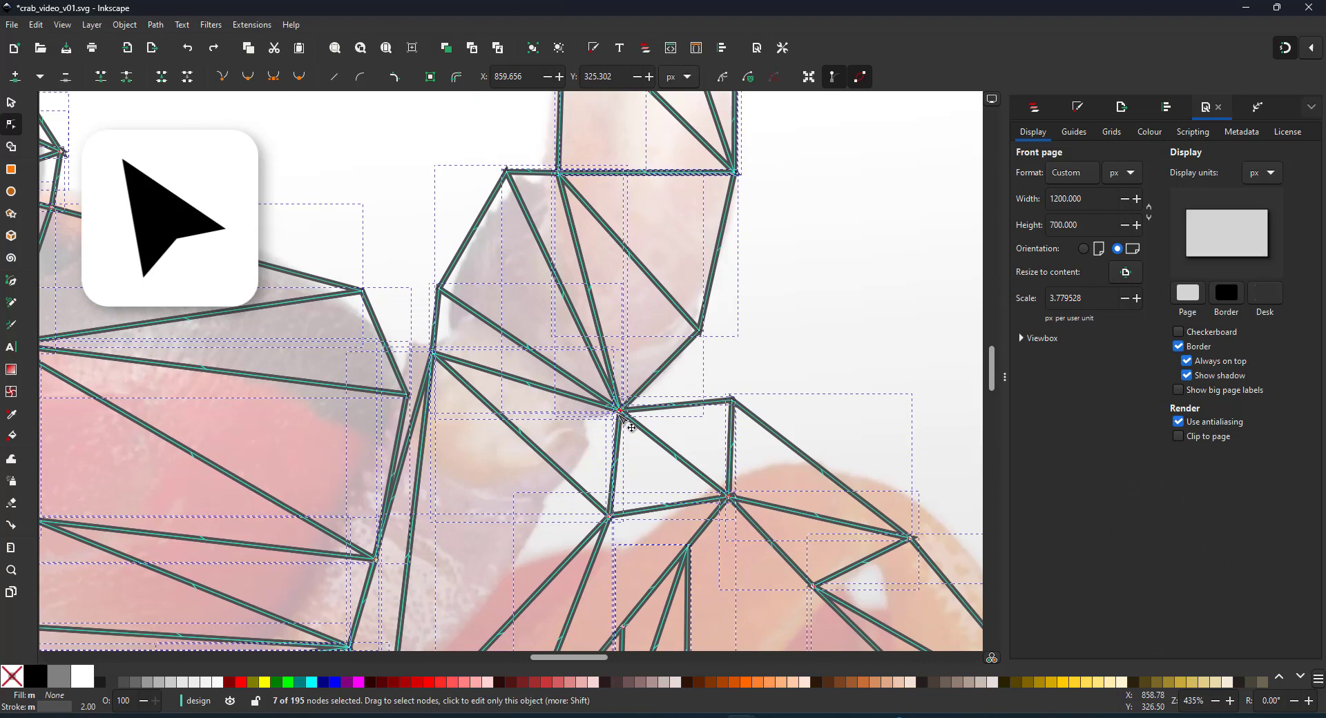
{"action": "left_click_drag", "start_coordinate": [621, 414], "coordinate": [619, 406]}
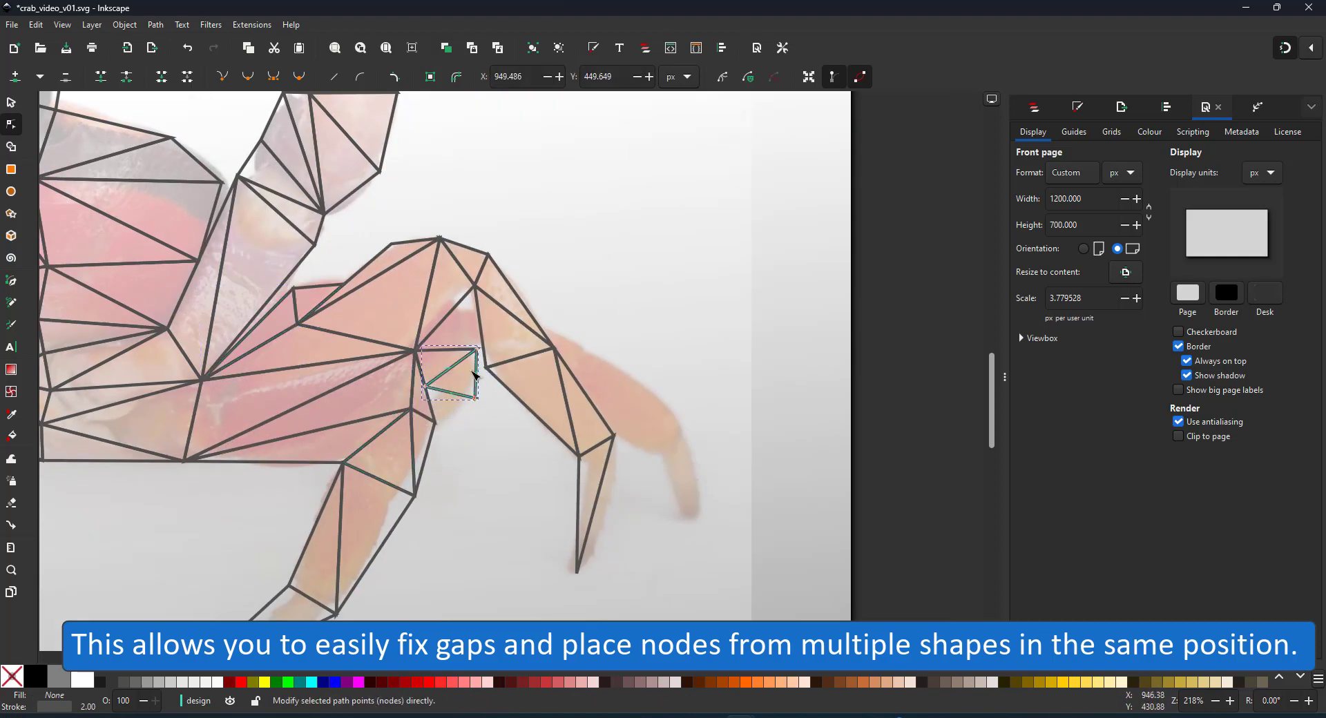
Step: Add triangles over the right legs and close the body's bottom edge
{"action": "key", "text": "ctrl+a"}
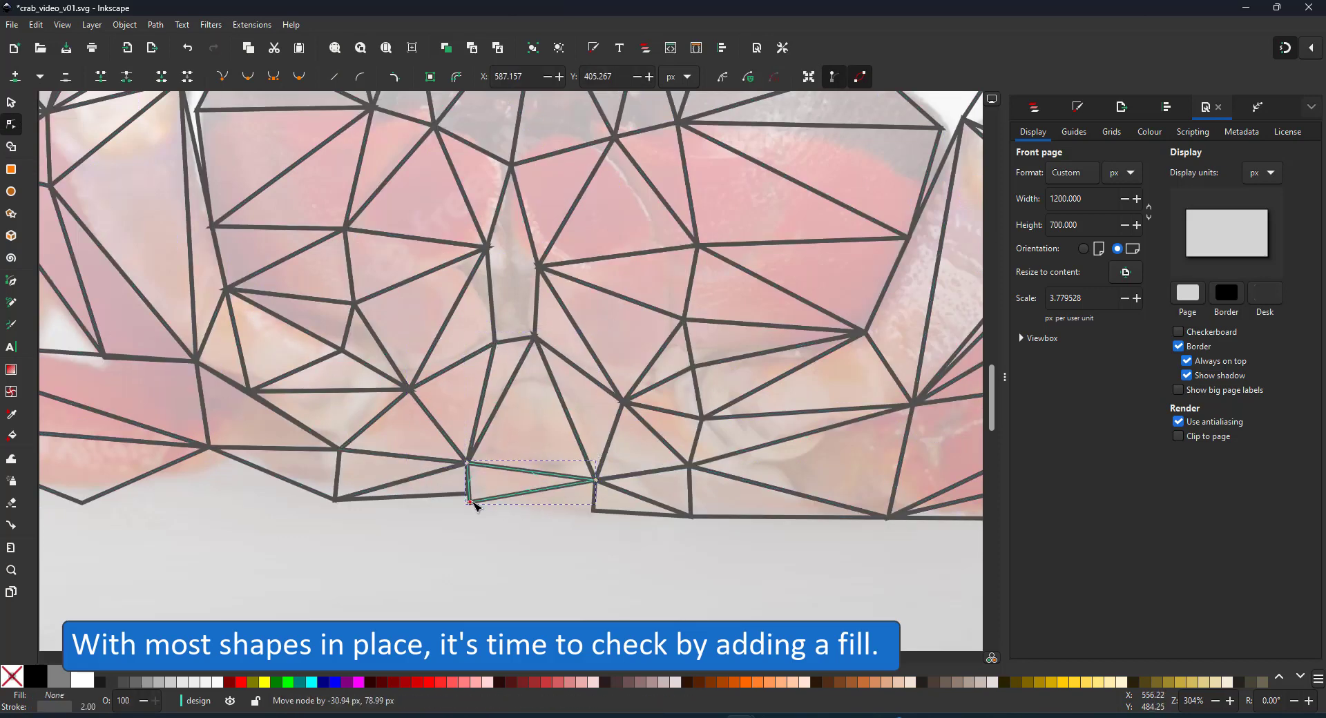
{"action": "left_click_drag", "start_coordinate": [470, 503], "coordinate": [538, 271]}
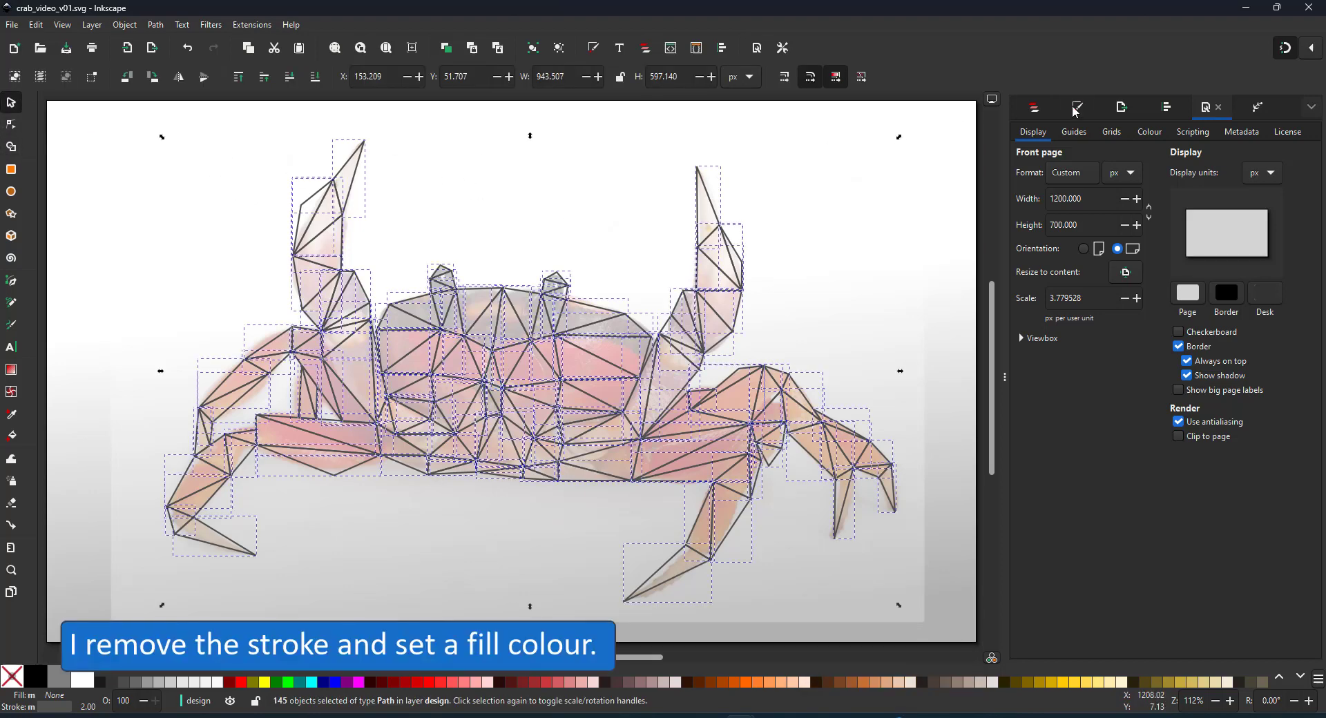
Step: Remove the outline from all 145 triangles and fill them solid dark red
{"action": "left_click", "coordinate": [1076, 107]}
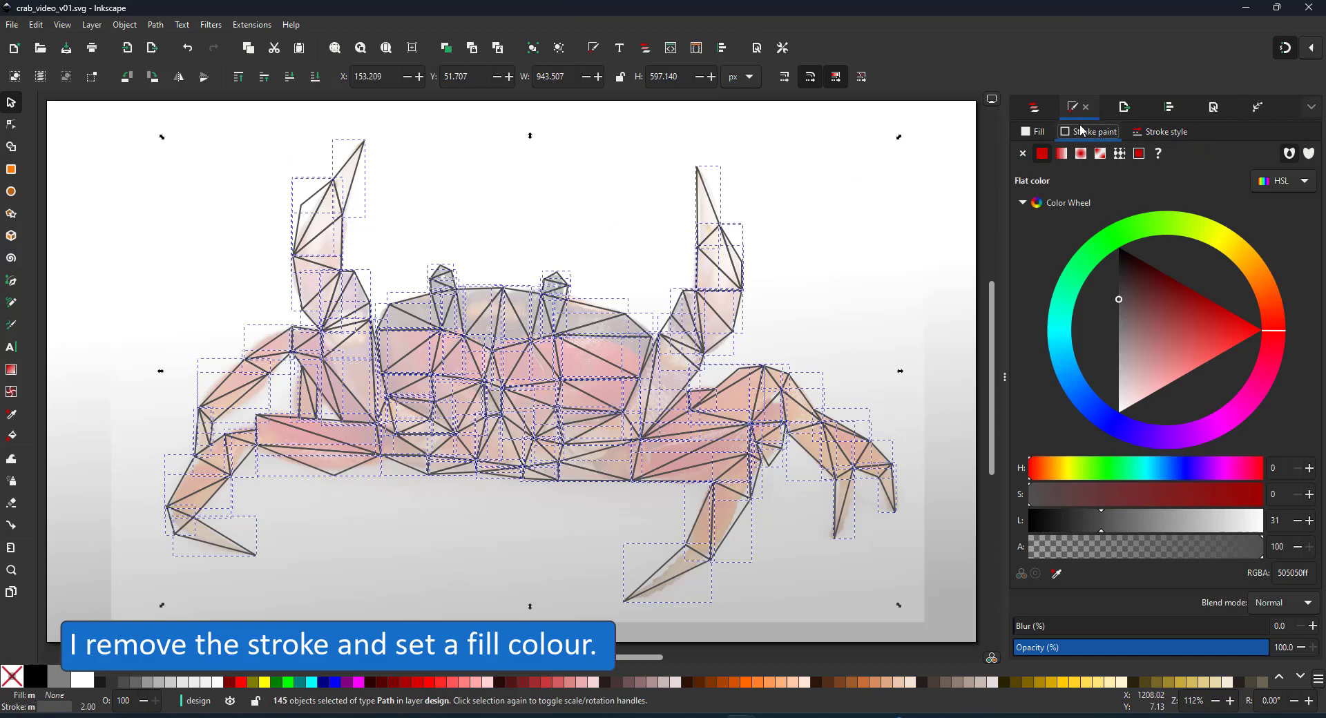
{"action": "left_click", "coordinate": [1043, 153]}
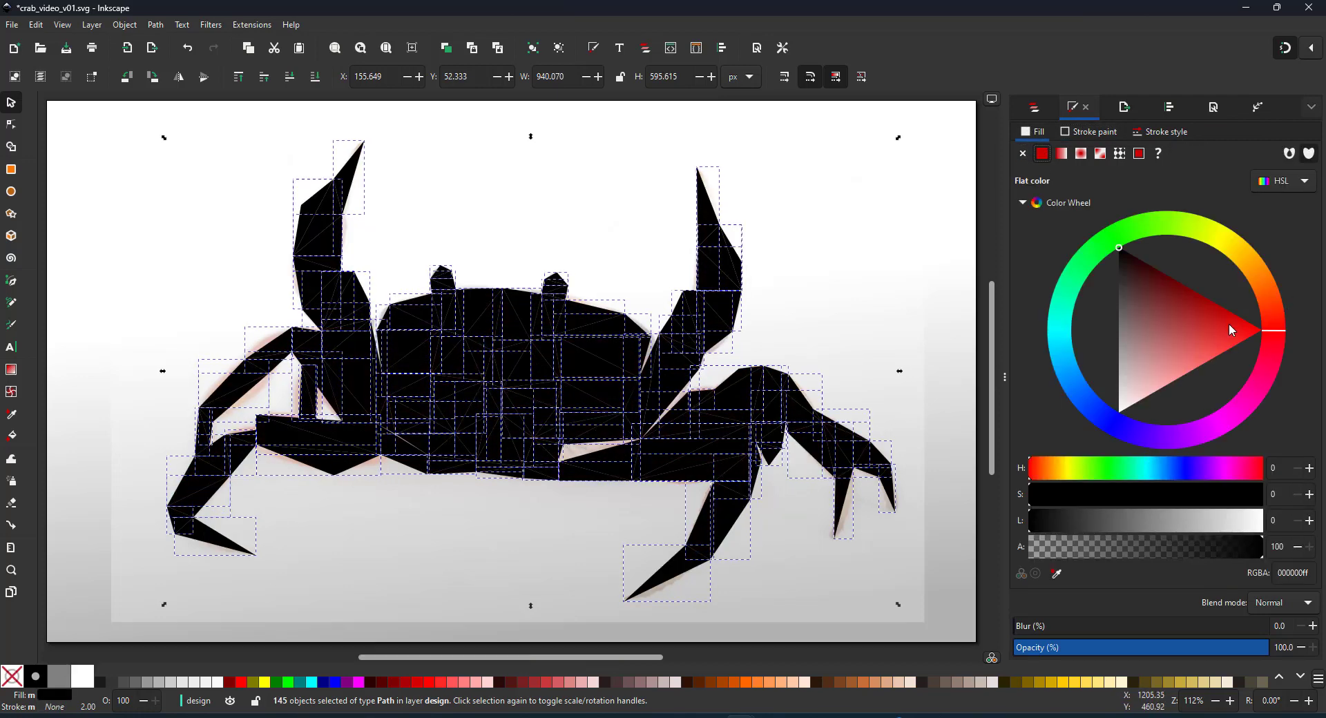
{"action": "left_click", "coordinate": [1191, 290]}
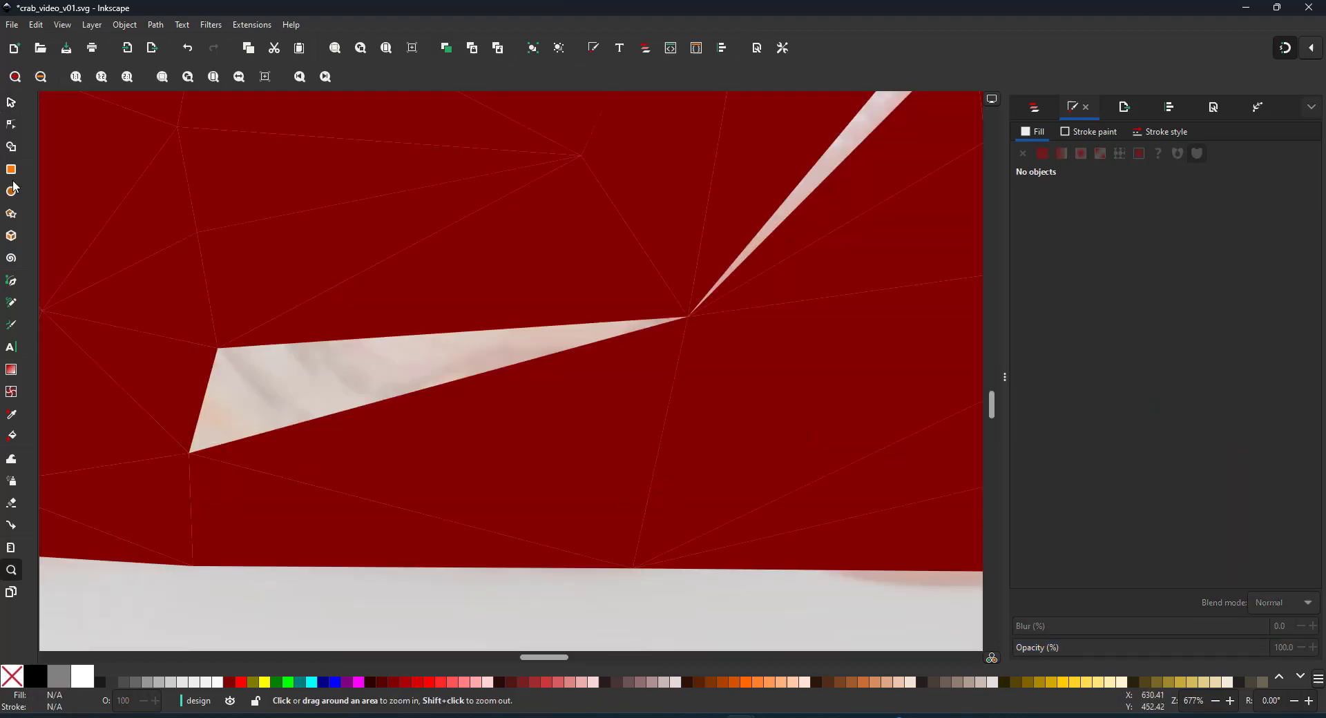
Step: Zoom into the body and snap the stray triangle corner onto the shared point
{"action": "left_click", "coordinate": [11, 125]}
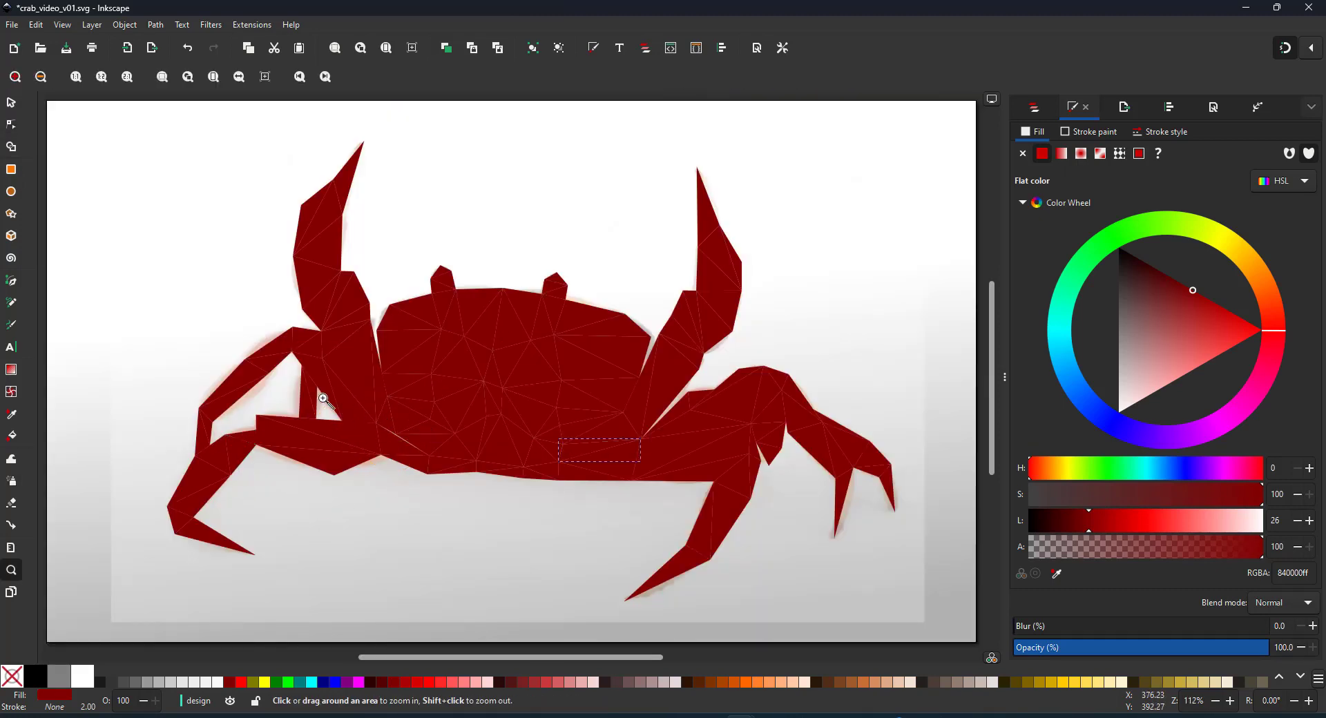
{"action": "left_click", "coordinate": [321, 398]}
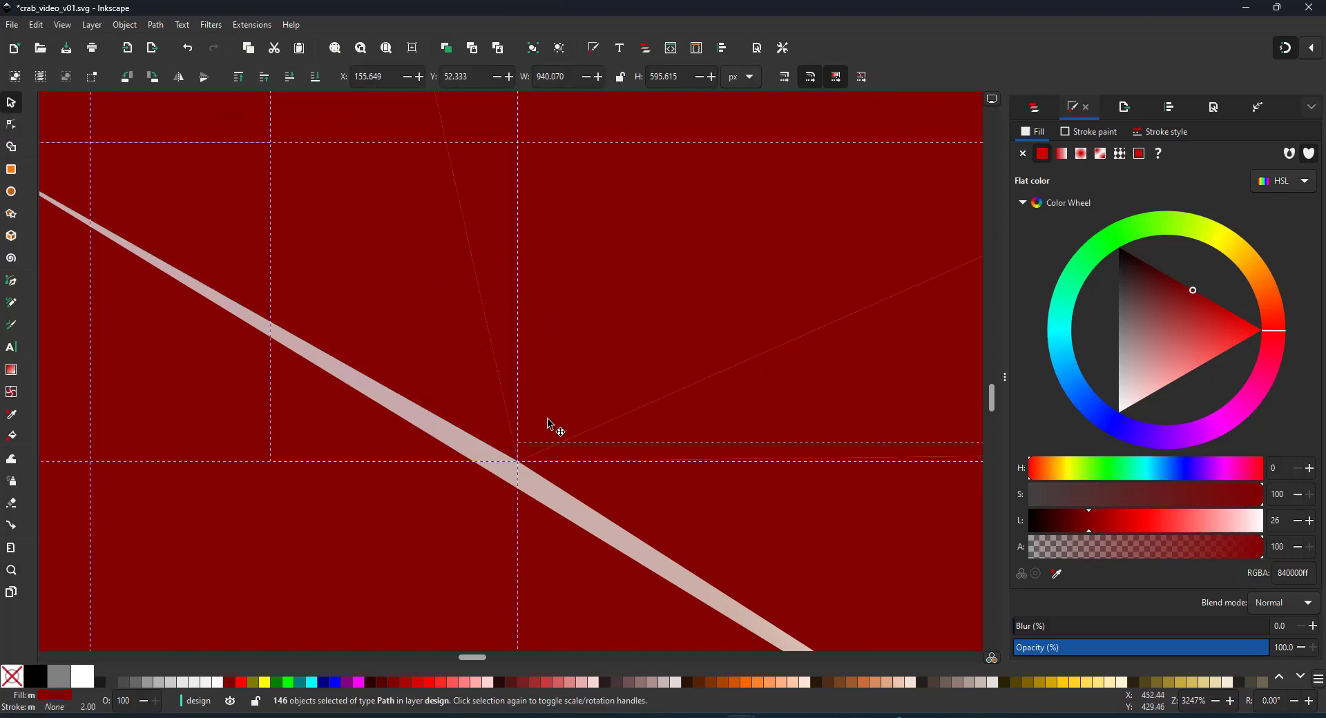
{"action": "left_click", "coordinate": [12, 125]}
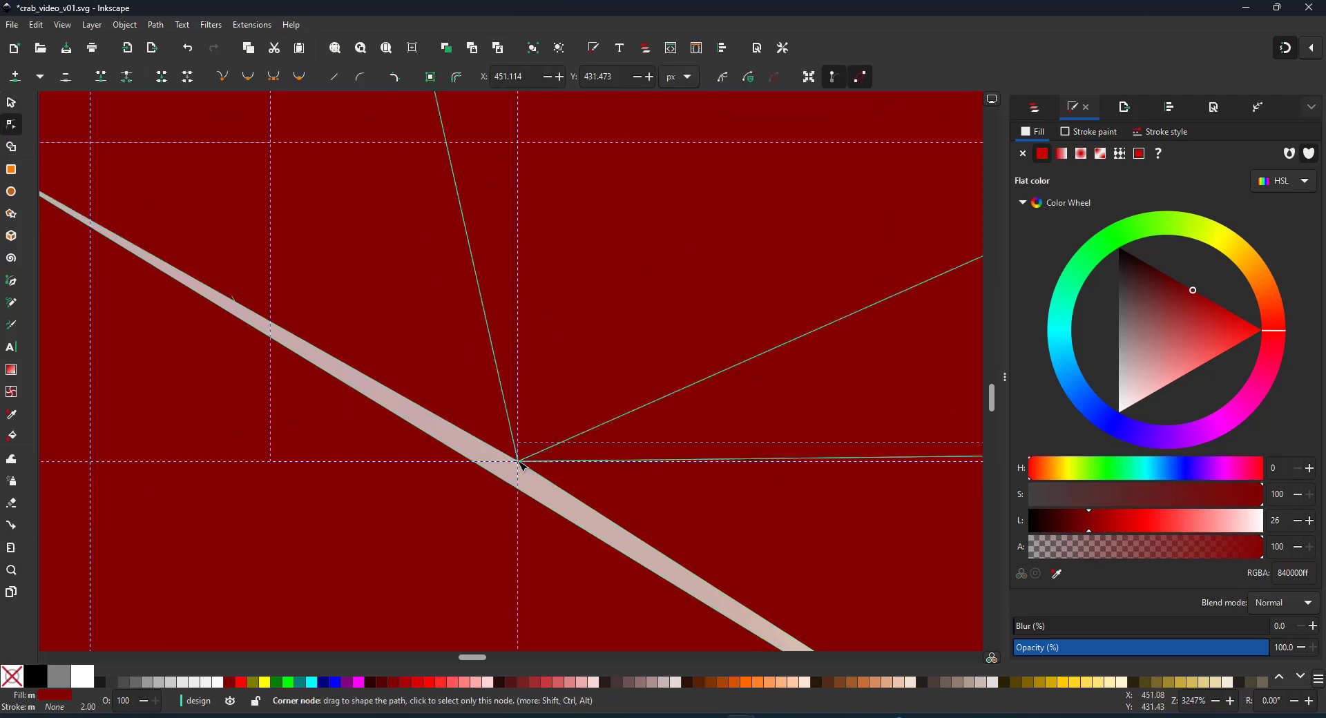
{"action": "left_click_drag", "start_coordinate": [518, 447], "coordinate": [508, 482]}
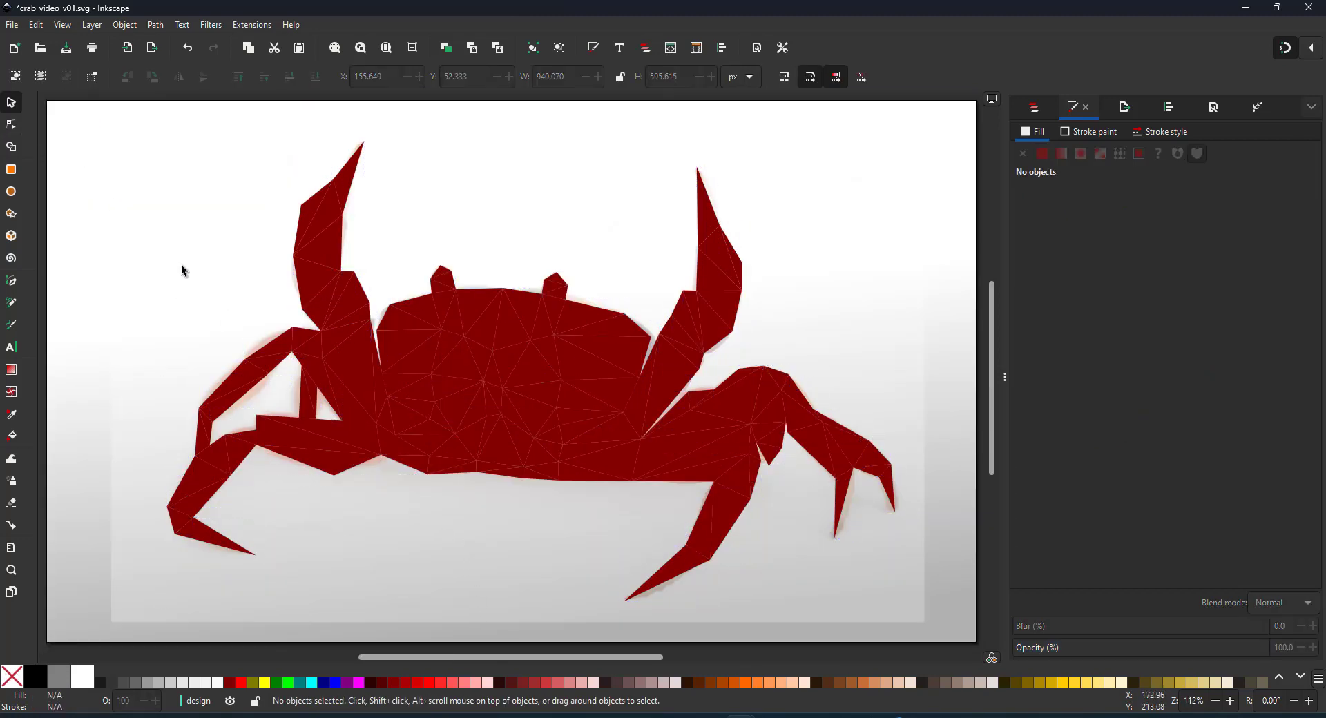
{"action": "mouse_move", "coordinate": [923, 110]}
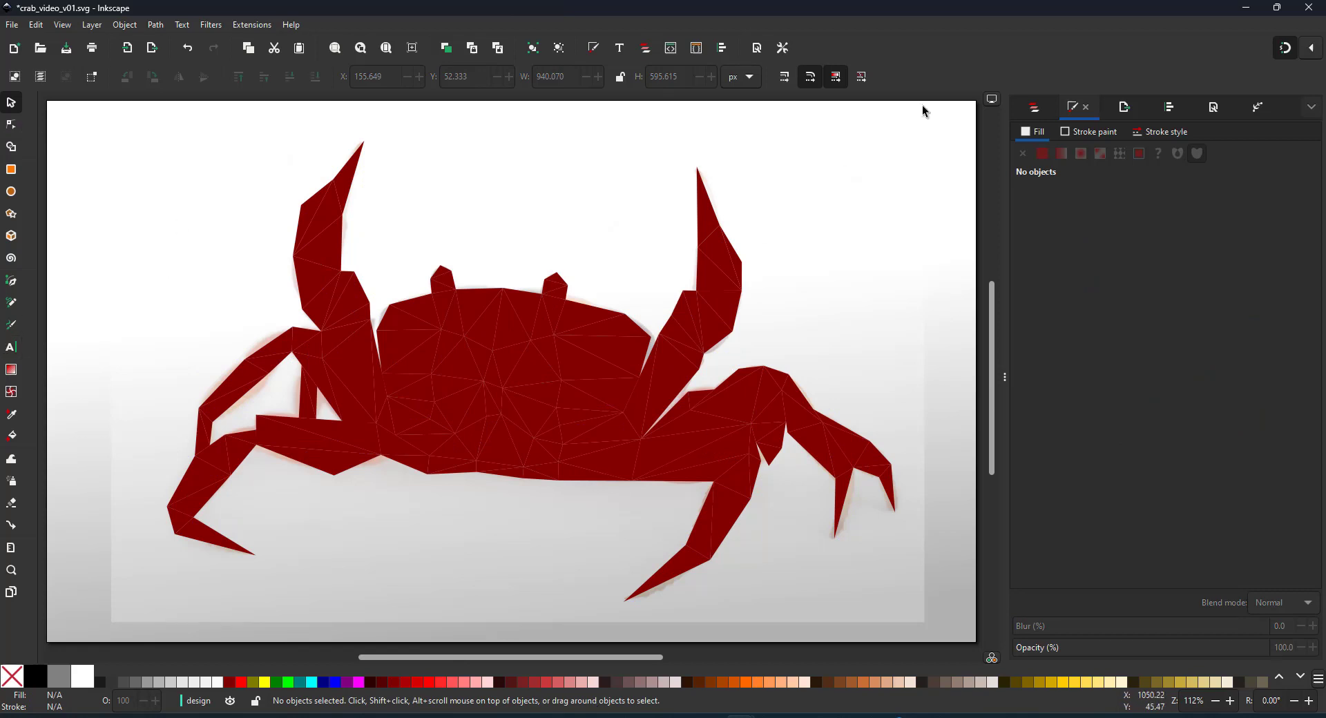
Step: Move image164 above the crab at 100% opacity and select the design layer's paths
{"action": "left_click", "coordinate": [1034, 107]}
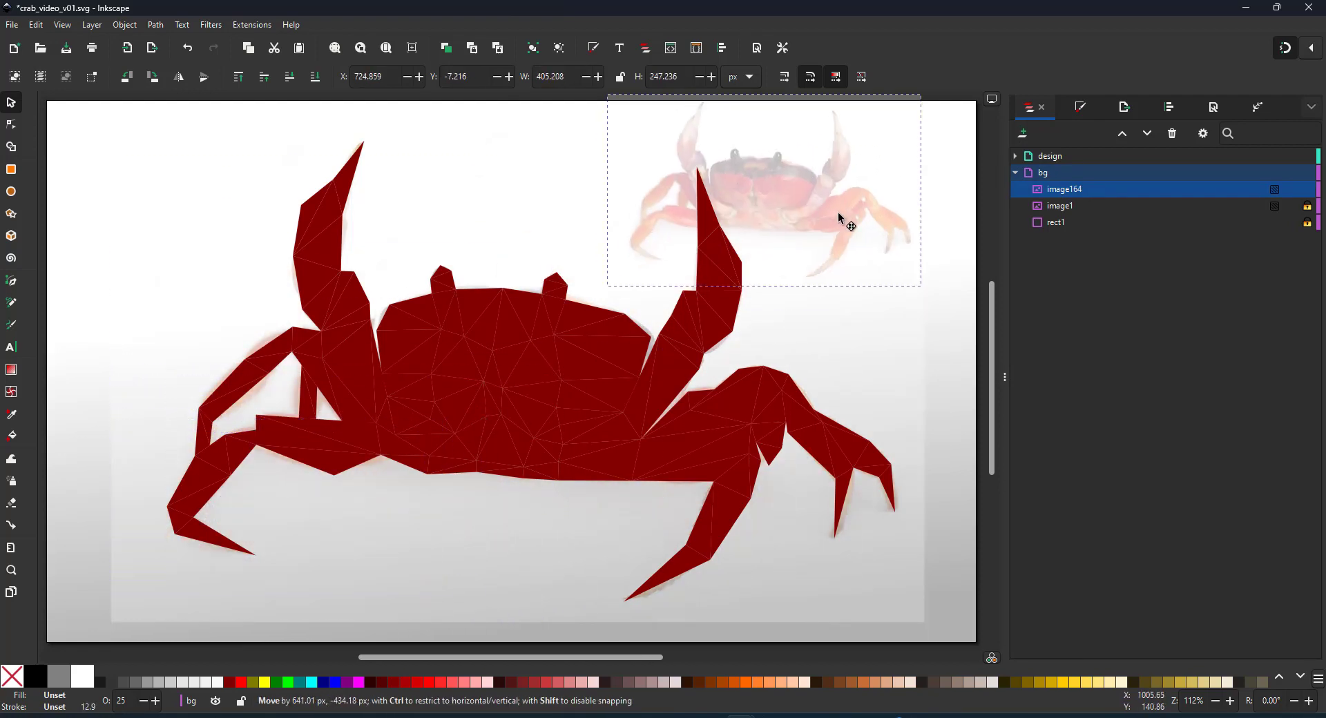
{"action": "left_click_drag", "start_coordinate": [846, 220], "coordinate": [588, 226]}
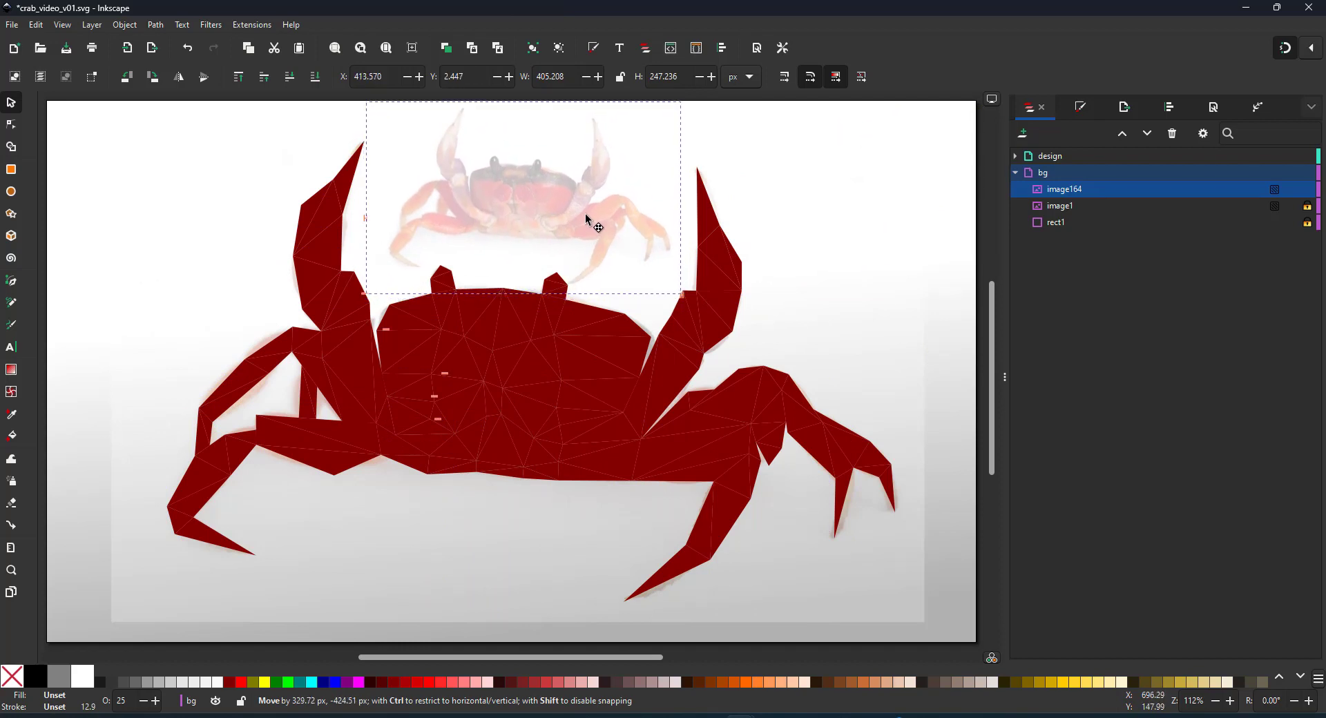
{"action": "left_click", "coordinate": [1079, 106]}
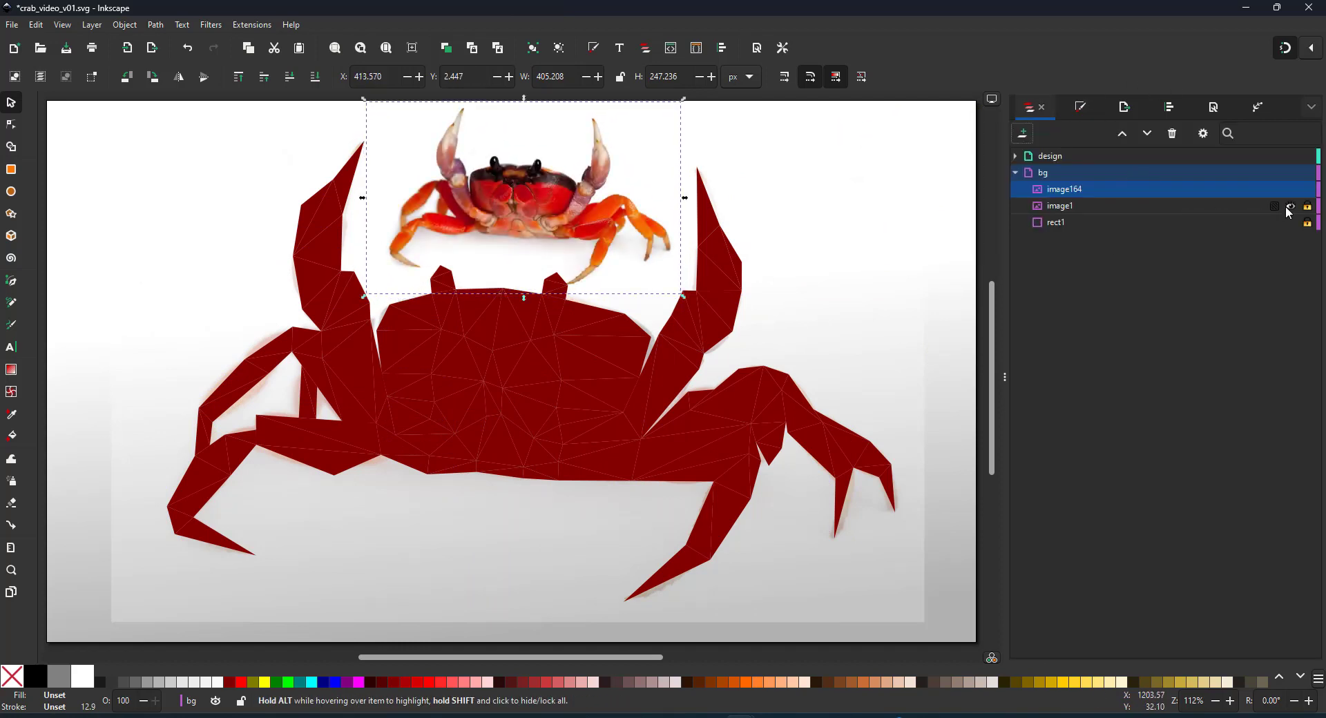
{"action": "left_click", "coordinate": [1015, 155]}
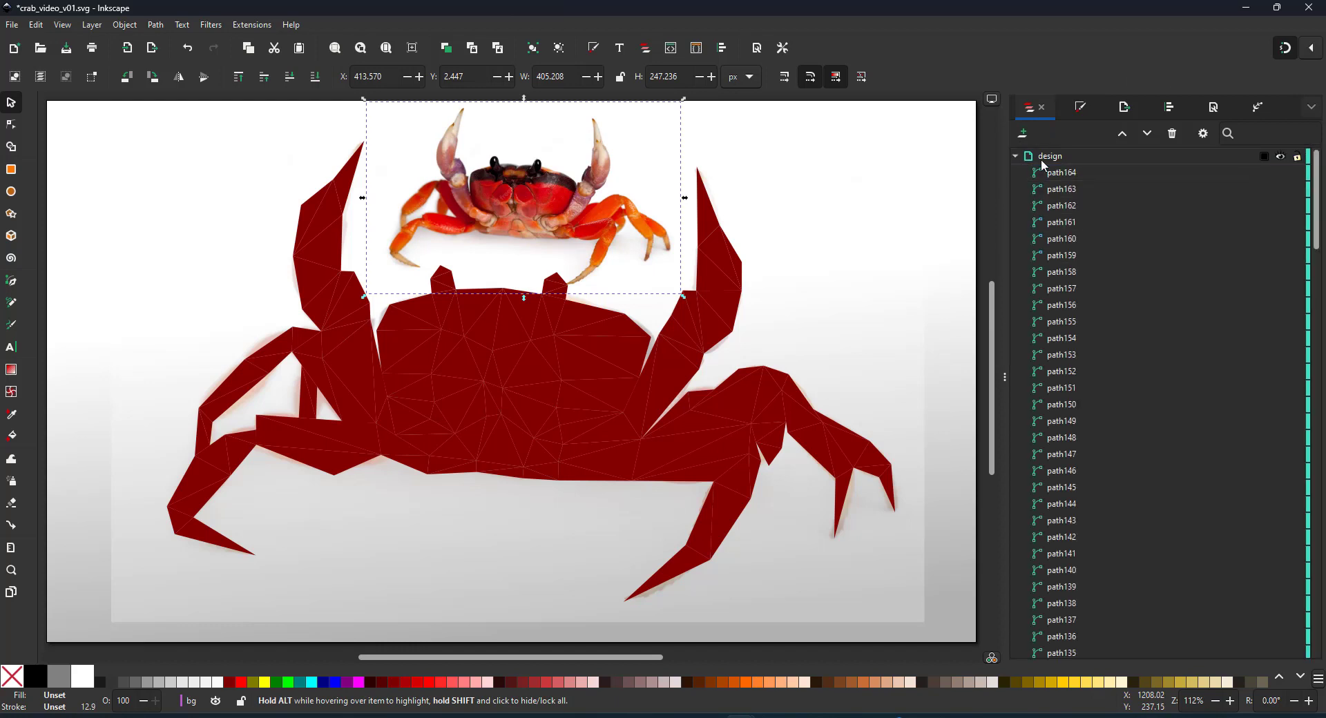
{"action": "left_click", "coordinate": [1049, 155]}
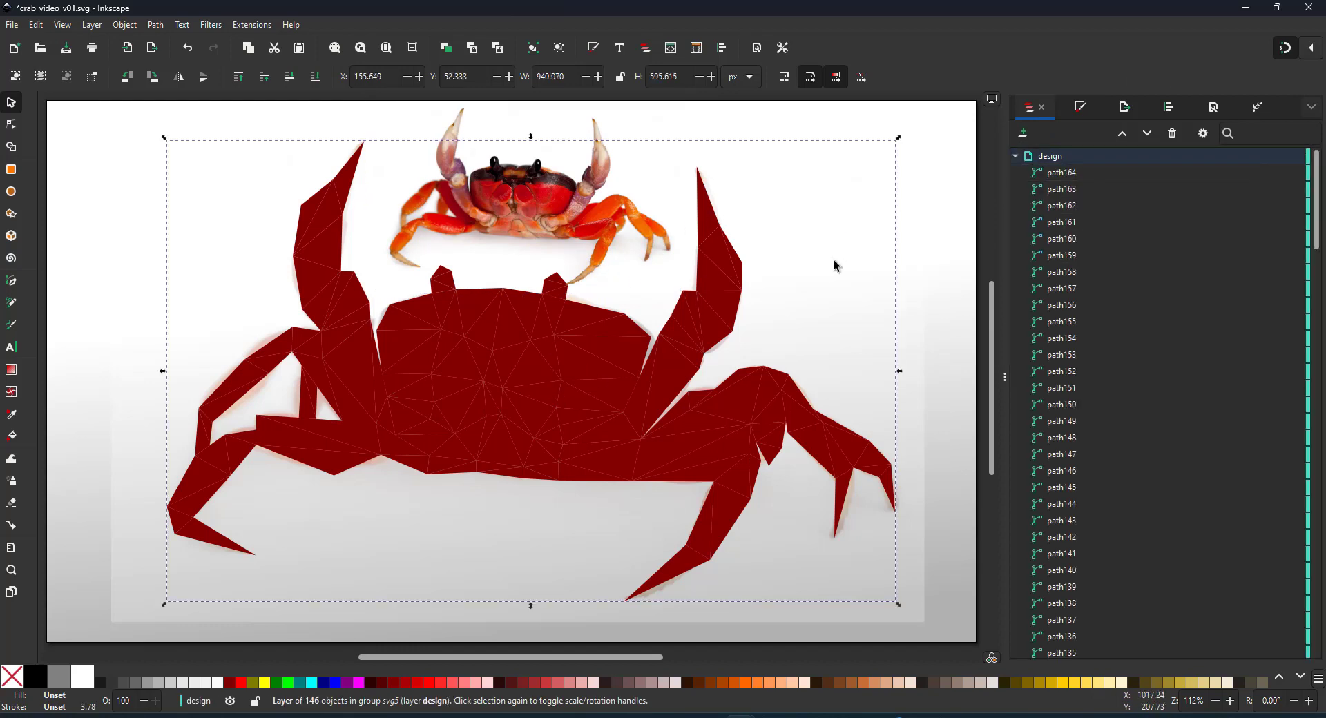
{"action": "left_click", "coordinate": [912, 616]}
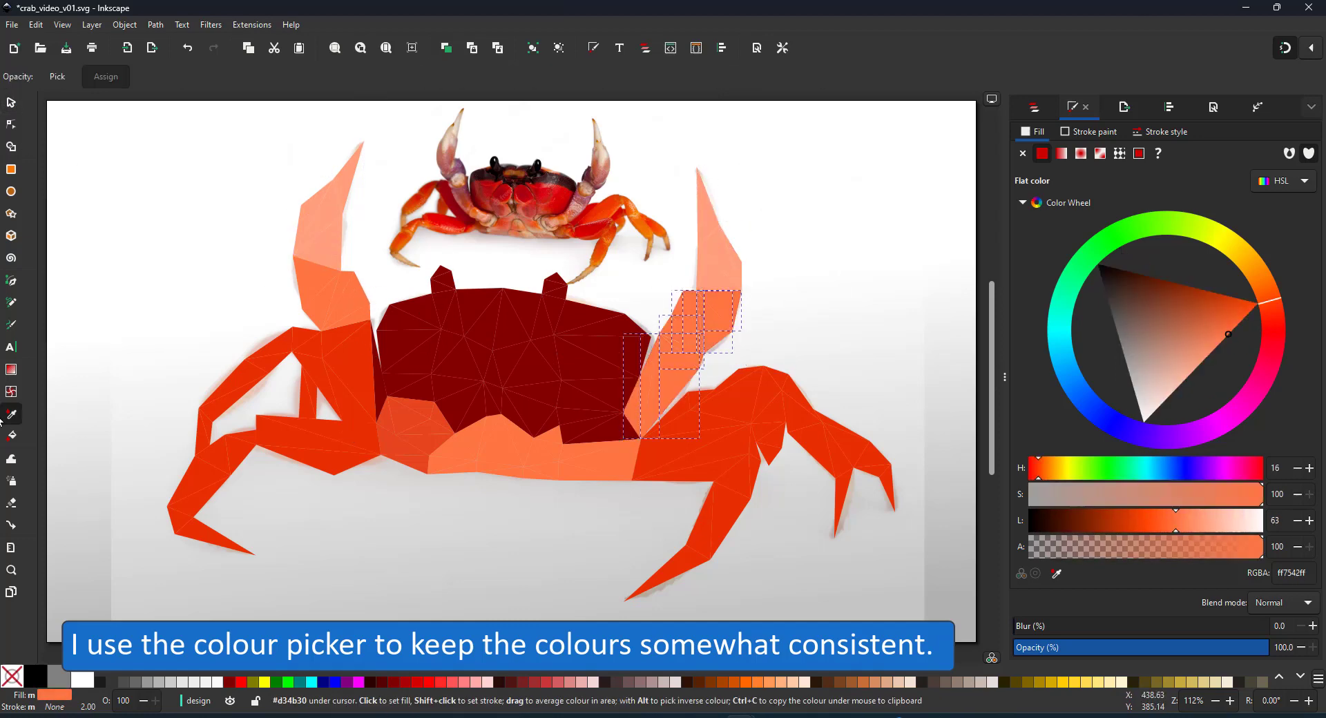
Step: Fill triangle groups with orange sampled from the reference photo and select the next group
{"action": "left_click", "coordinate": [406, 360]}
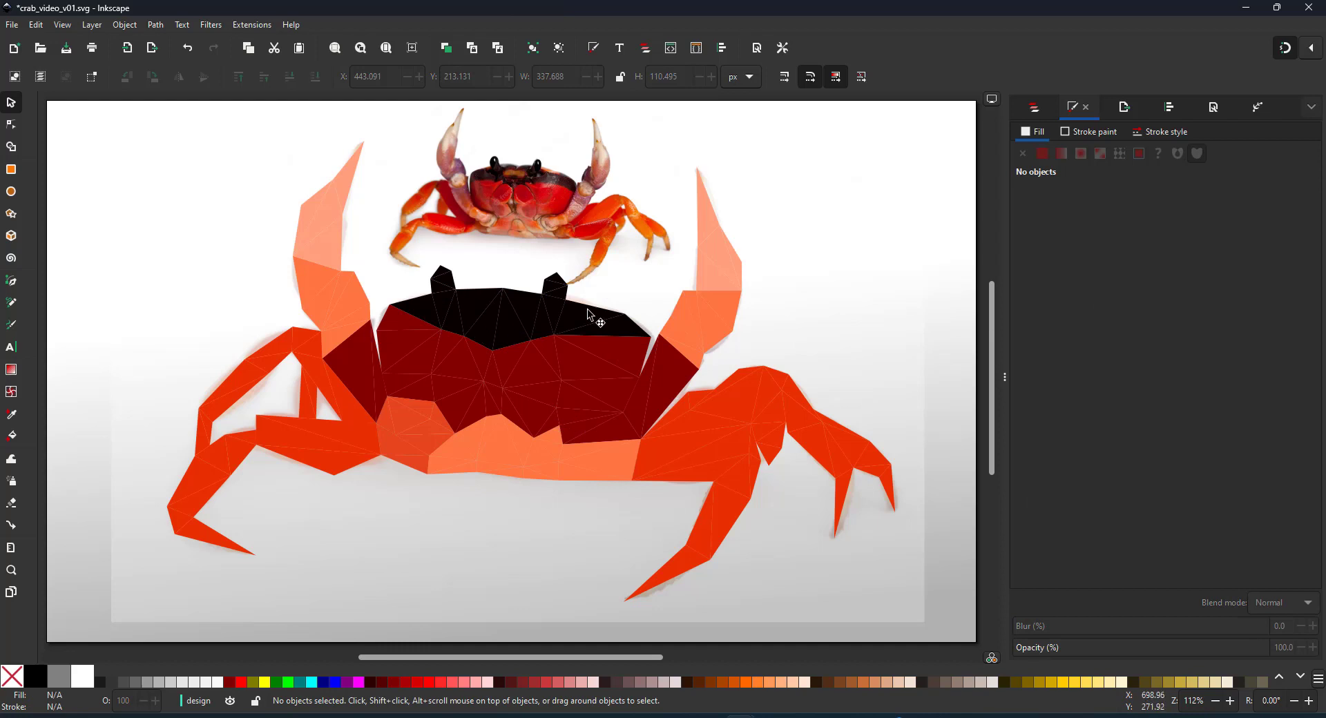
{"action": "left_click_drag", "start_coordinate": [542, 421], "coordinate": [671, 514]}
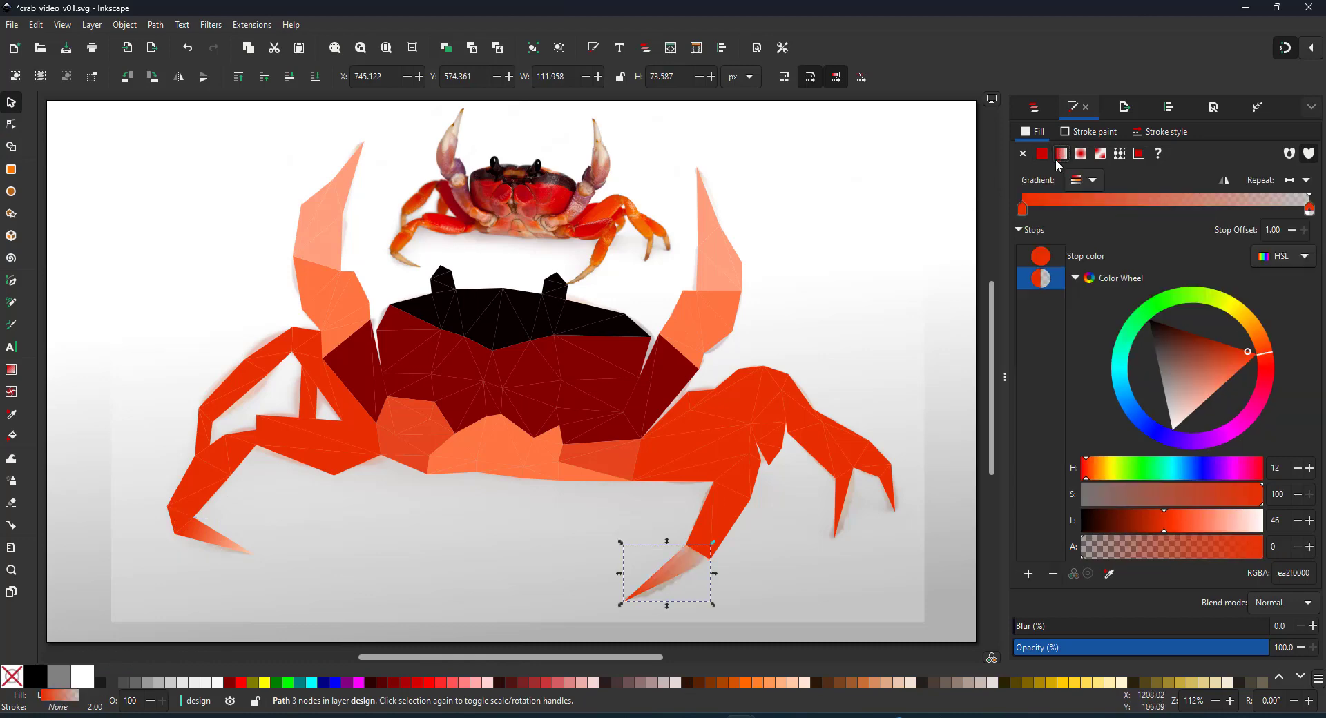
Step: Give two more leg tip triangles linear gradients that fade from orange to transparent
{"action": "left_click", "coordinate": [1091, 180]}
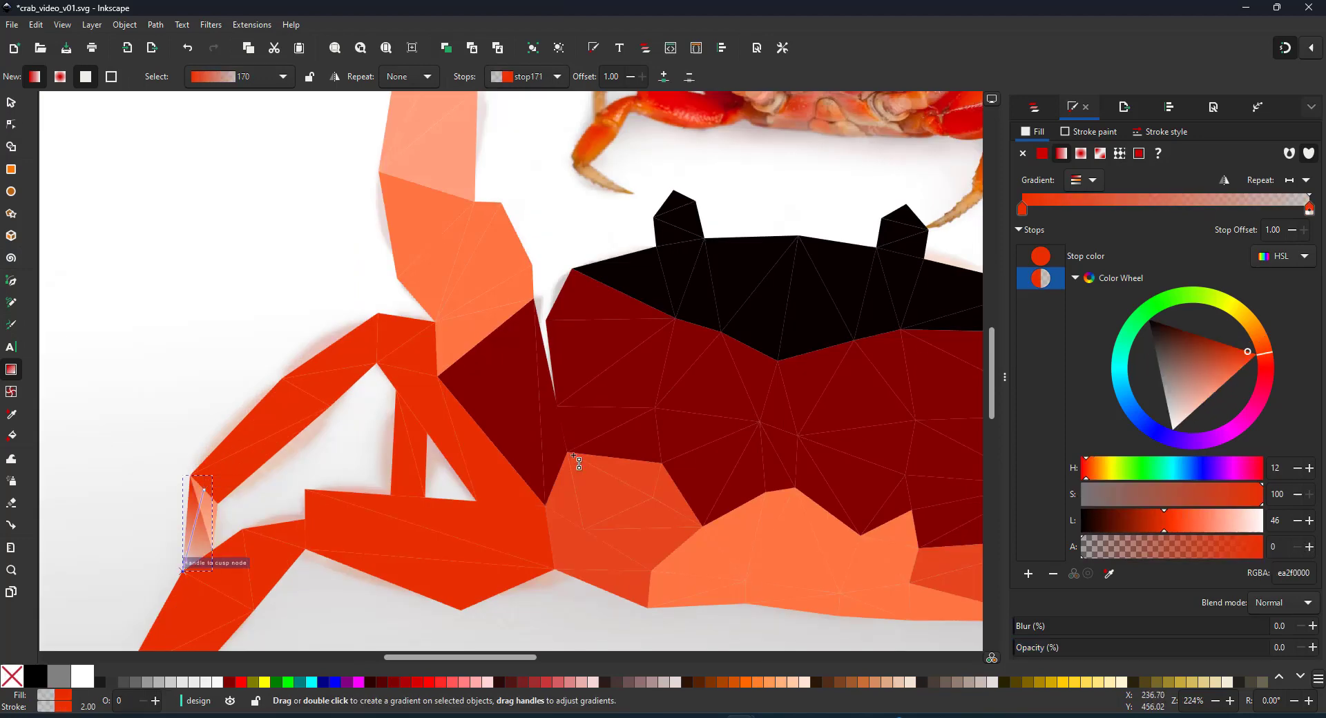
{"action": "left_click", "coordinate": [1086, 179]}
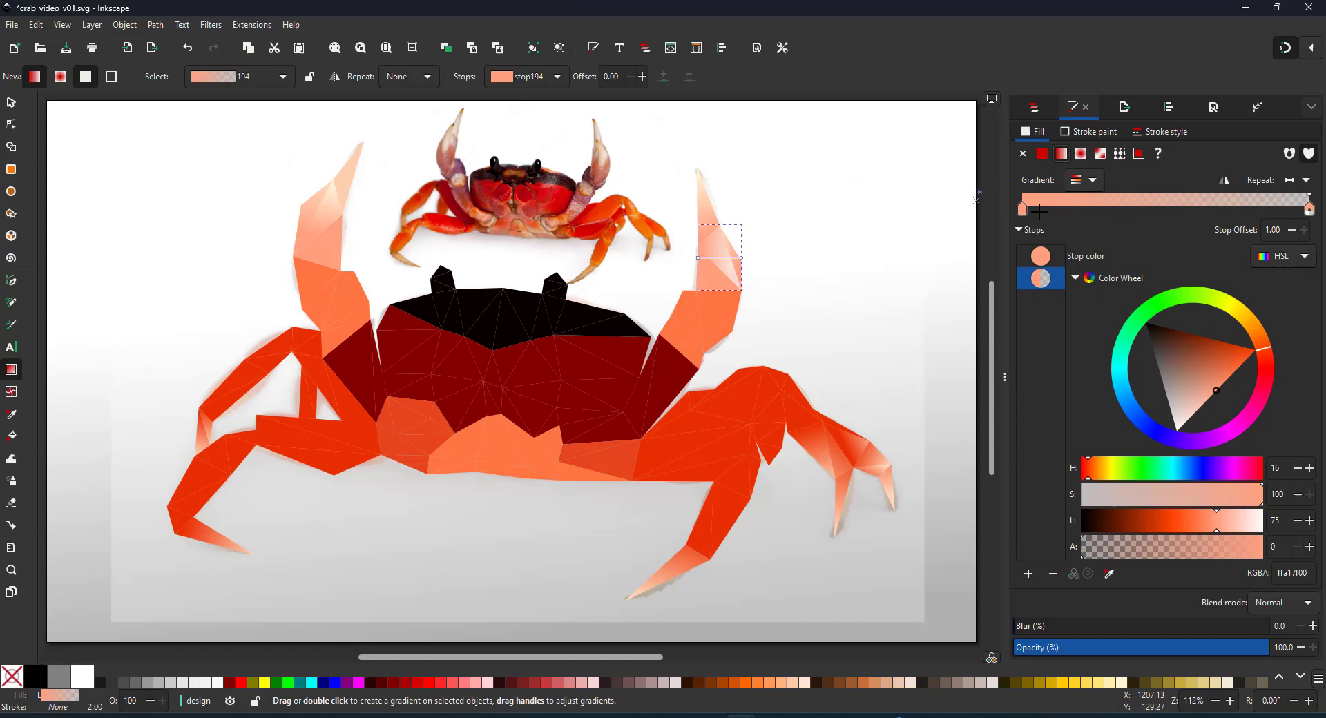
Step: Add a linear gradient to a claw triangle and reposition its handles across it
{"action": "left_click", "coordinate": [1093, 181]}
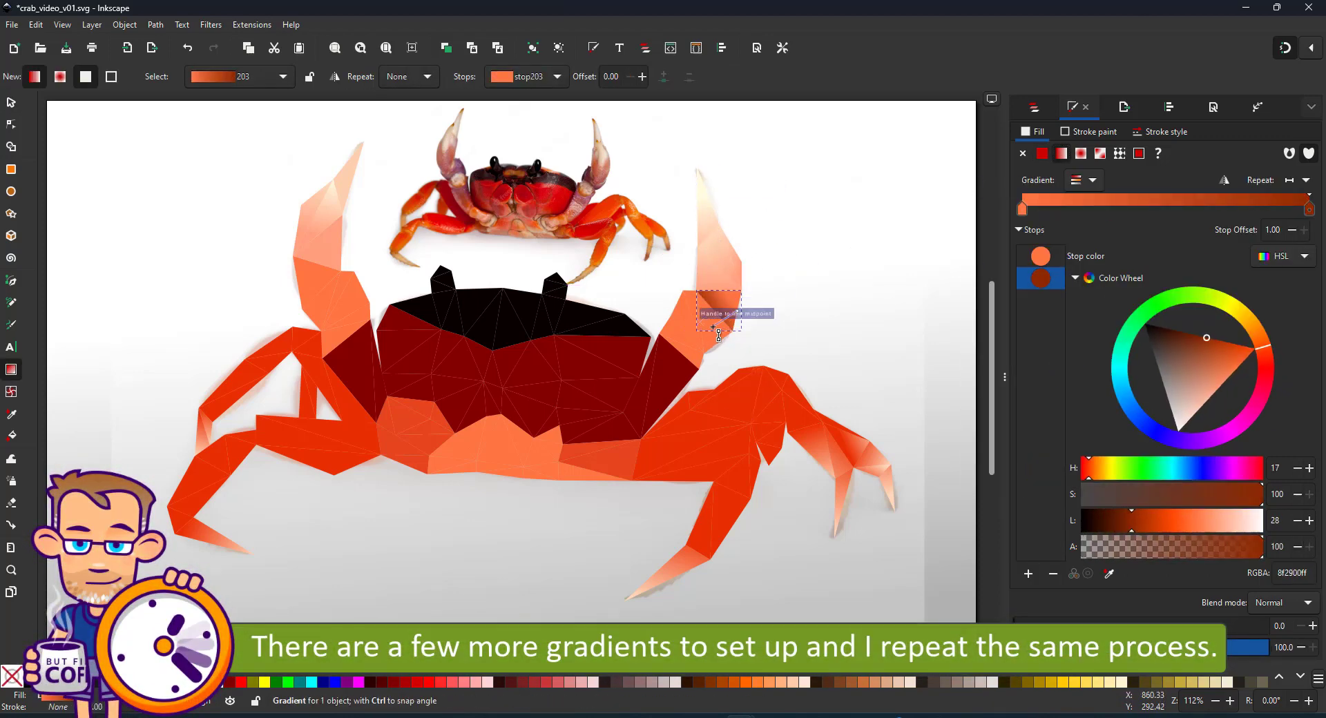
{"action": "left_click", "coordinate": [1091, 179]}
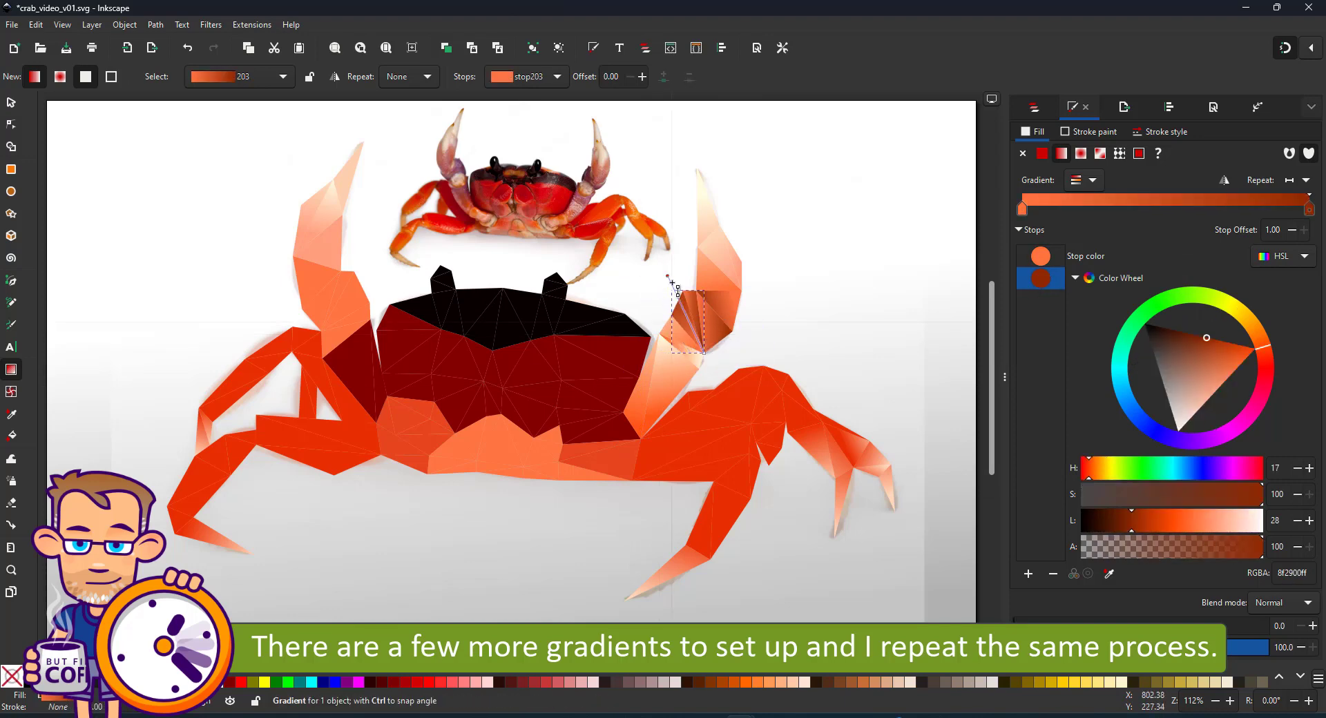
{"action": "left_click_drag", "start_coordinate": [668, 278], "coordinate": [713, 343]}
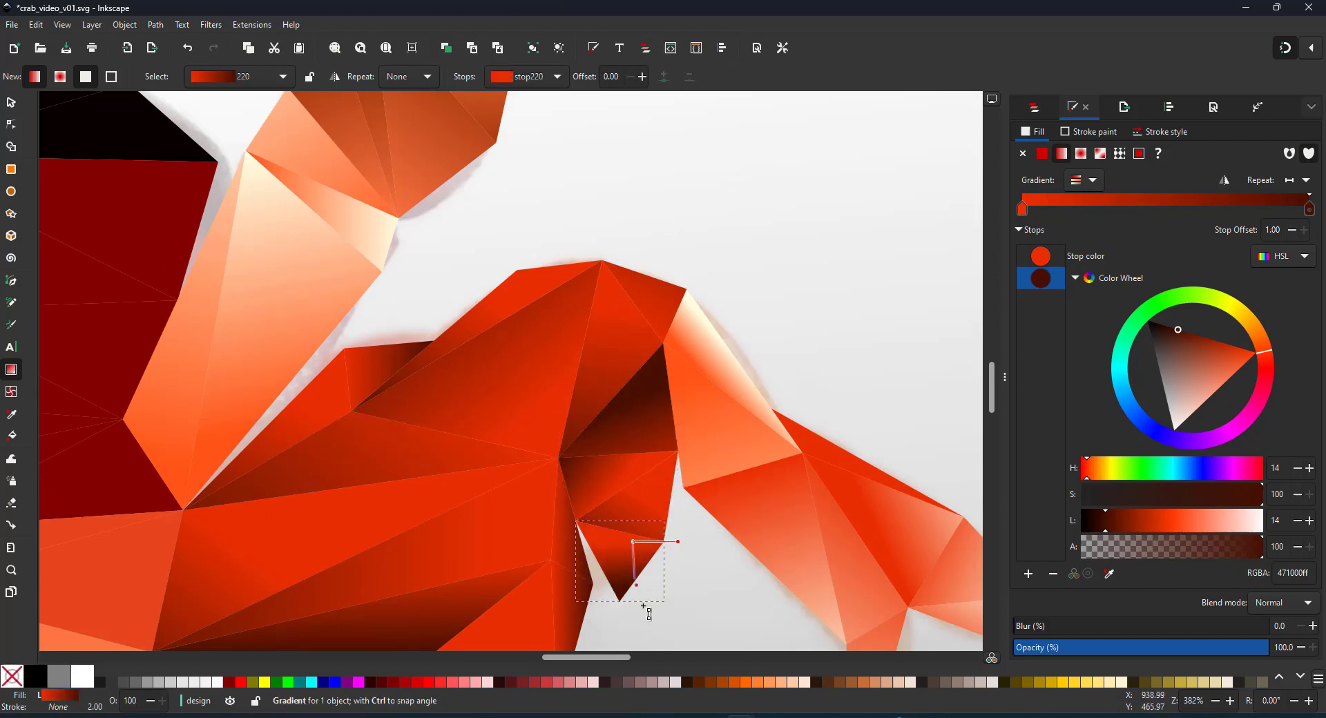
Step: Reuse the existing peach gradient on the next claw and arm triangles
{"action": "left_click", "coordinate": [12, 102]}
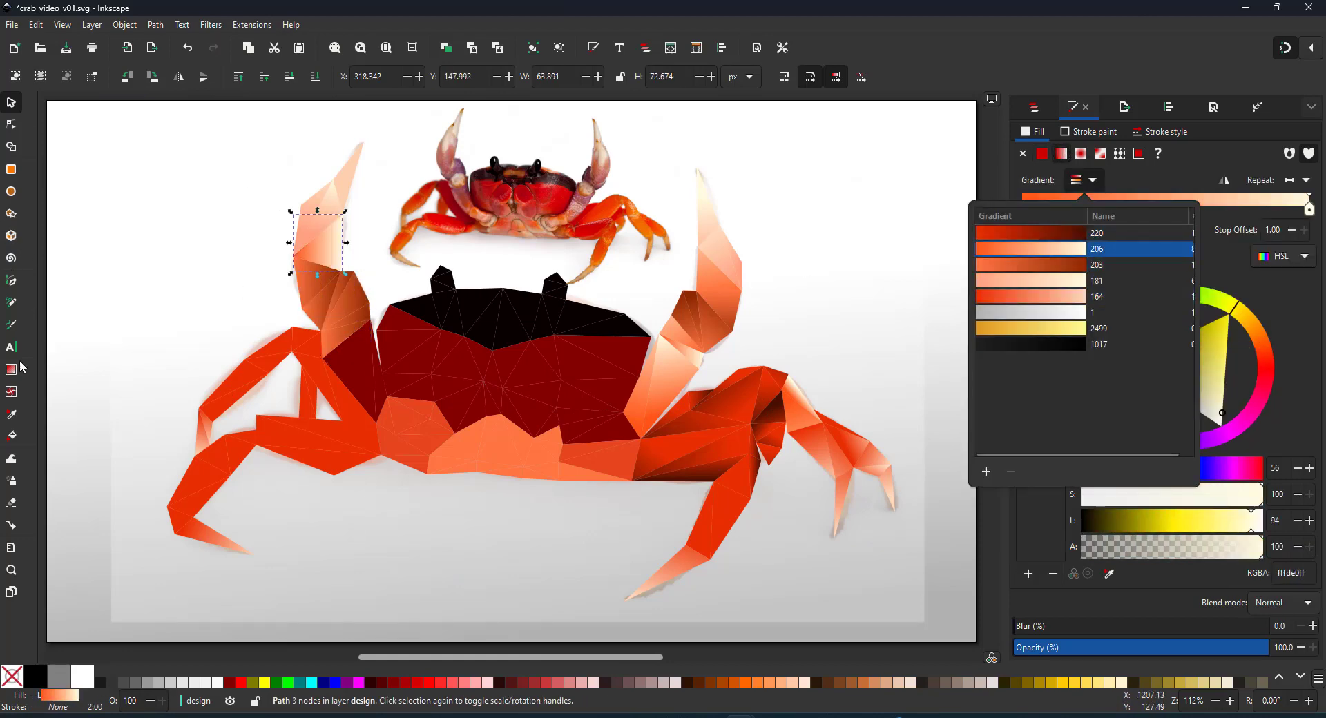
{"action": "left_click", "coordinate": [1097, 279]}
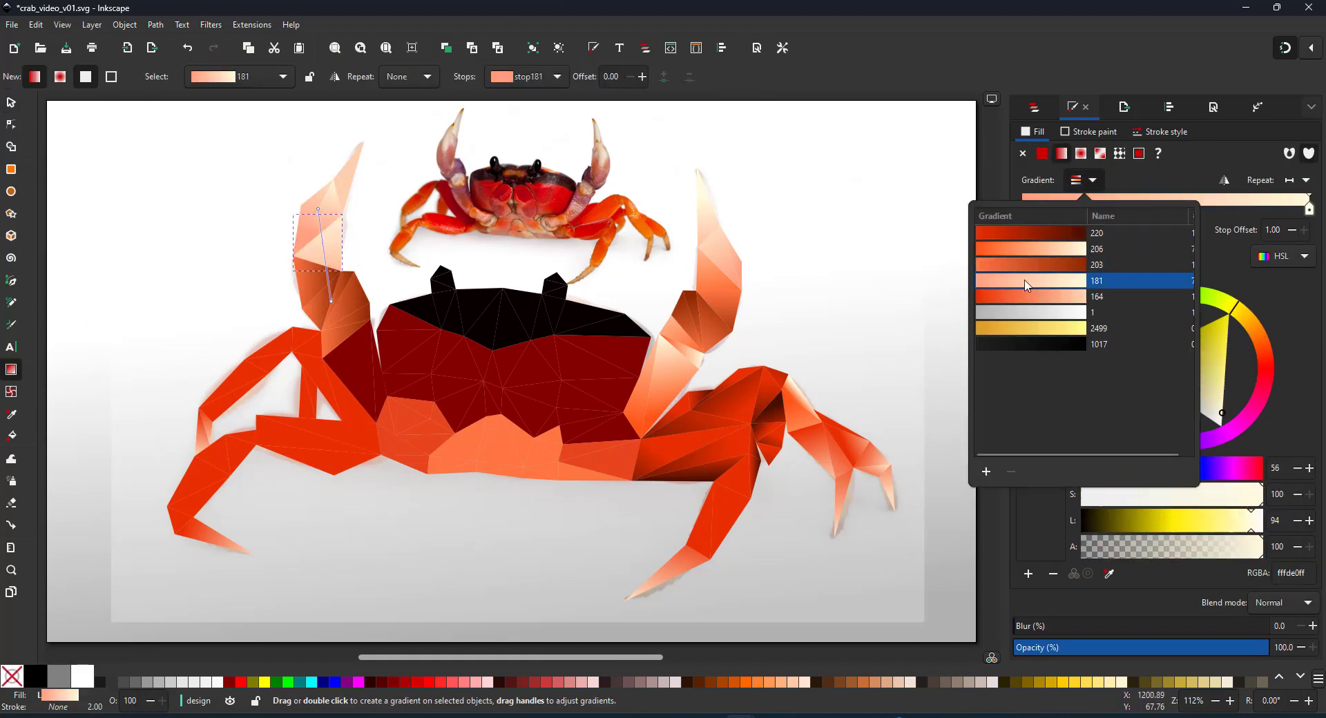
{"action": "left_click", "coordinate": [1097, 296]}
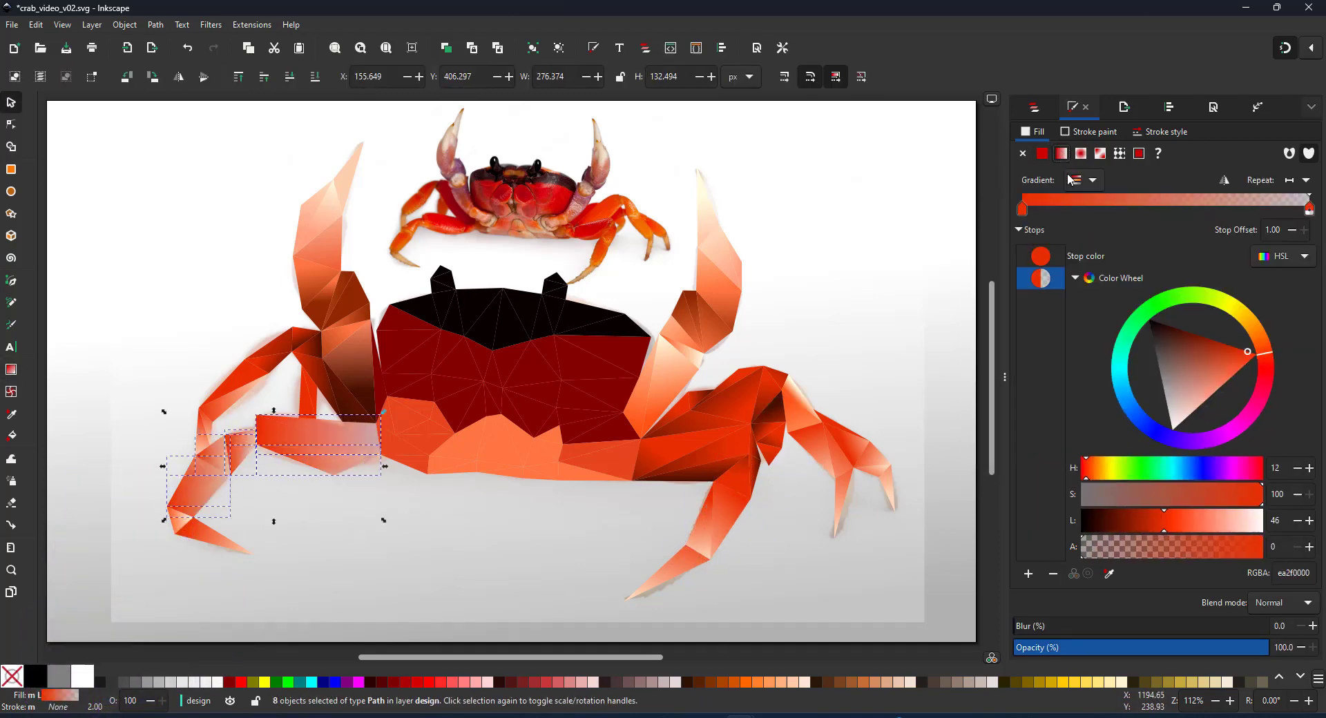
{"action": "left_click", "coordinate": [266, 423]}
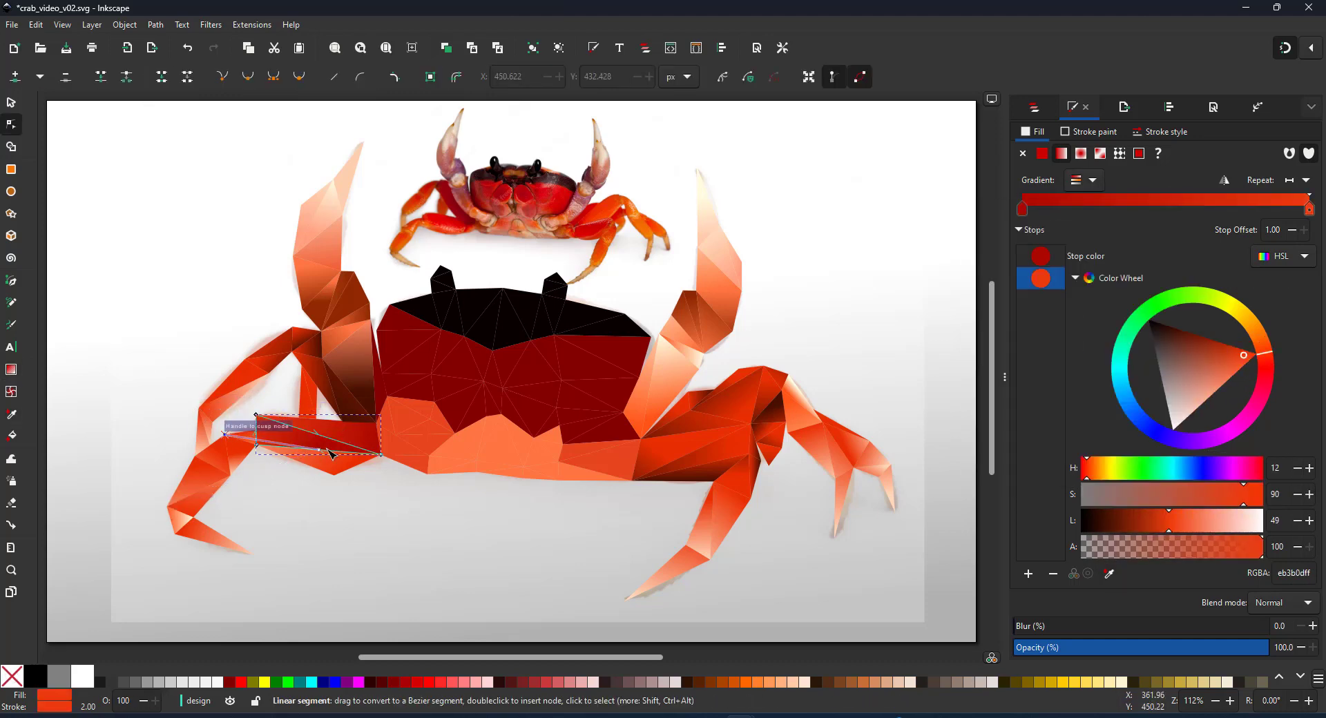
Step: Apply orange-to-peach linear gradients to the lower left arm and lower body triangles
{"action": "left_click", "coordinate": [1092, 180]}
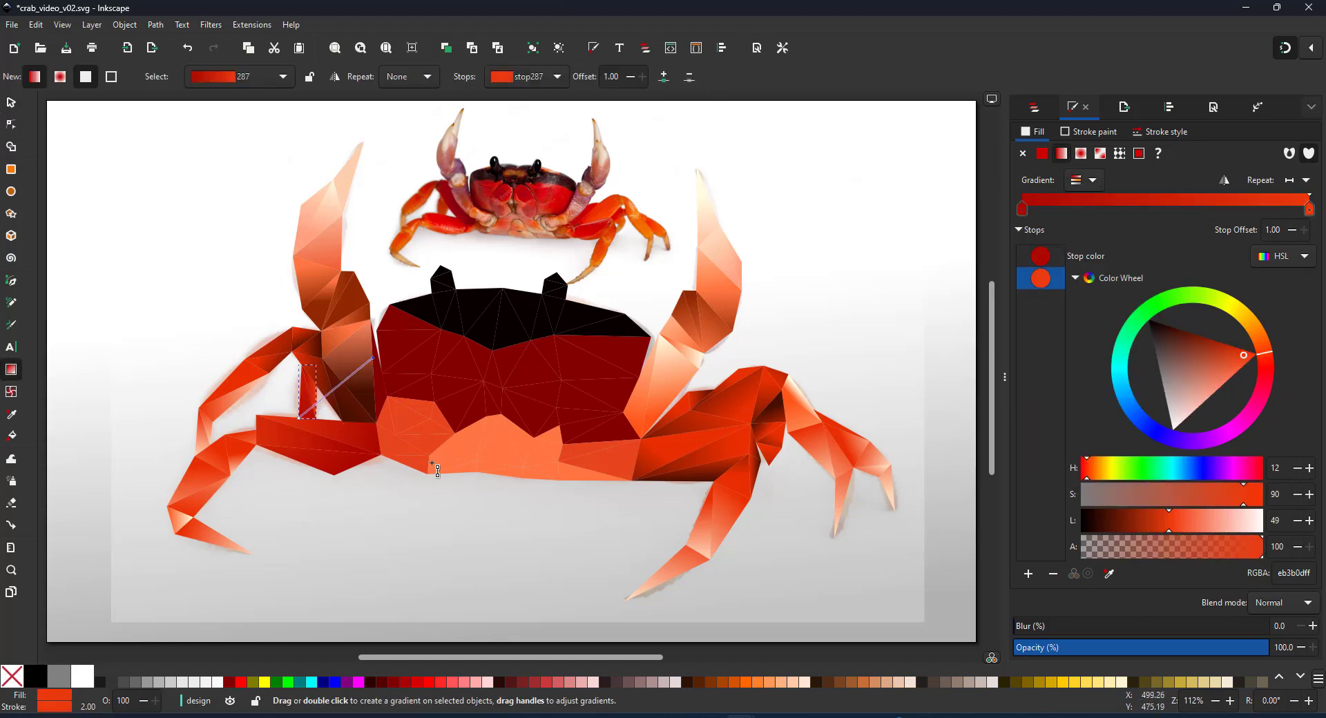
{"action": "left_click", "coordinate": [1092, 181]}
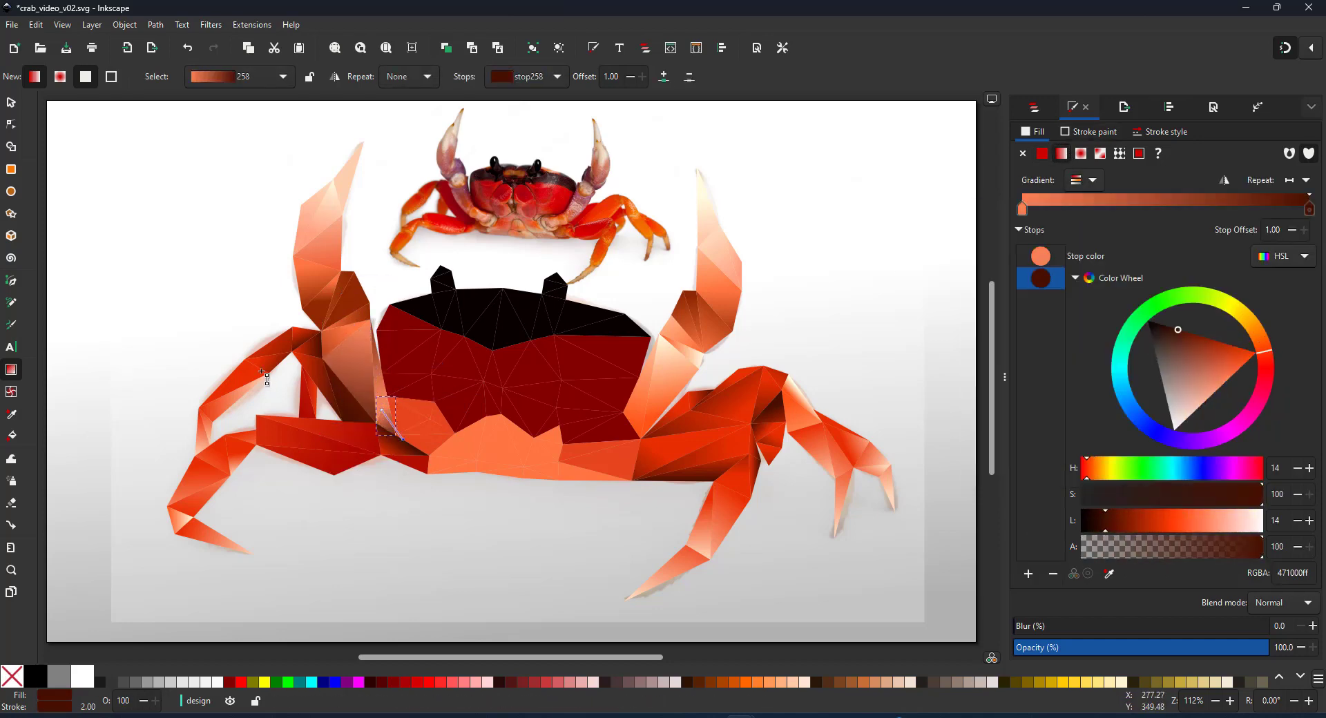
{"action": "left_click", "coordinate": [1091, 180]}
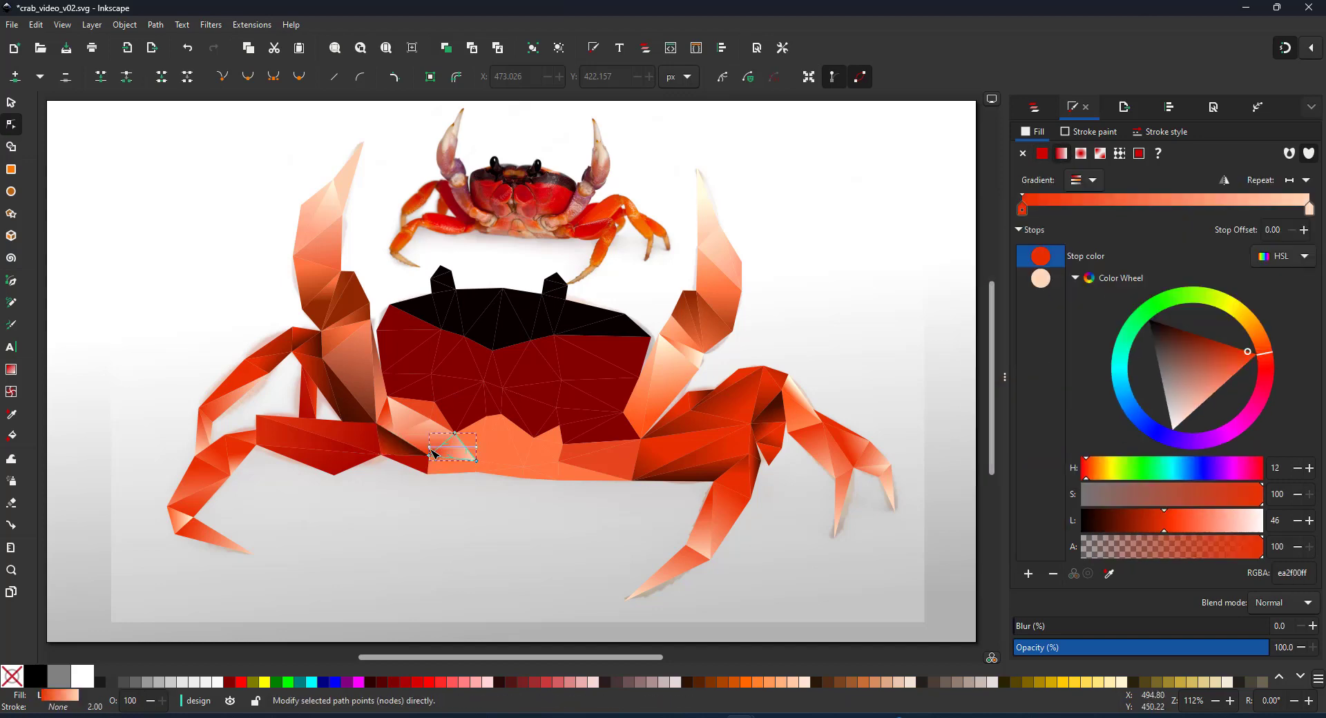
{"action": "left_click", "coordinate": [1092, 180]}
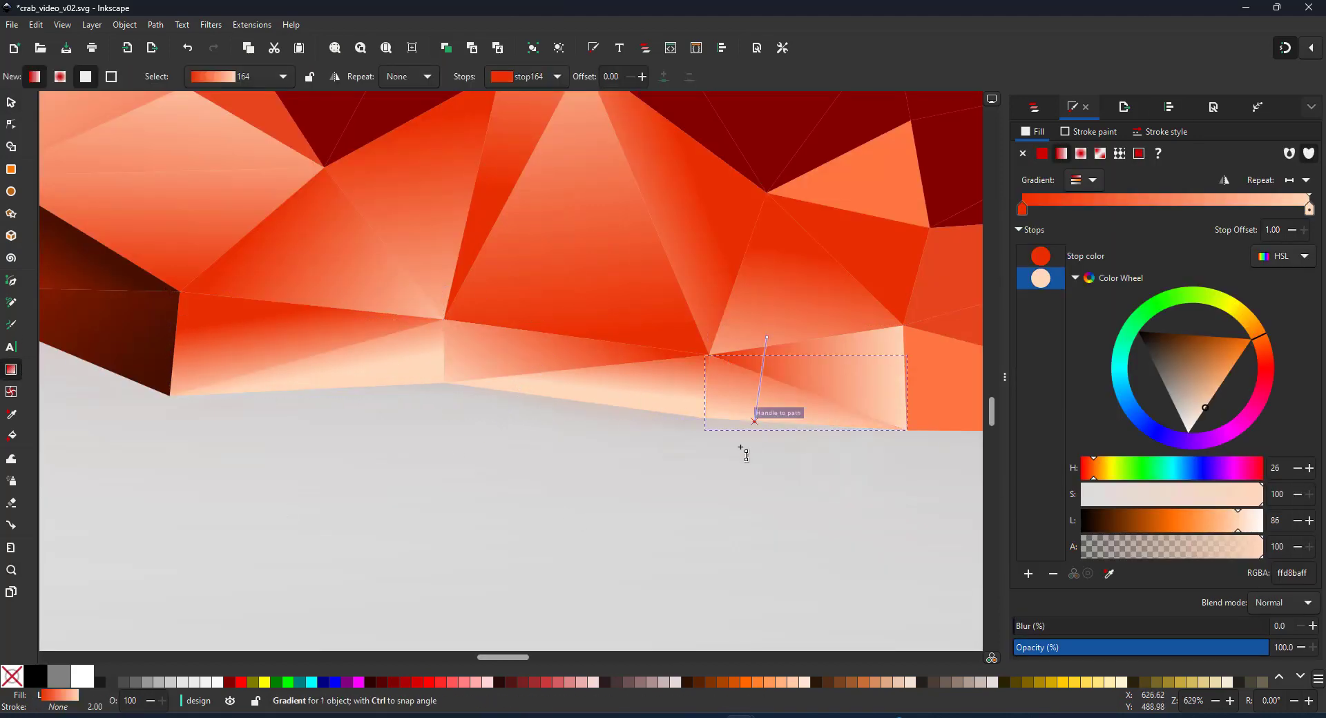
{"action": "left_click", "coordinate": [1092, 180]}
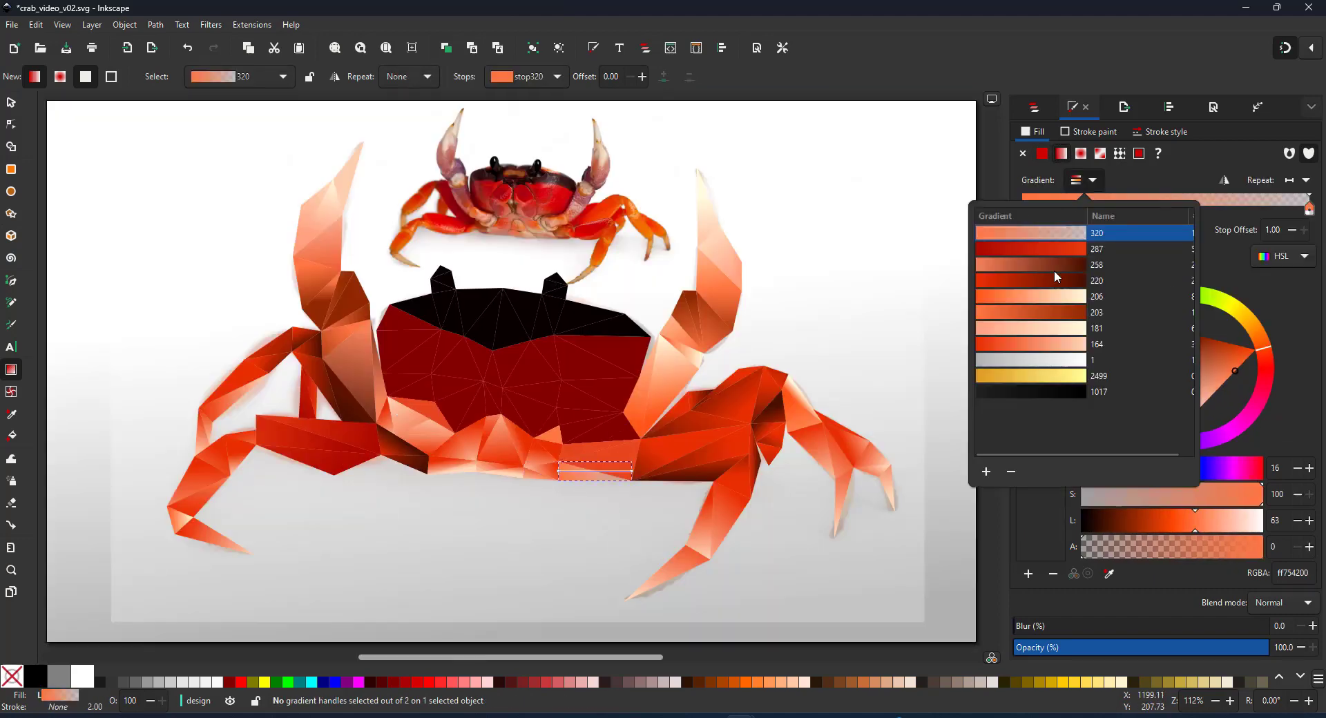
Step: Shade the lower and centre body triangles with reused red-to-black gradients
{"action": "left_click", "coordinate": [1096, 281]}
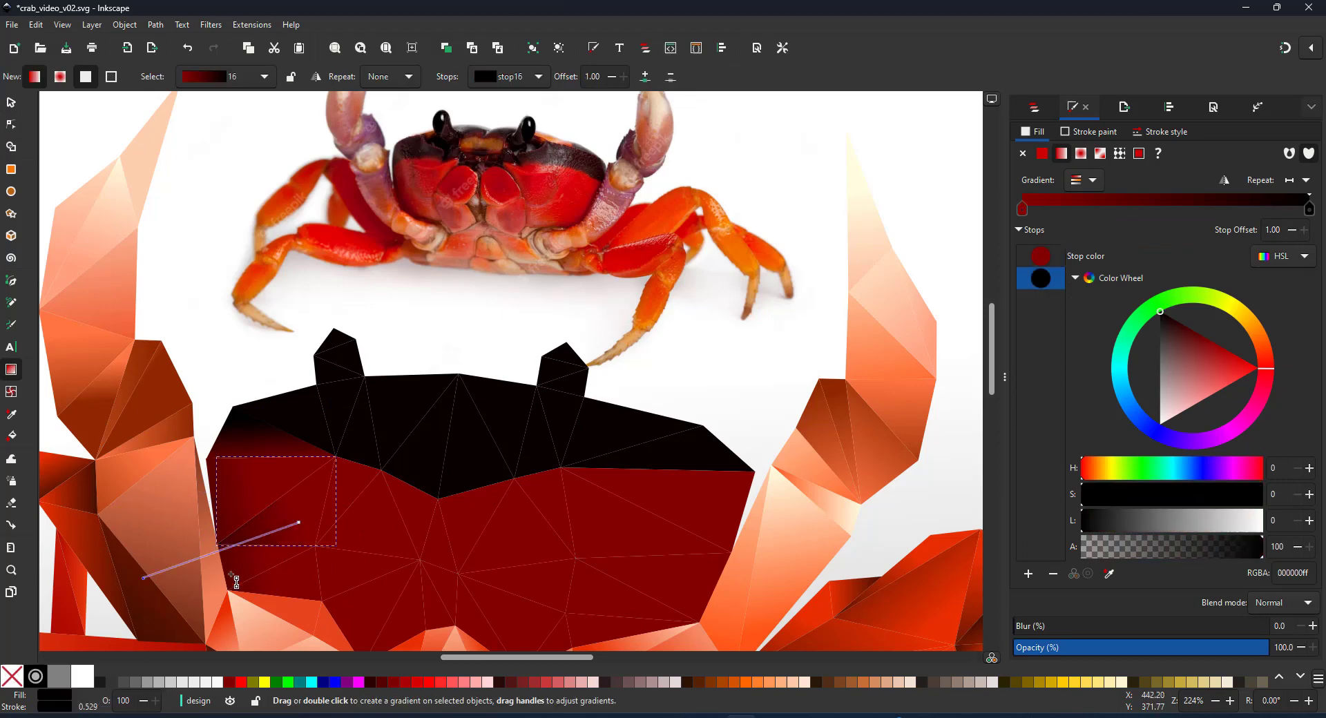
{"action": "left_click", "coordinate": [1095, 180]}
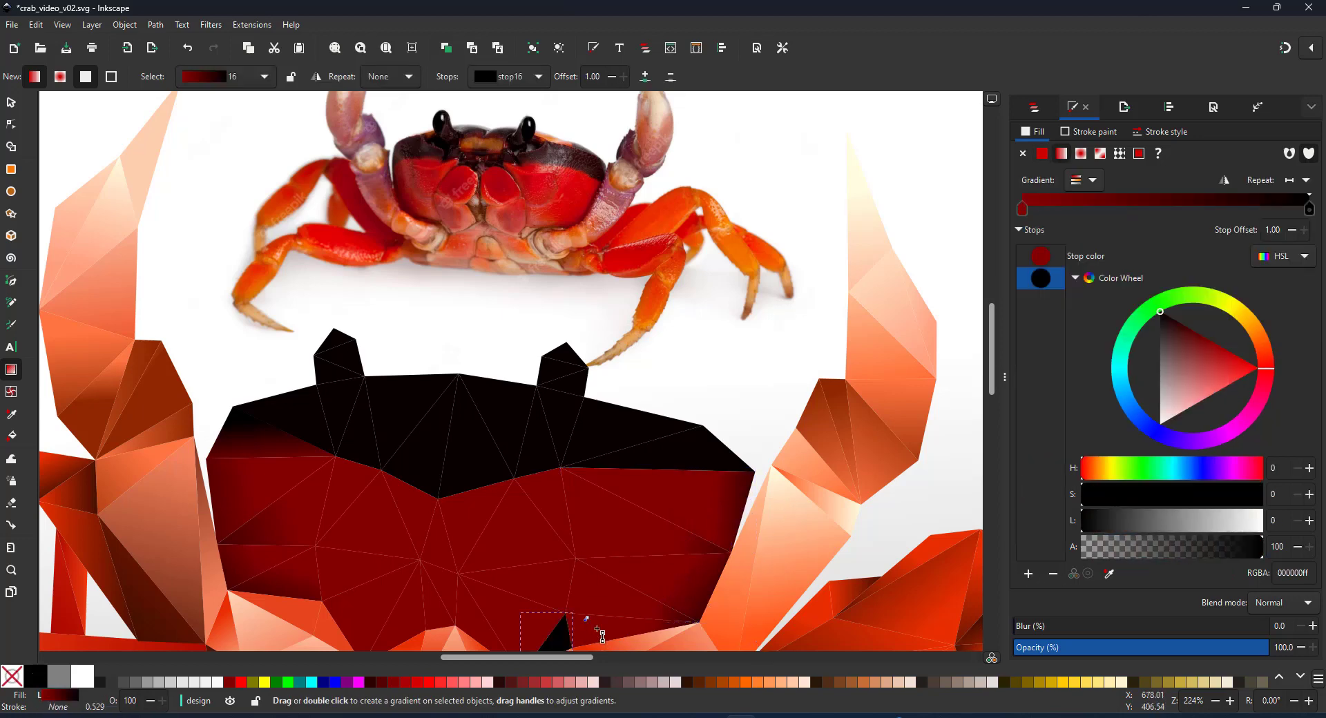
{"action": "left_click", "coordinate": [1090, 180]}
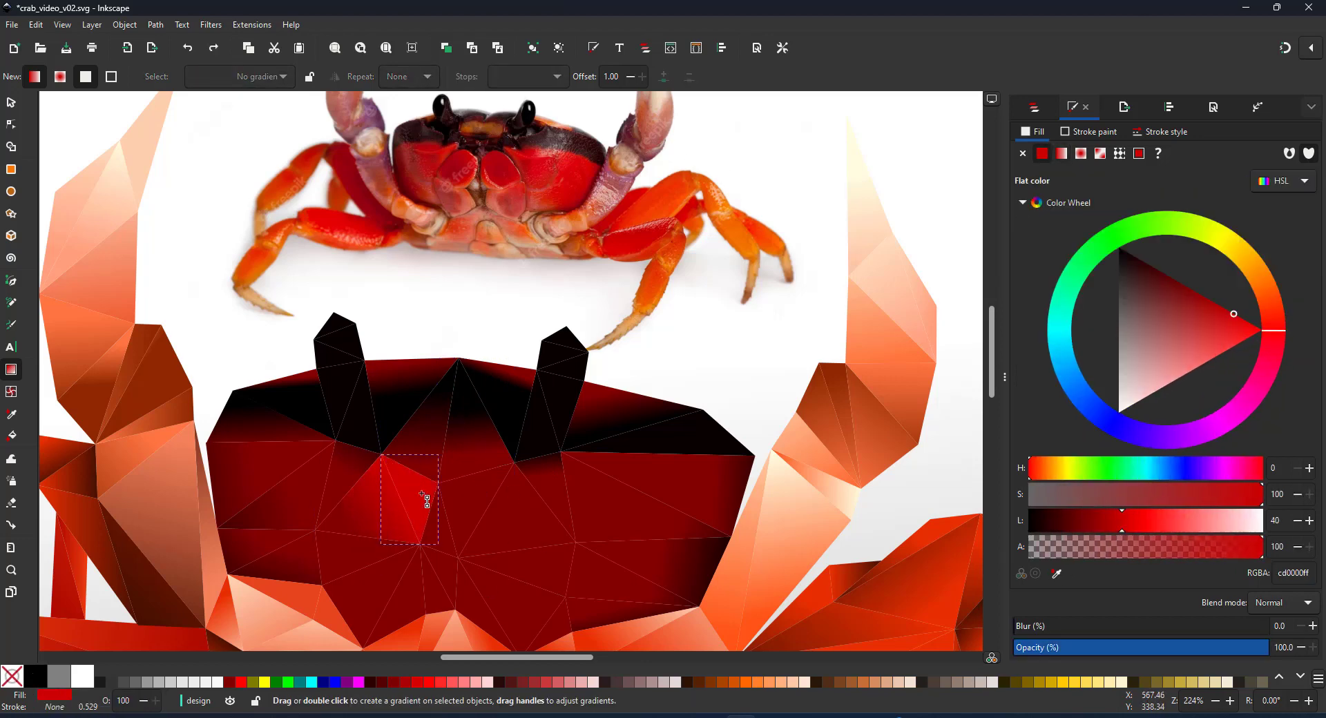
{"action": "left_click", "coordinate": [1090, 179]}
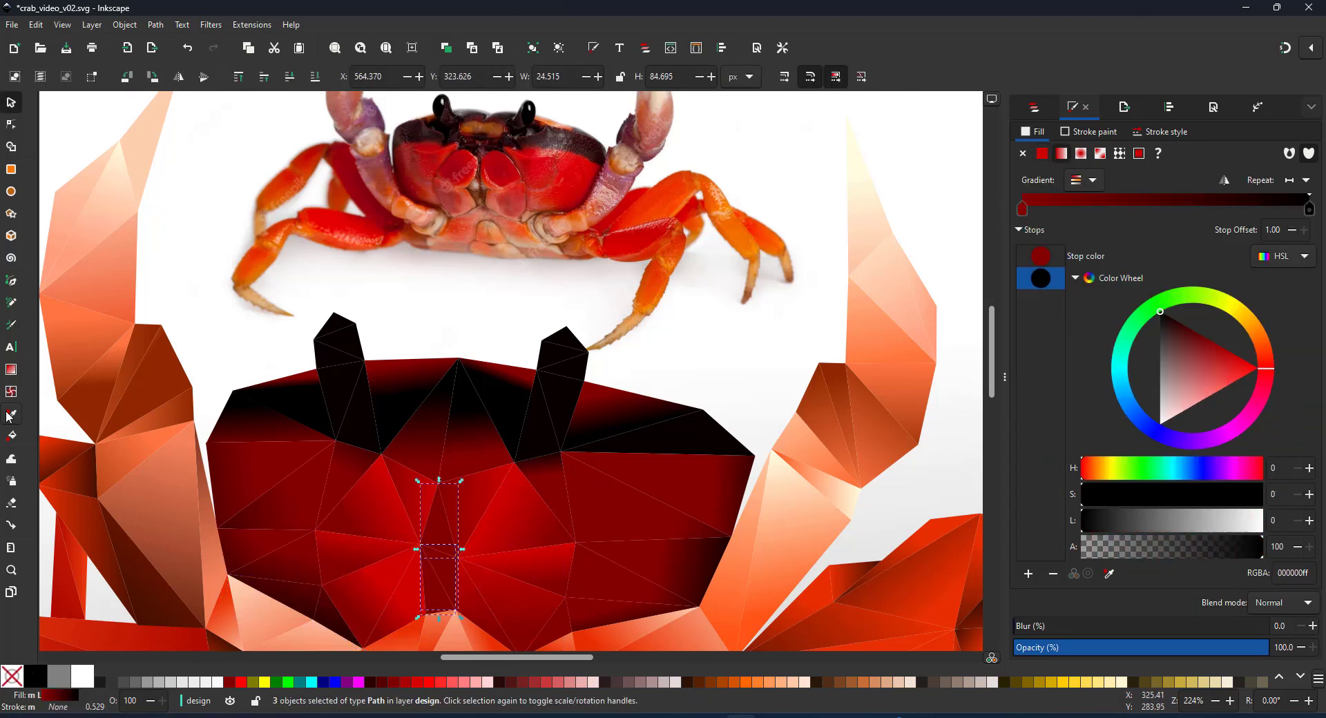
{"action": "left_click", "coordinate": [11, 414]}
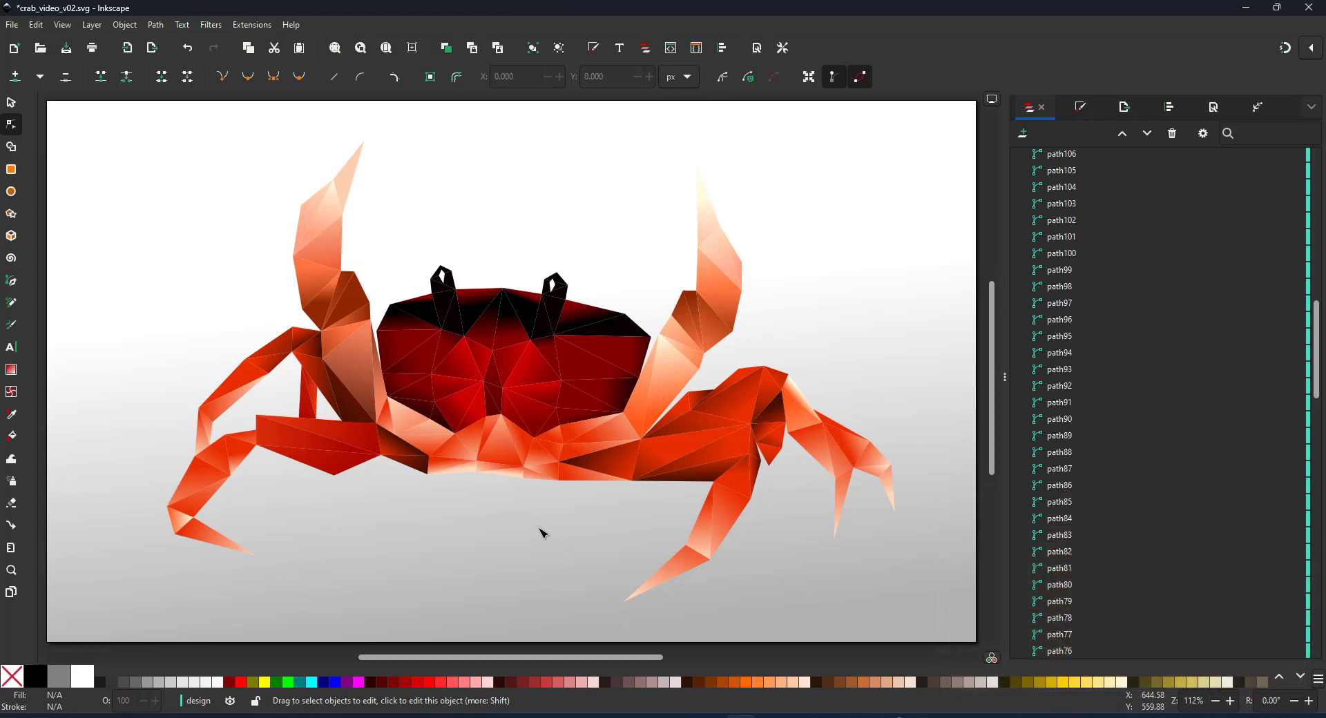
{"action": "mouse_move", "coordinate": [482, 505]}
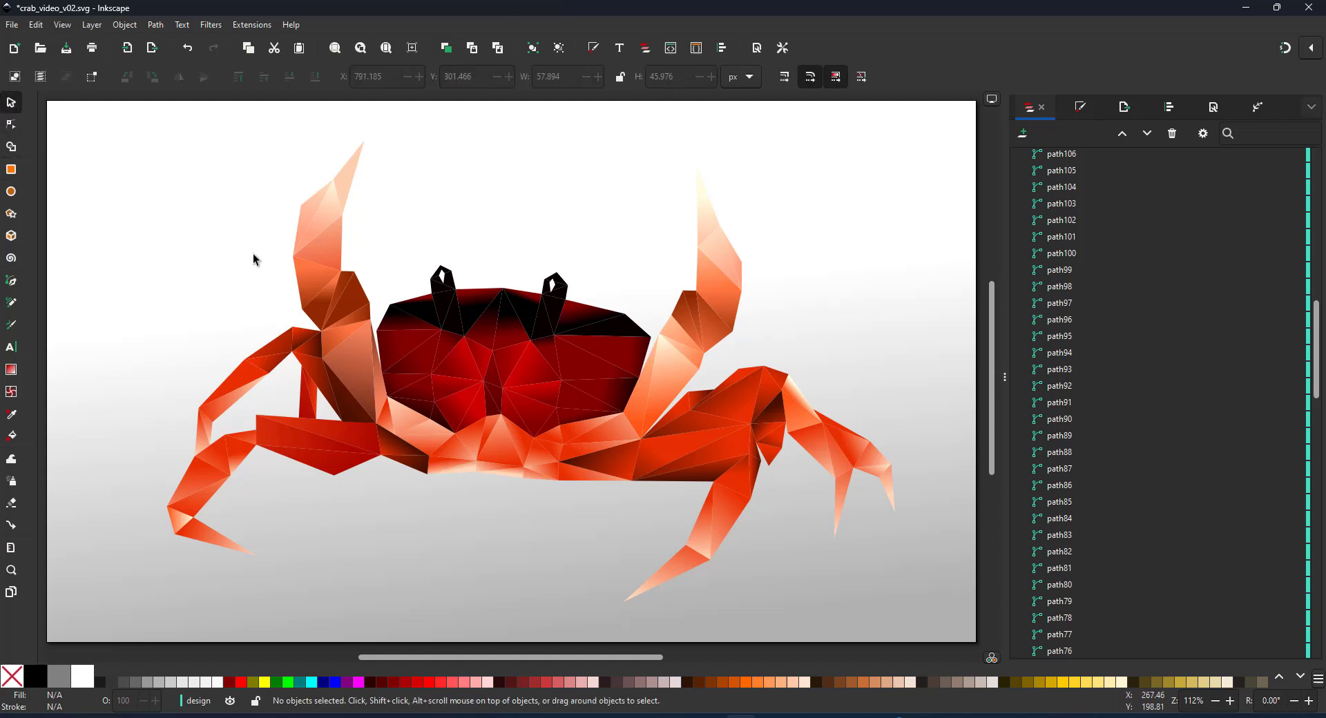
Step: Select all crab triangles with Ctrl+A, then reselect the layer's 148 paths in the Layers panel
{"action": "key", "text": "ctrl+a"}
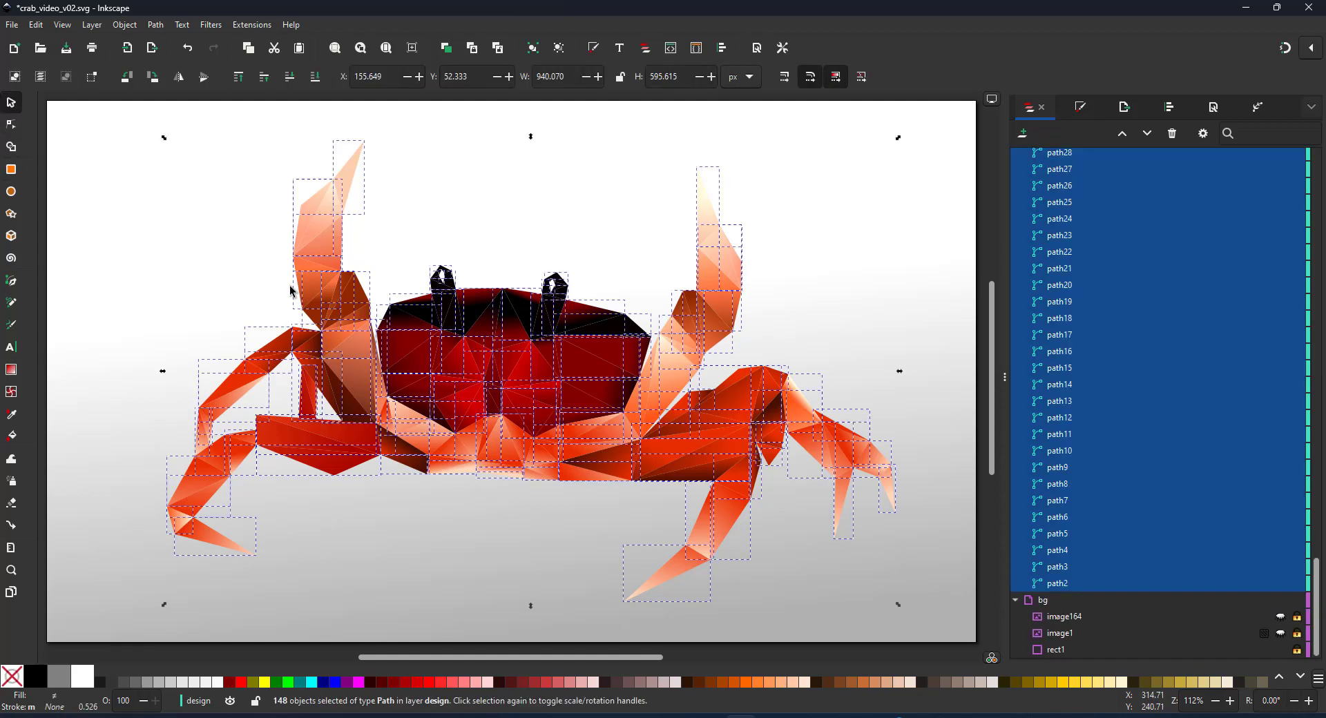
{"action": "mouse_move", "coordinate": [889, 221]}
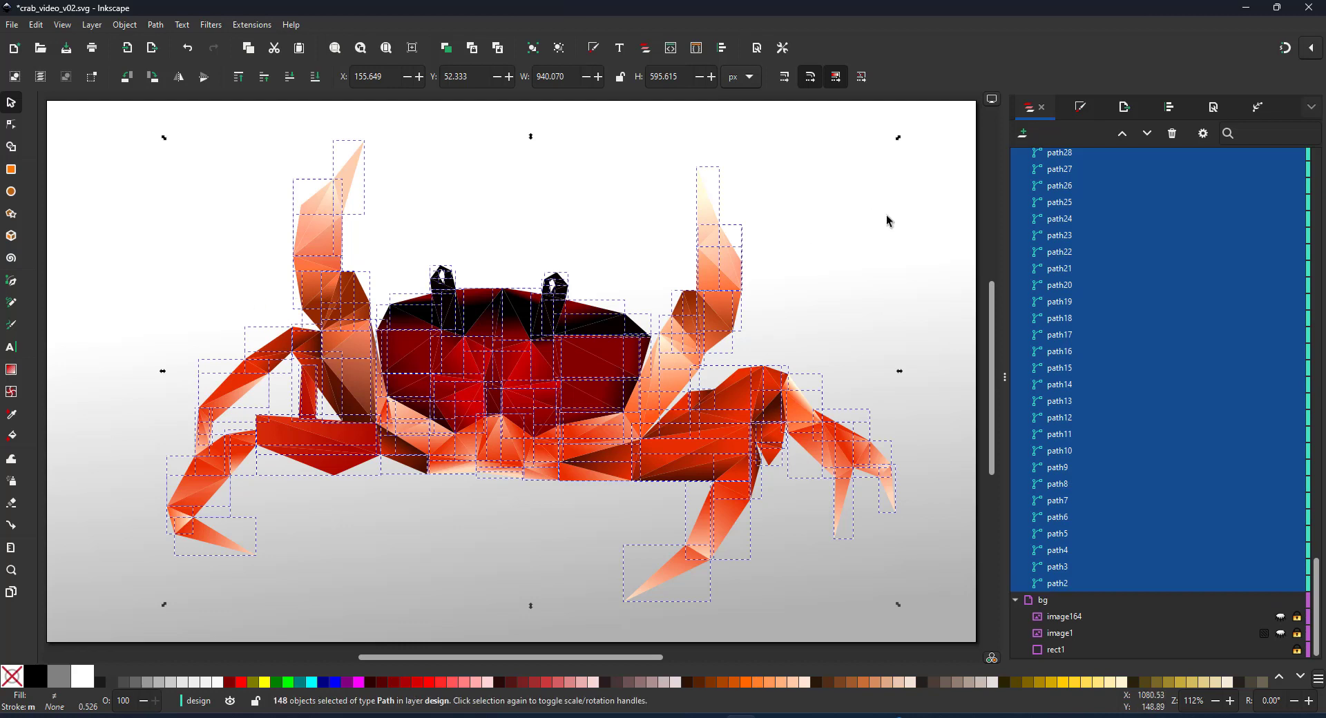
{"action": "scroll", "scroll_direction": "down", "scroll_amount": 3}
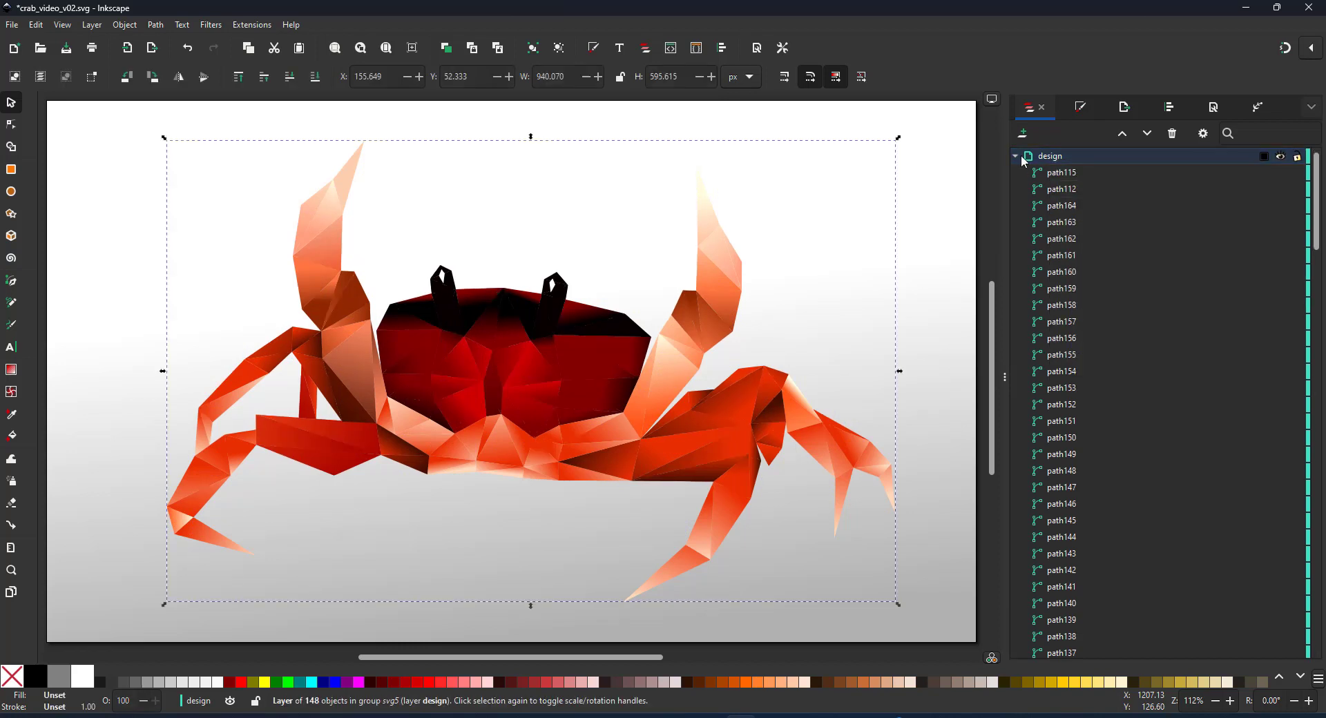
{"action": "left_click", "coordinate": [1015, 156]}
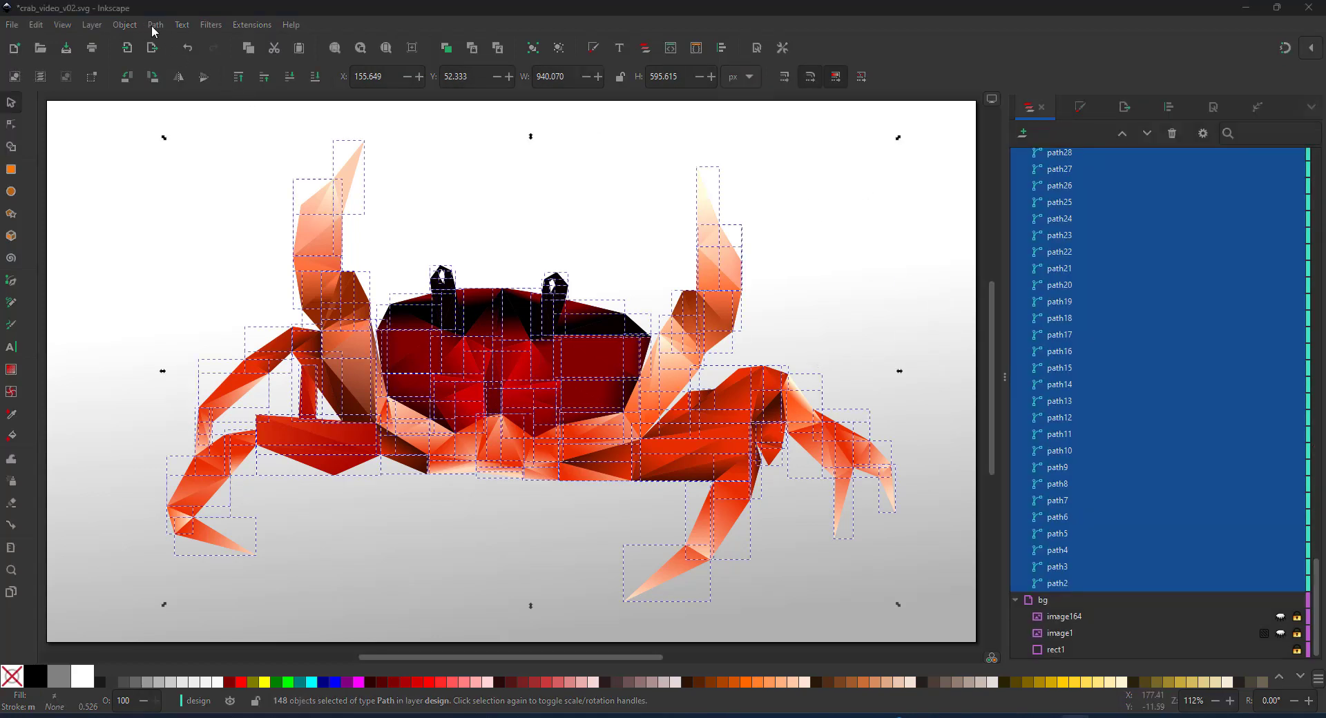
Step: Union the selected triangles into one silhouette and toggle the shaded copy layer to inspect it
{"action": "left_click", "coordinate": [155, 25]}
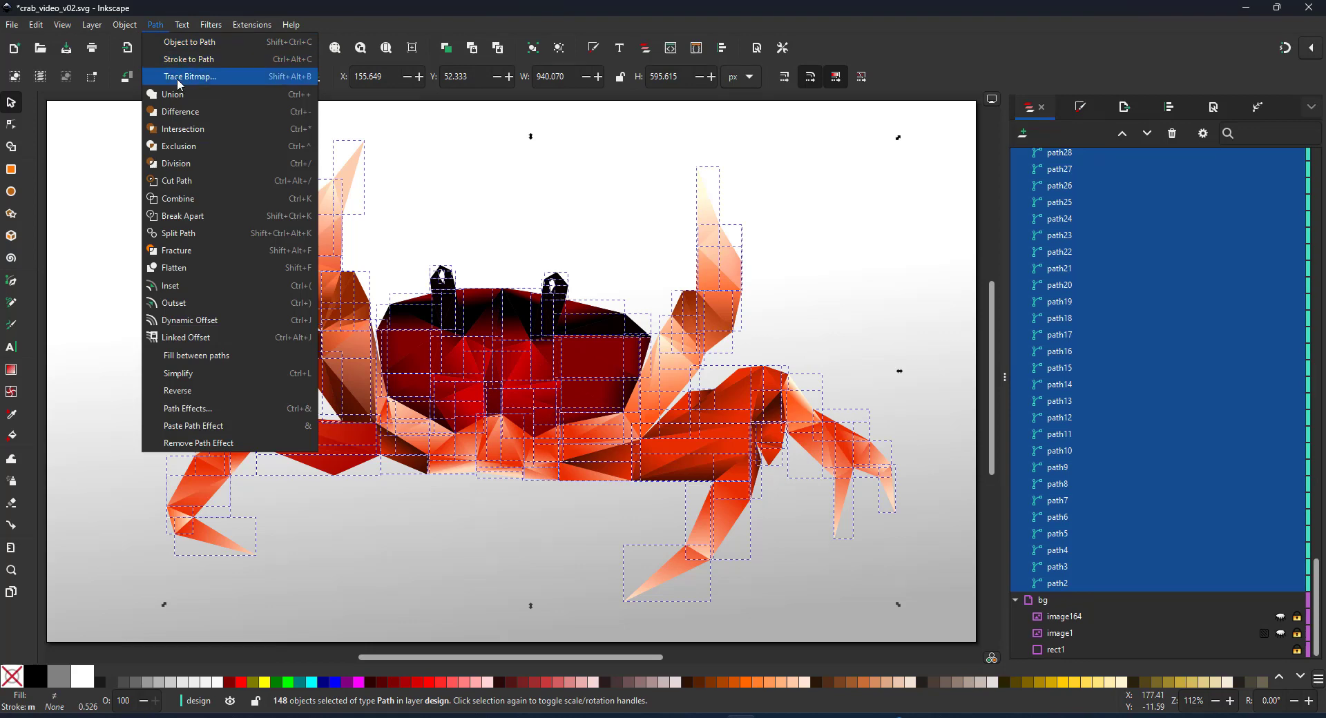
{"action": "mouse_move", "coordinate": [173, 94]}
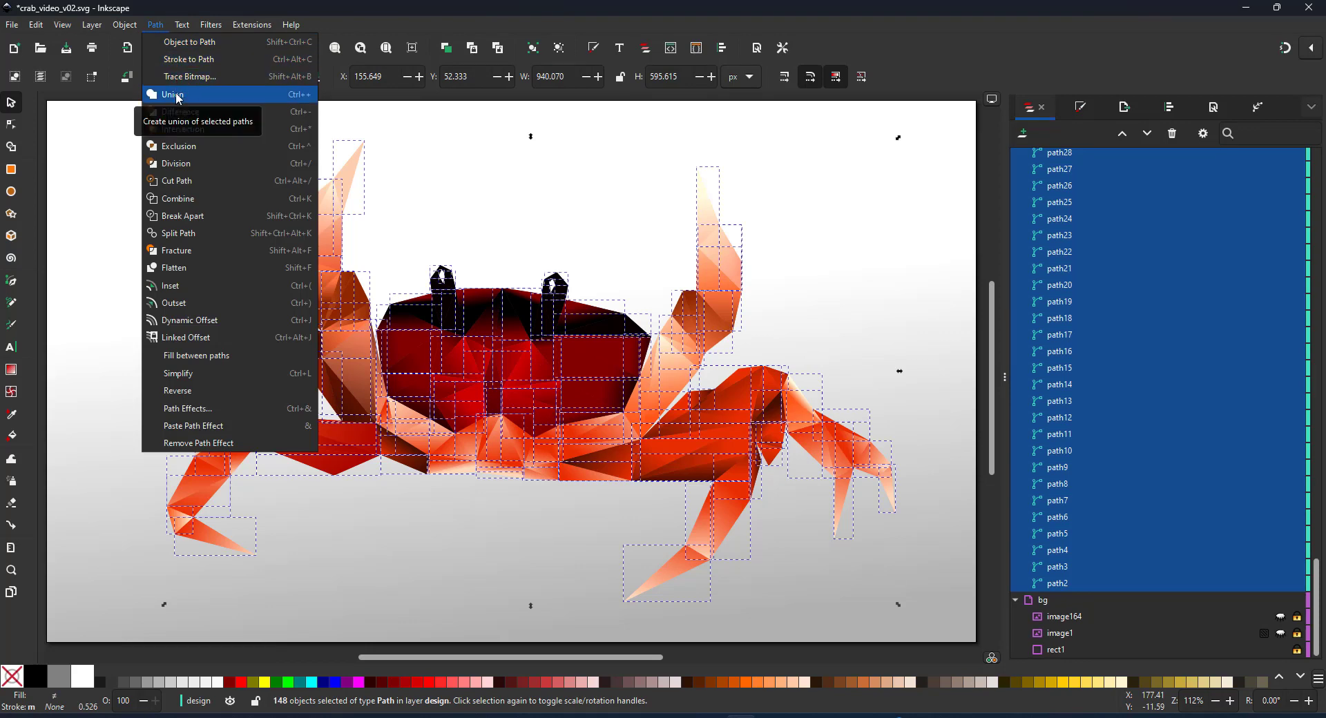
{"action": "left_click", "coordinate": [173, 94]}
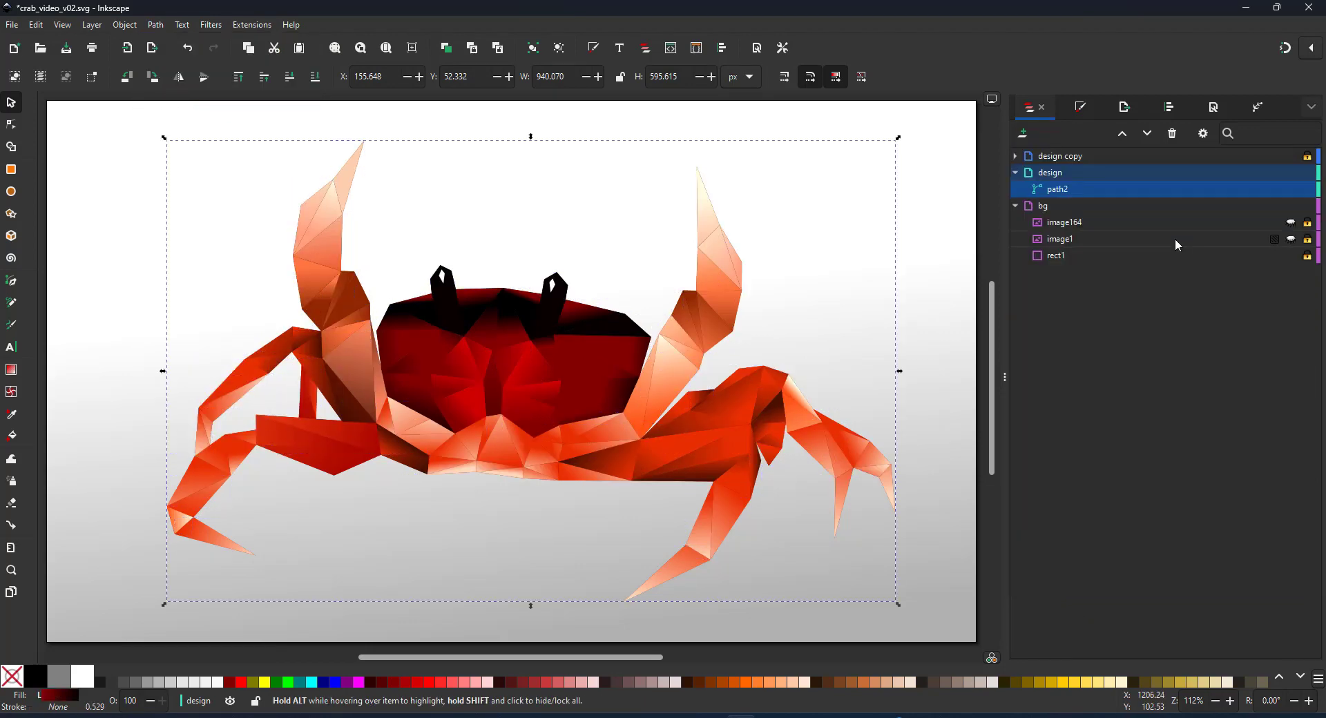
{"action": "left_click", "coordinate": [1291, 155]}
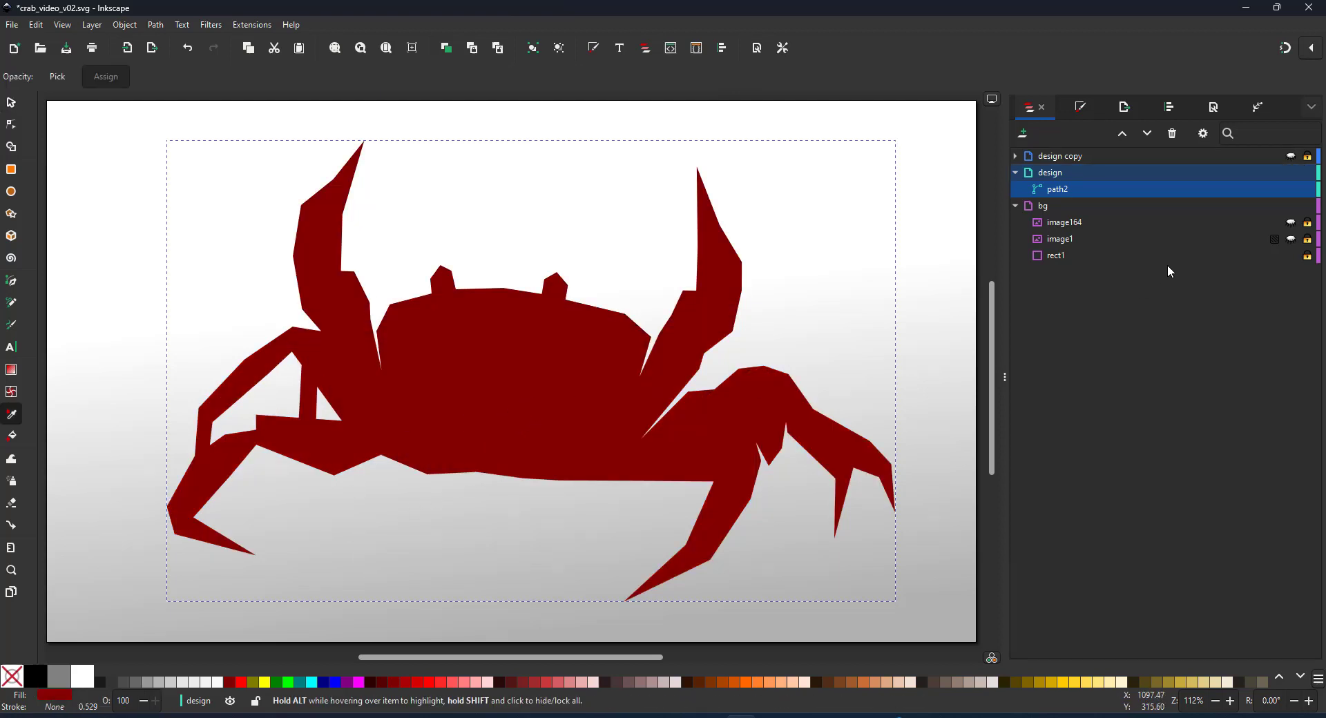
{"action": "left_click", "coordinate": [1292, 157]}
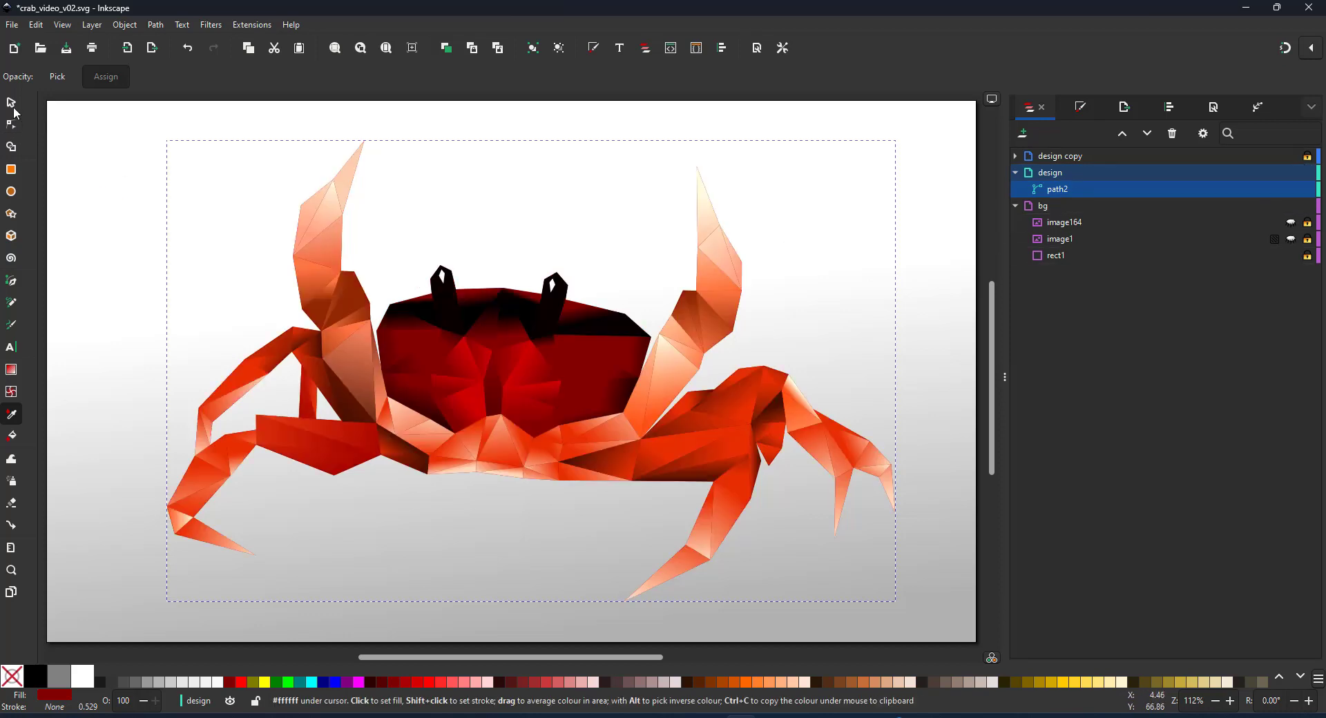
{"action": "left_click", "coordinate": [12, 103]}
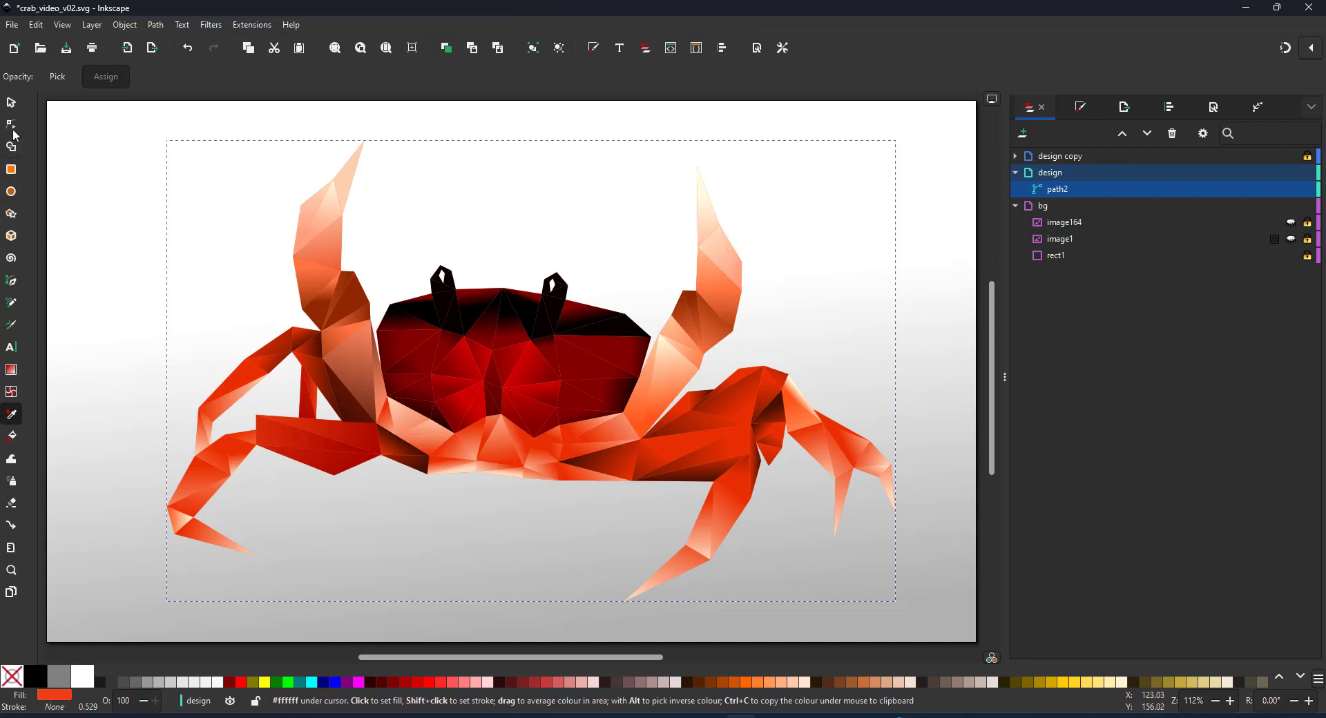
{"action": "left_click", "coordinate": [12, 101]}
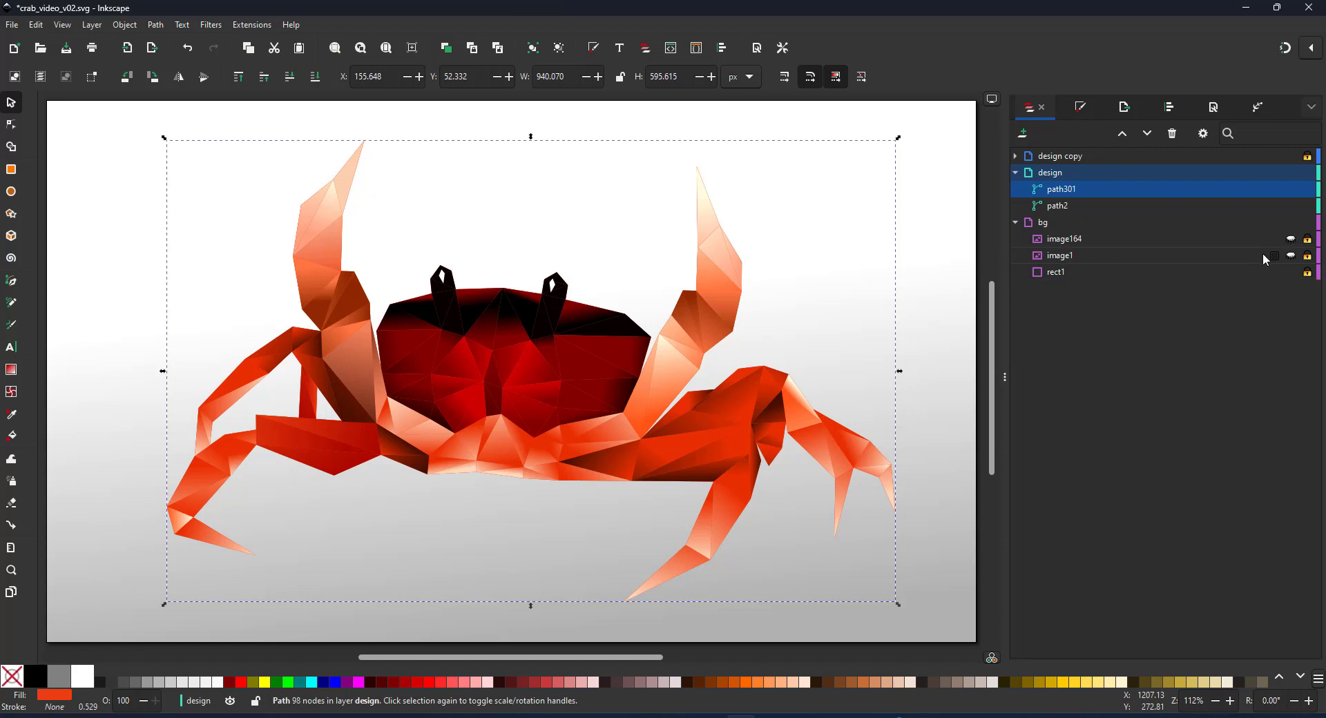
Step: Pick the lower silhouette copy, narrow it and shift it under the crab as a shadow
{"action": "left_click", "coordinate": [1058, 205]}
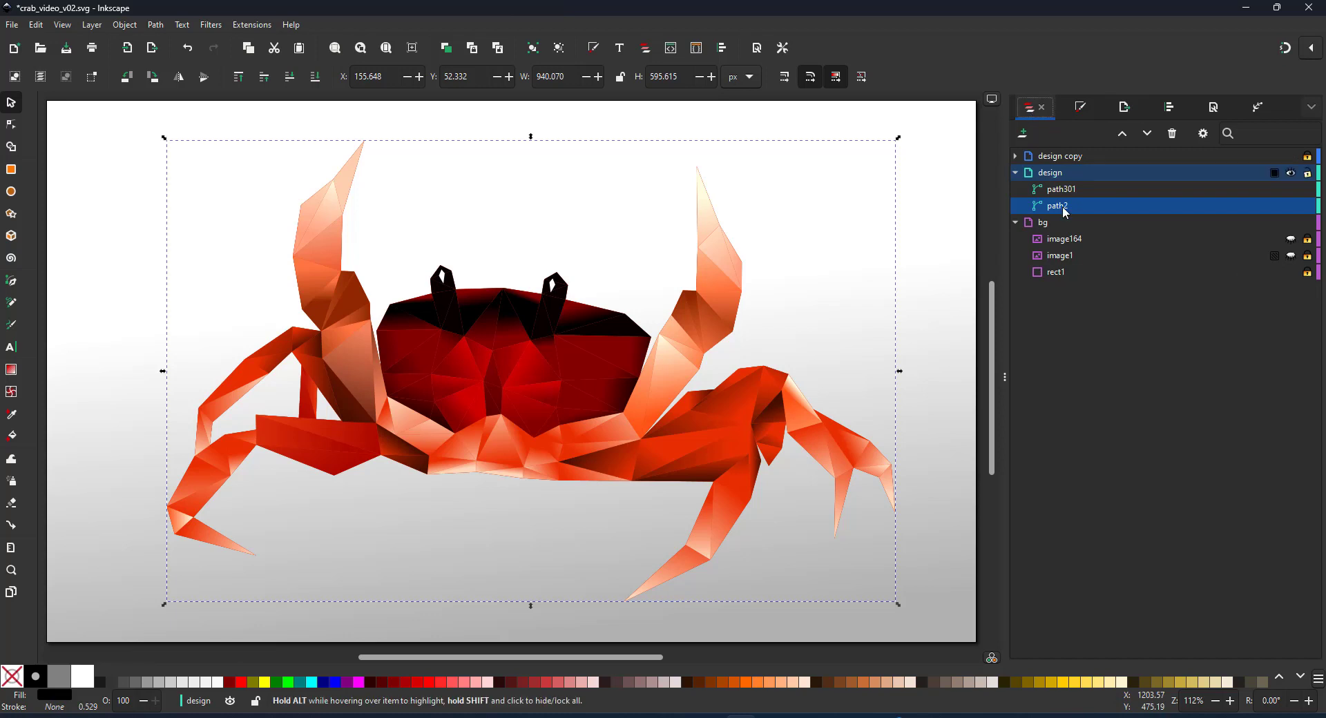
{"action": "left_click", "coordinate": [1079, 108]}
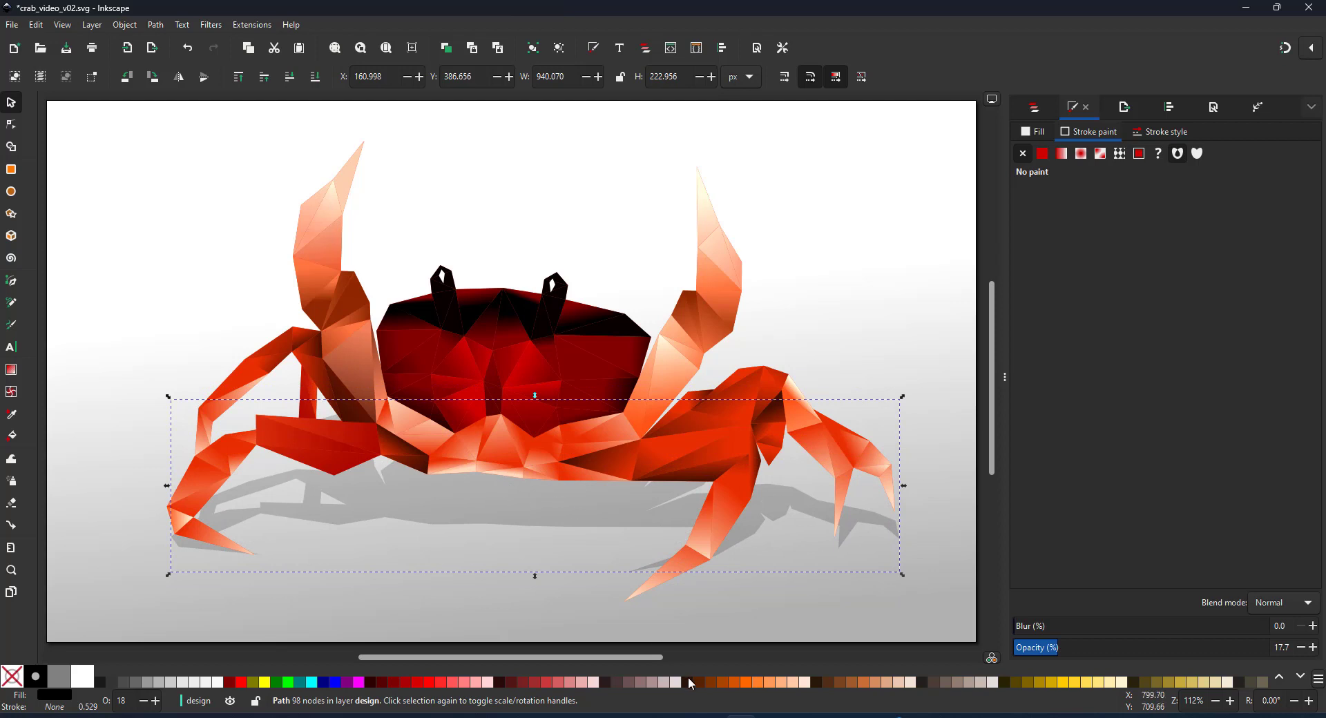
{"action": "mouse_move", "coordinate": [887, 524]}
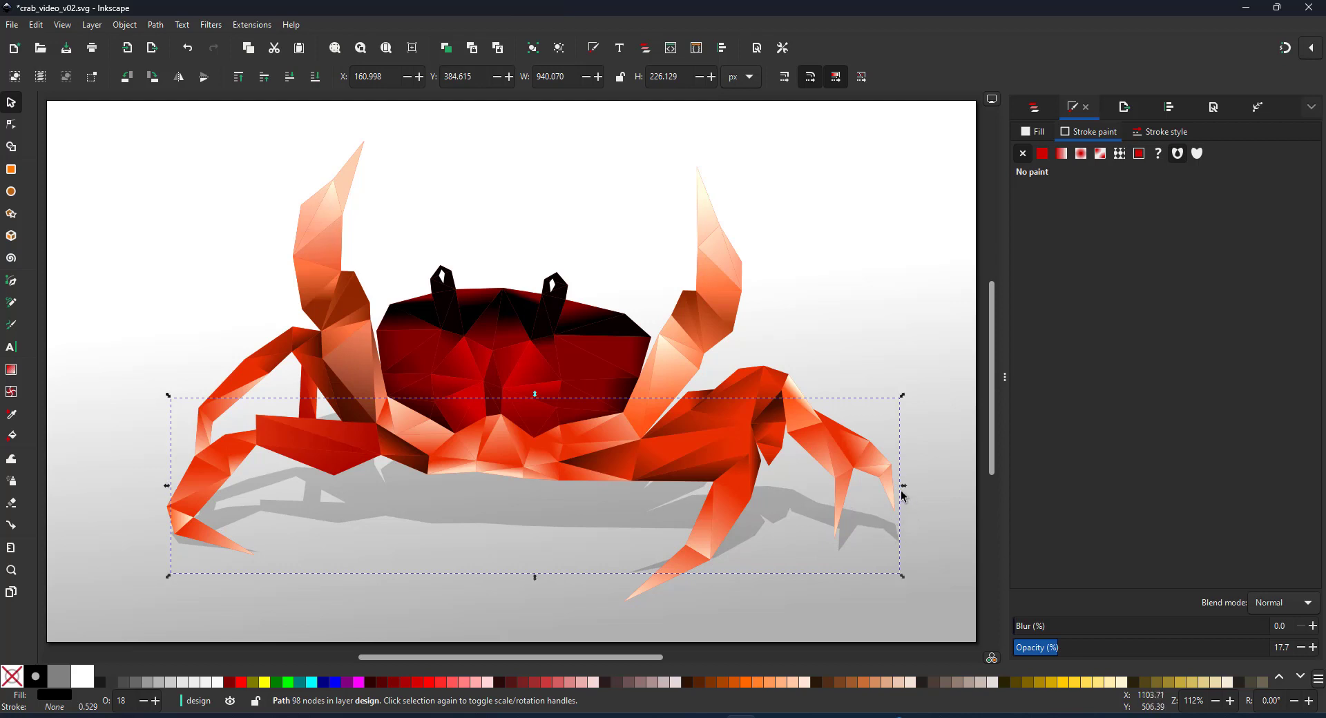
{"action": "left_click_drag", "start_coordinate": [901, 495], "coordinate": [890, 487]}
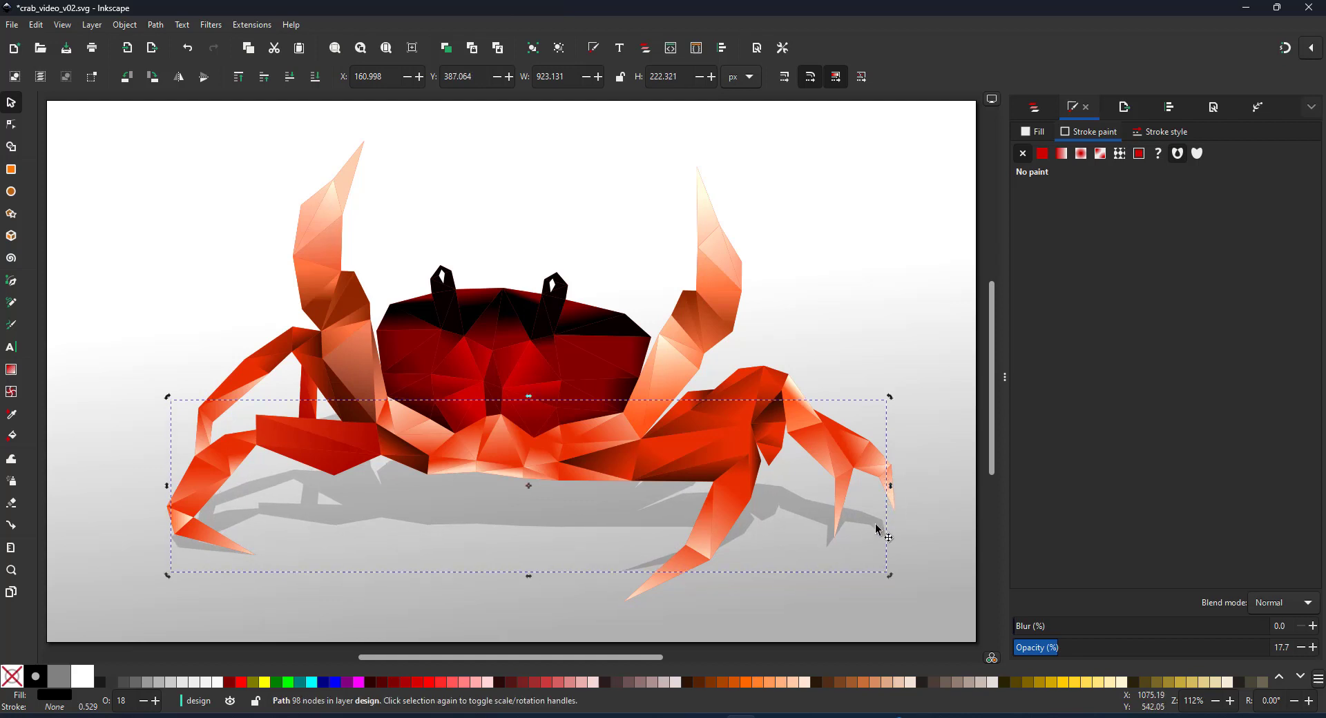
{"action": "left_click_drag", "start_coordinate": [875, 529], "coordinate": [883, 527]}
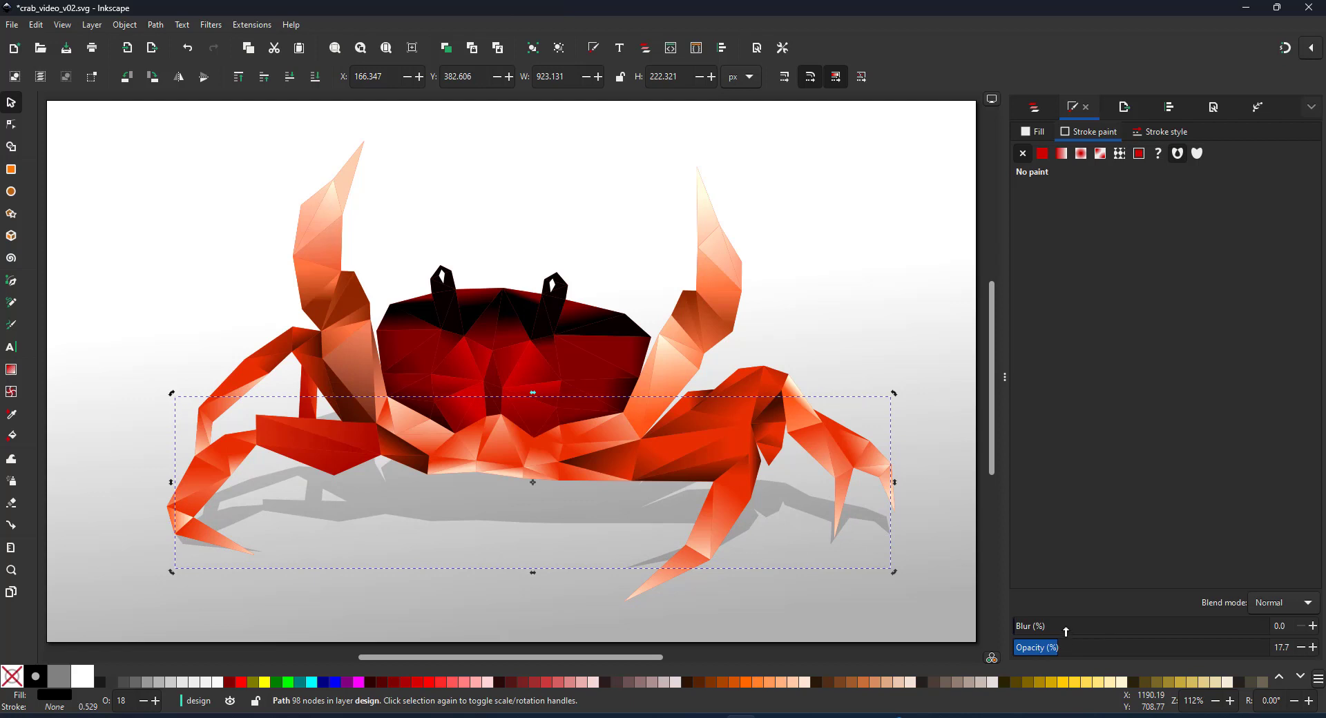
{"action": "left_click", "coordinate": [1064, 631]}
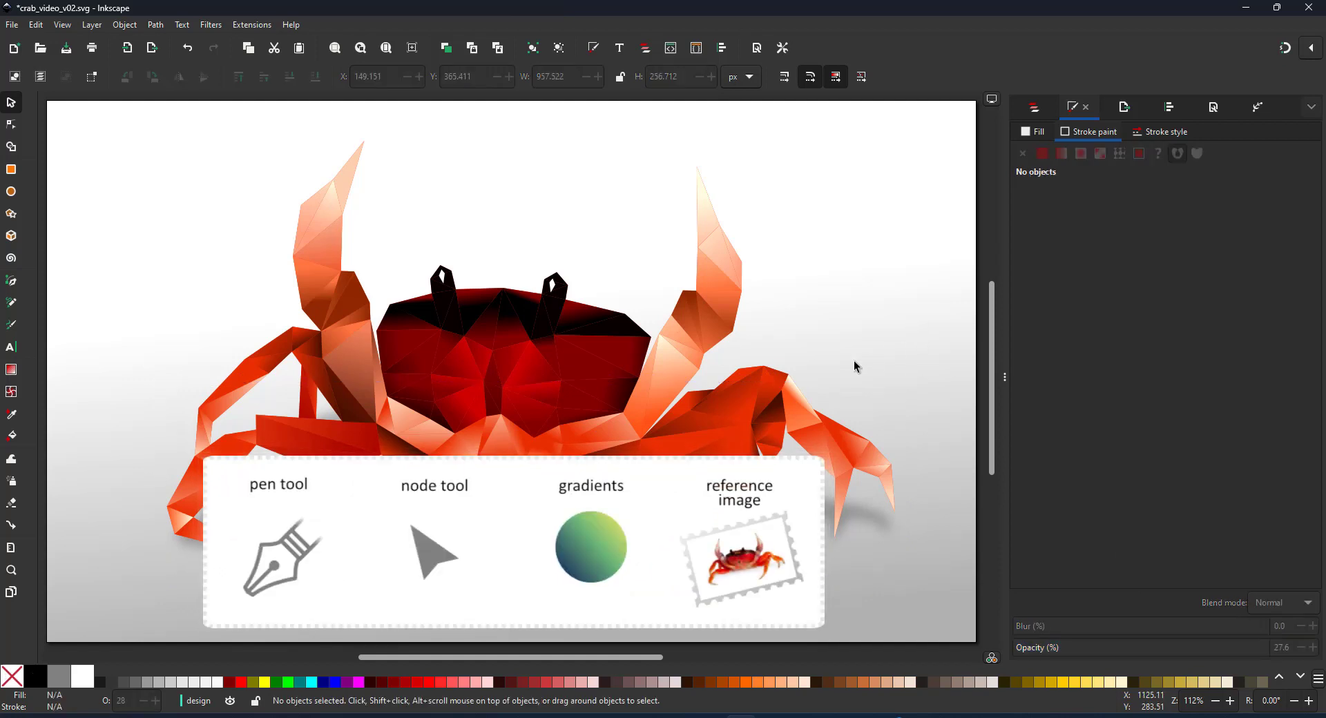
{"action": "mouse_move", "coordinate": [375, 203]}
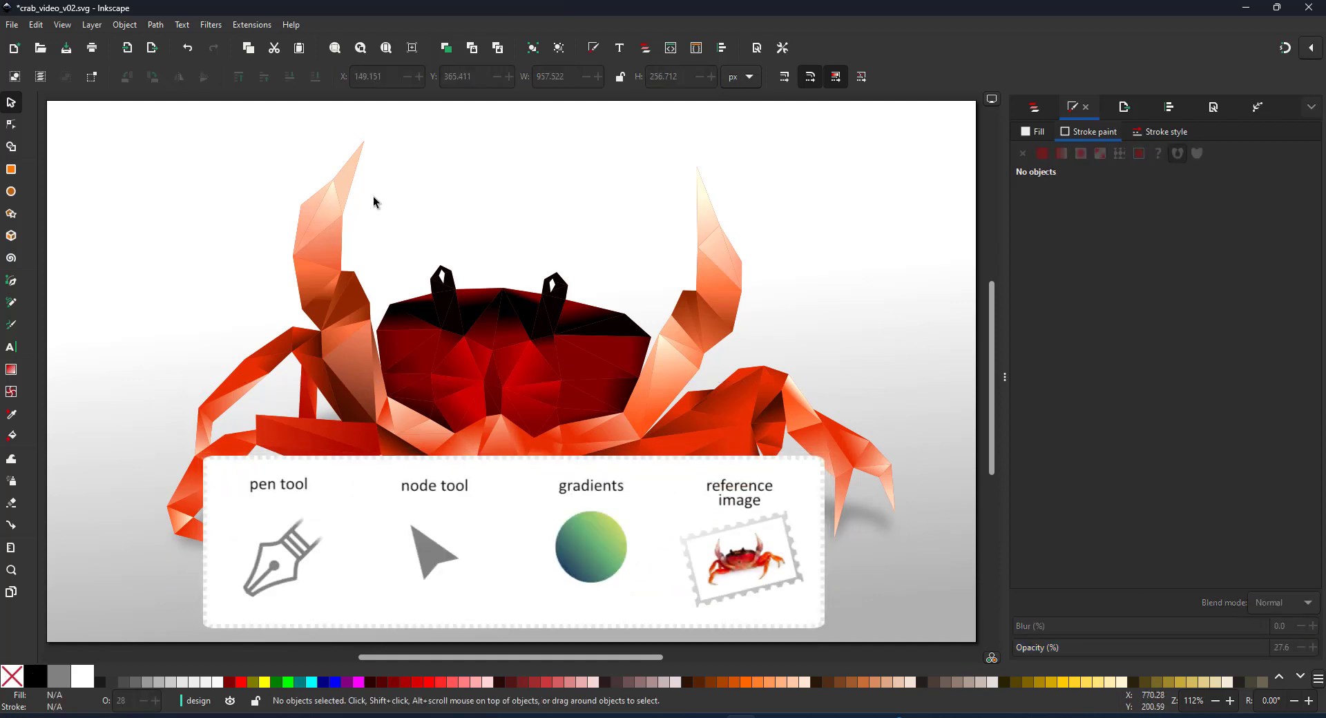
{"action": "left_click", "coordinate": [12, 124]}
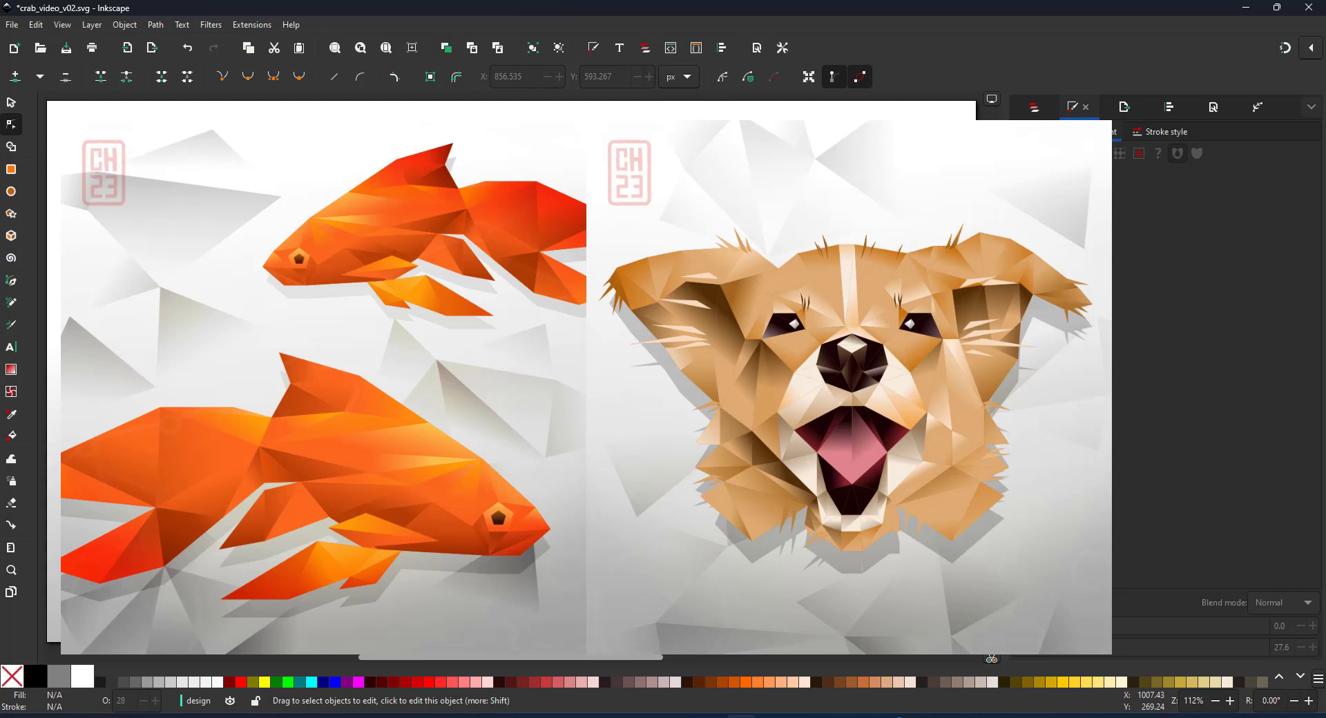
{"action": "mouse_move", "coordinate": [1151, 409]}
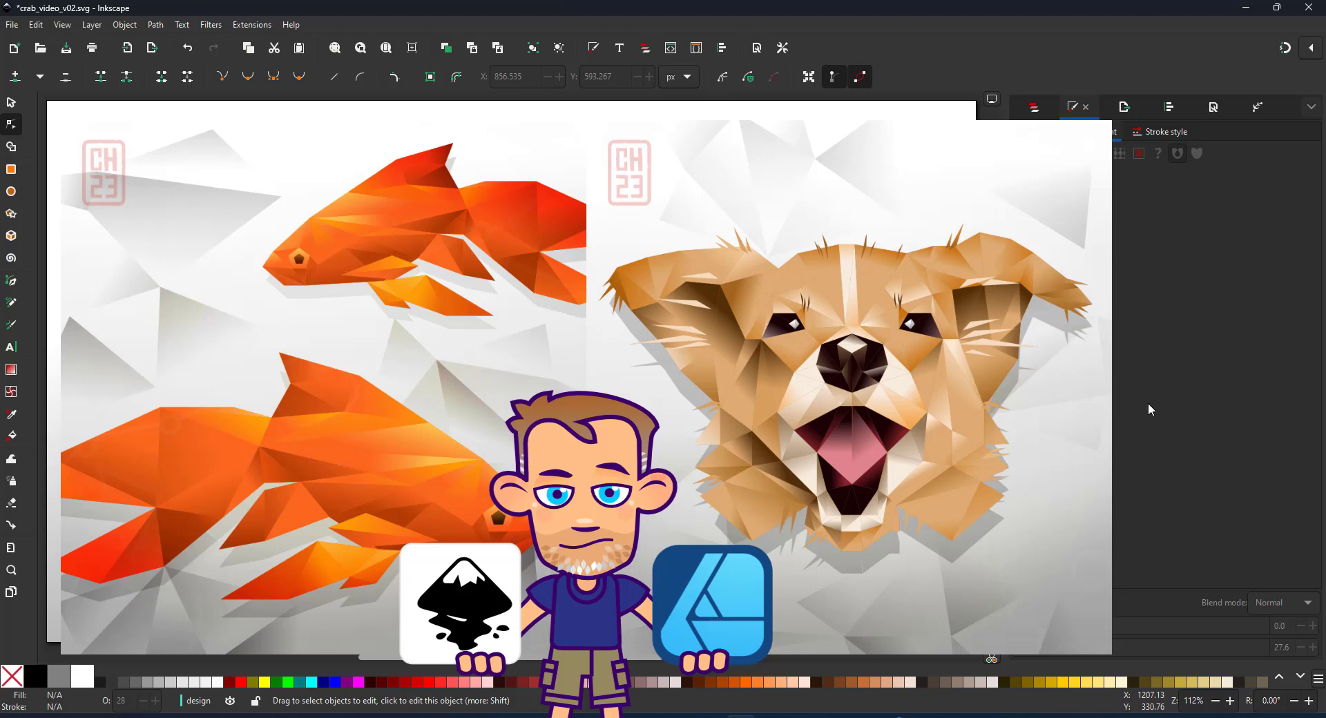
{"action": "mouse_move", "coordinate": [1255, 351]}
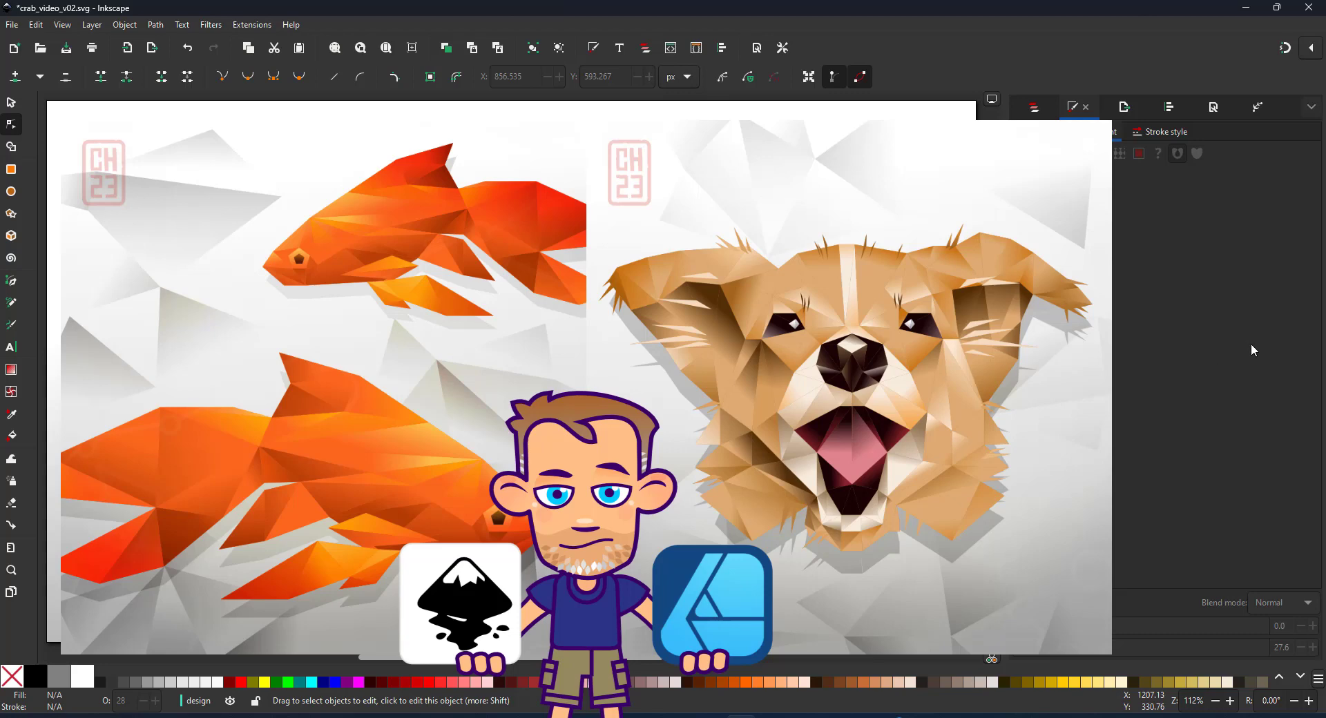
{"action": "mouse_move", "coordinate": [1233, 340]}
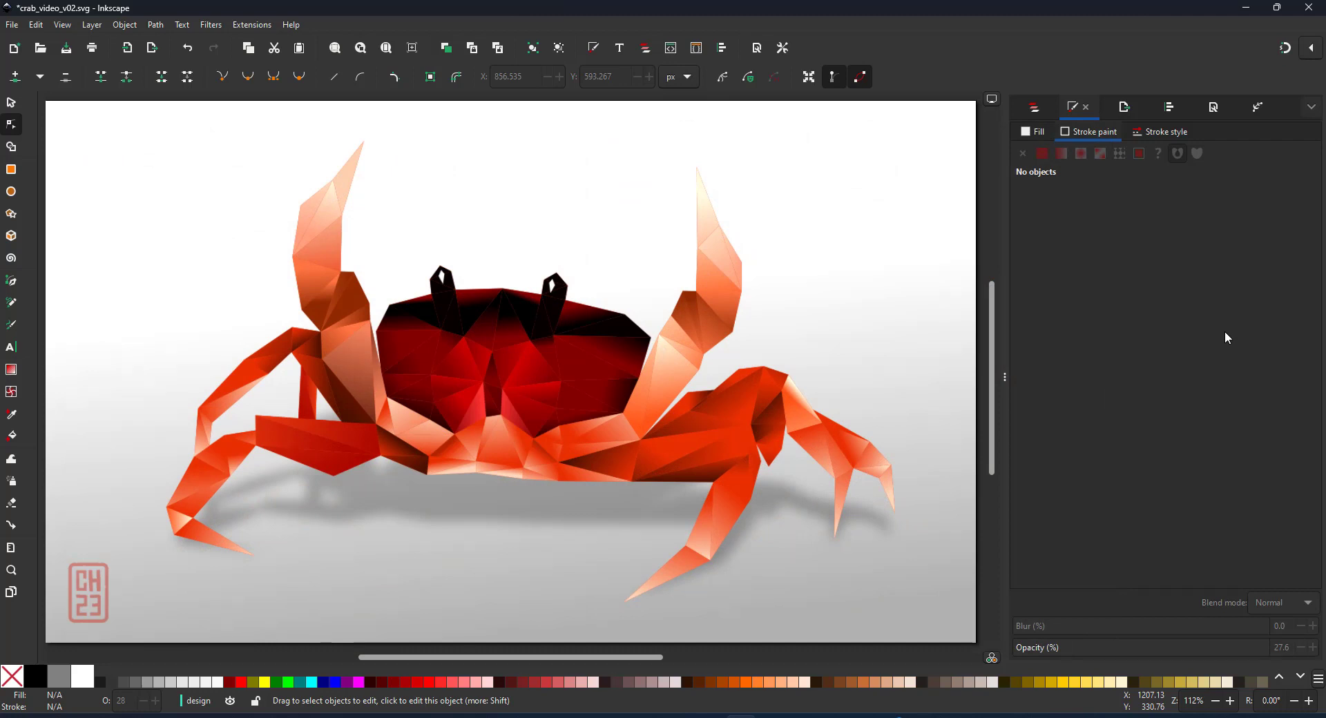
{"action": "mouse_move", "coordinate": [1240, 329]}
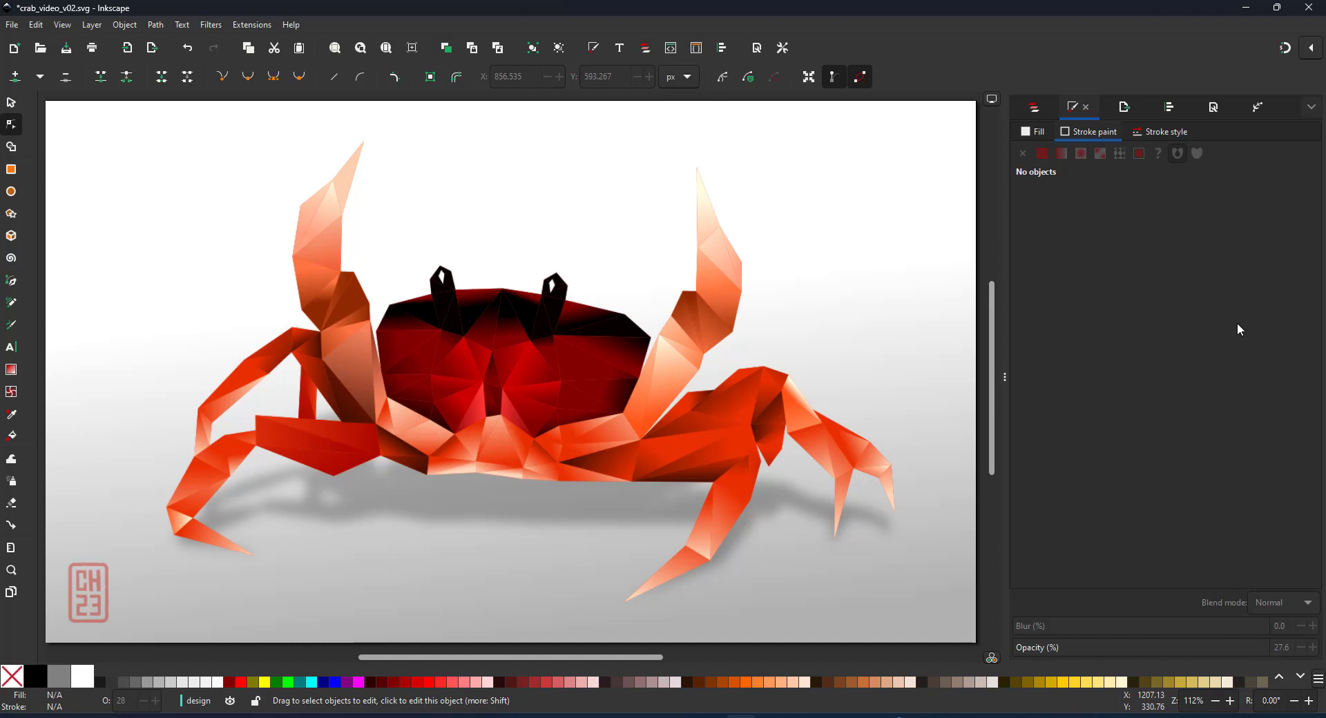
{"action": "mouse_move", "coordinate": [1251, 269]}
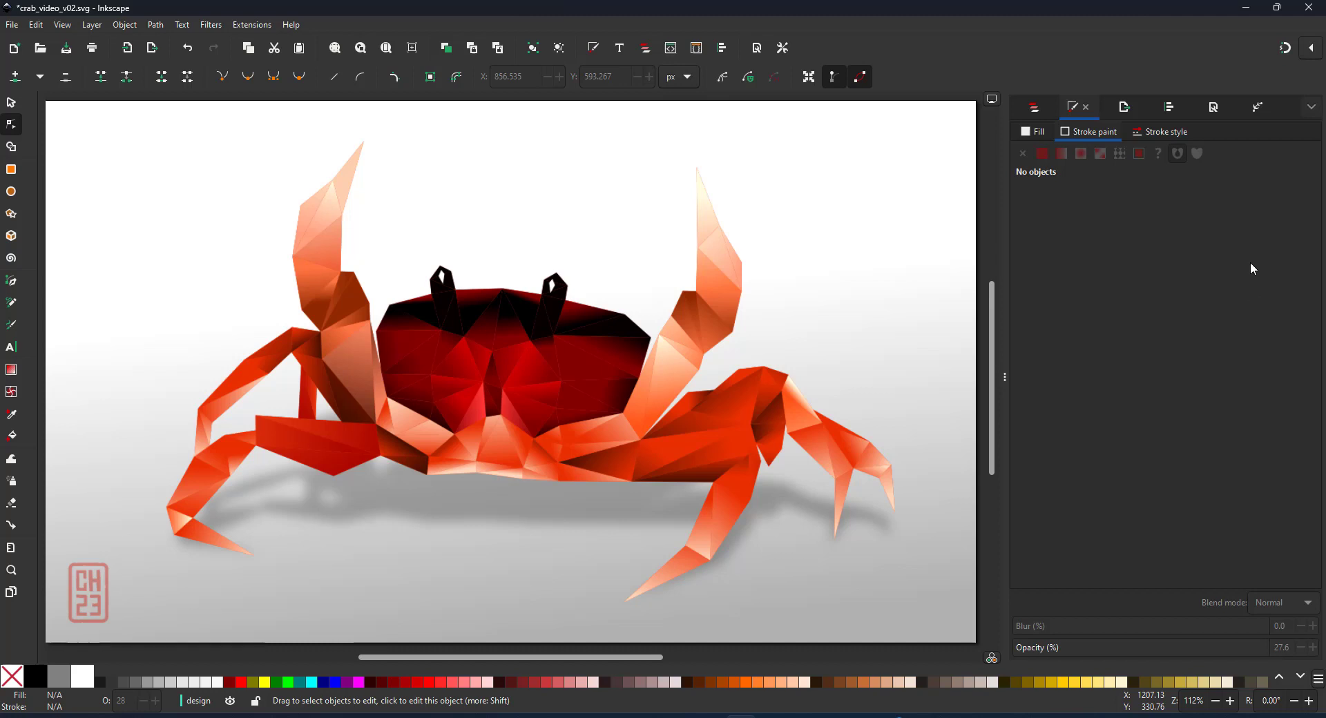
{"action": "mouse_move", "coordinate": [1235, 235]}
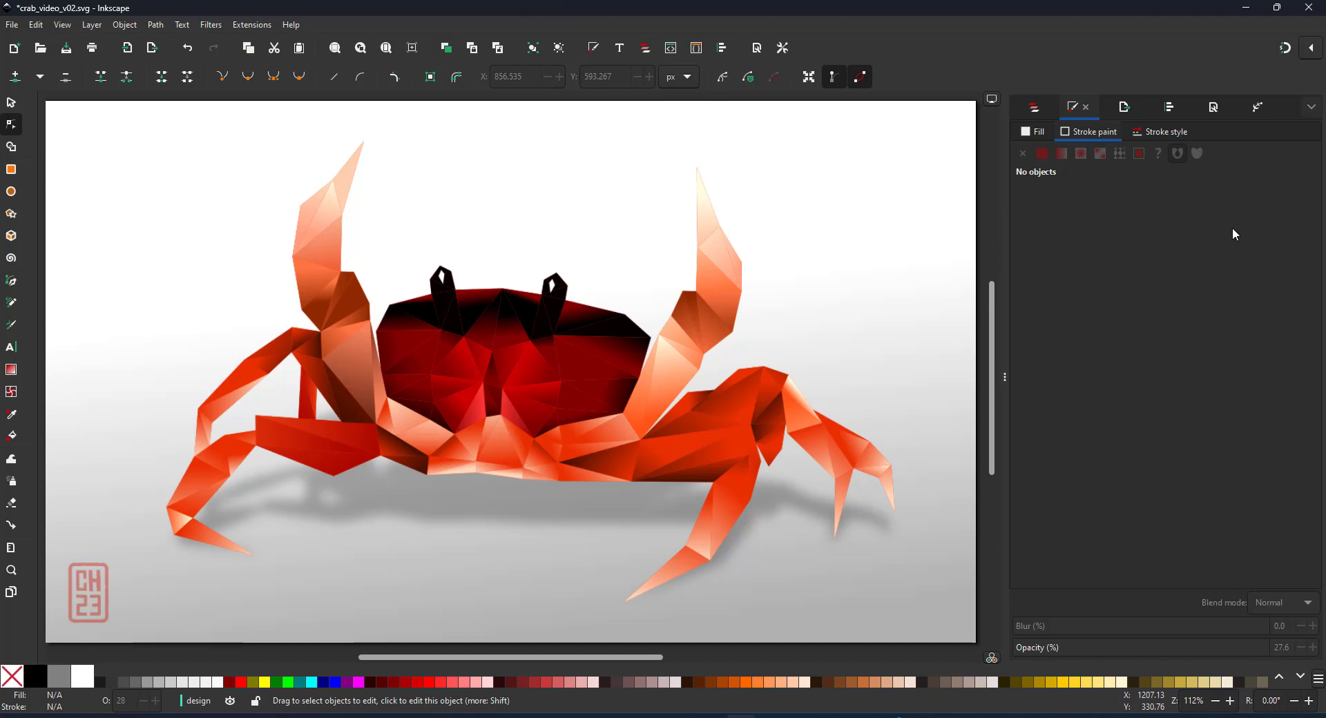
{"action": "mouse_move", "coordinate": [1243, 174]}
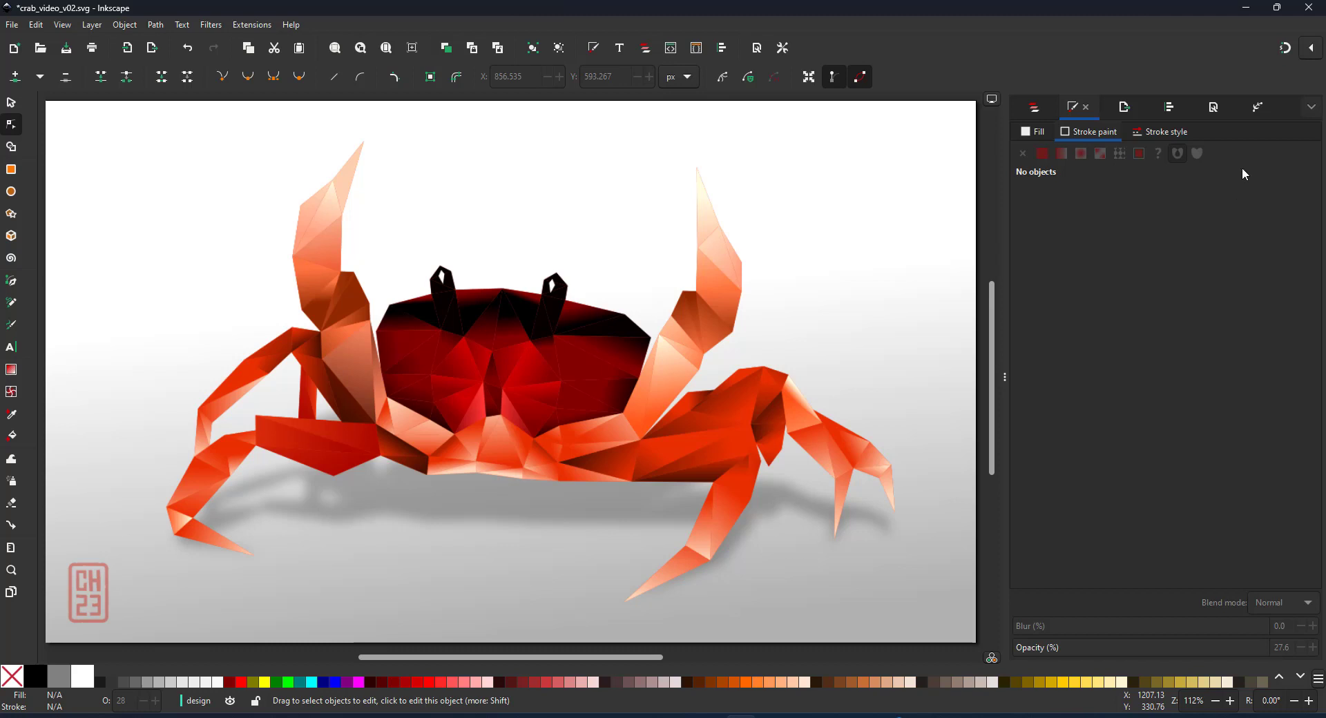
{"action": "mouse_move", "coordinate": [1256, 145]}
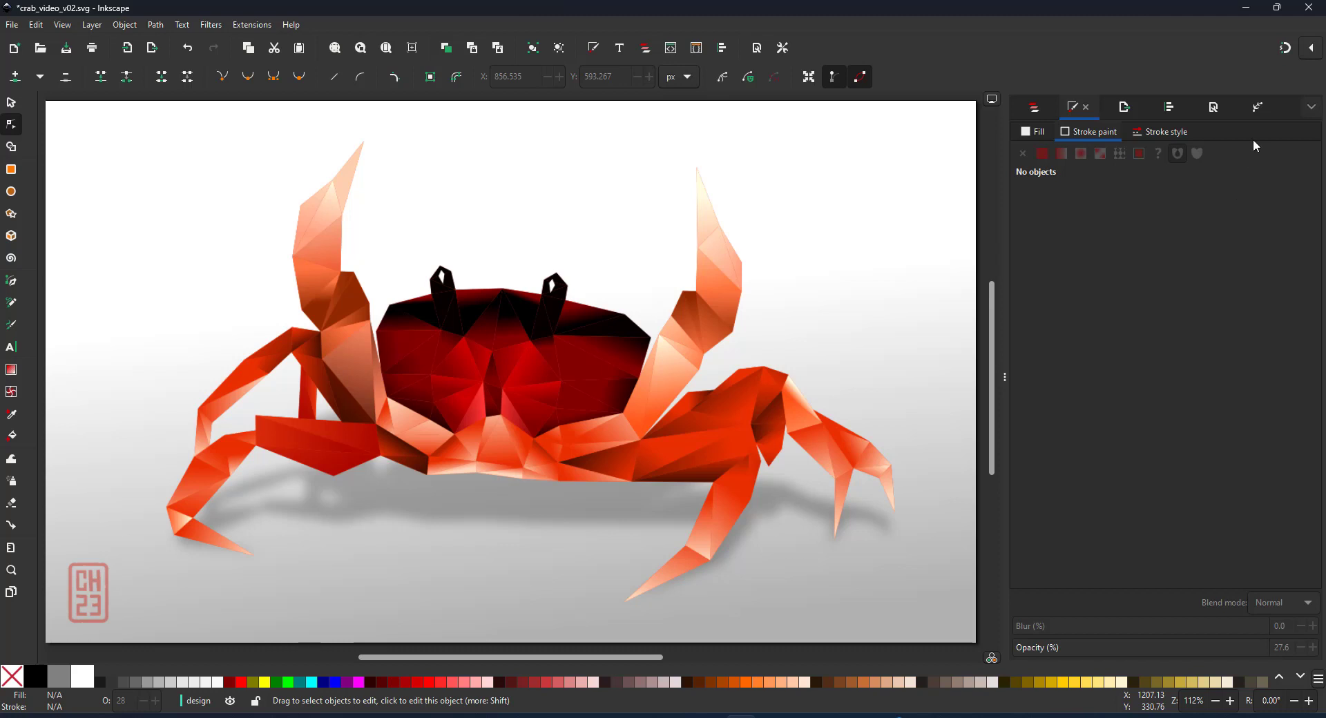
{"action": "mouse_move", "coordinate": [1242, 123]}
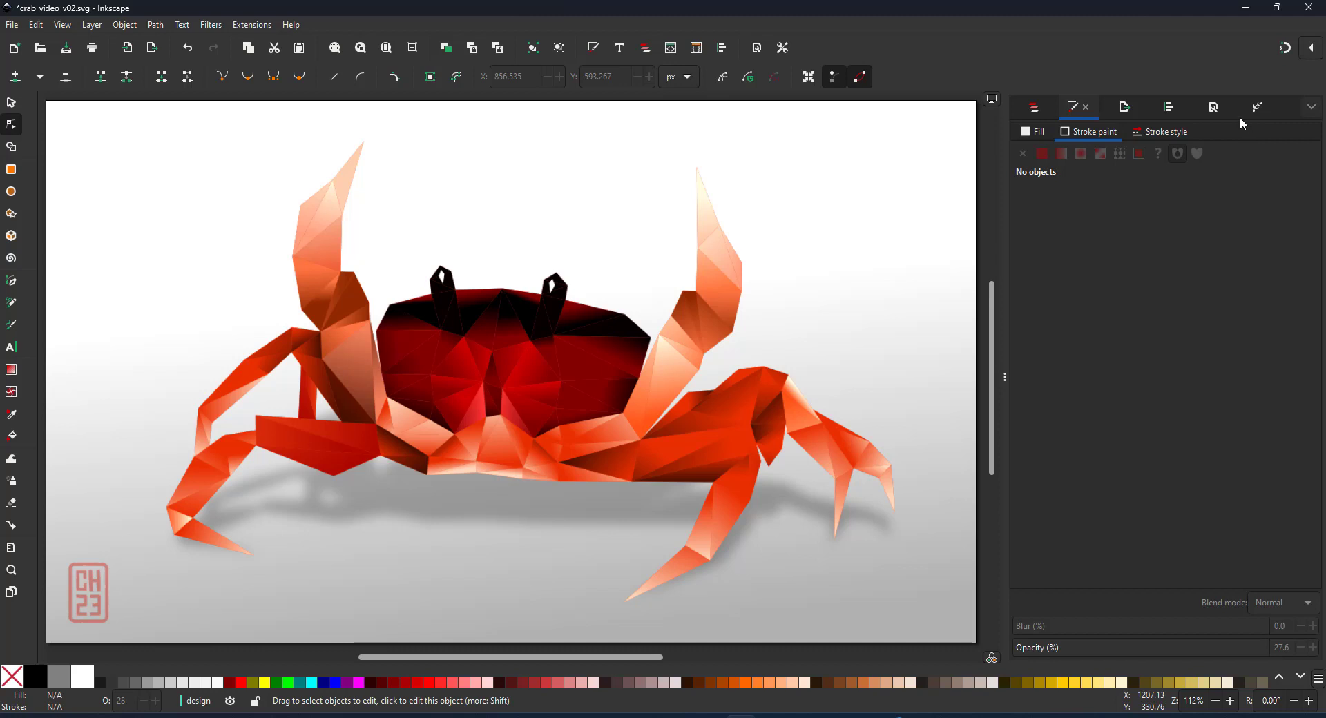
{"action": "mouse_move", "coordinate": [1241, 123]}
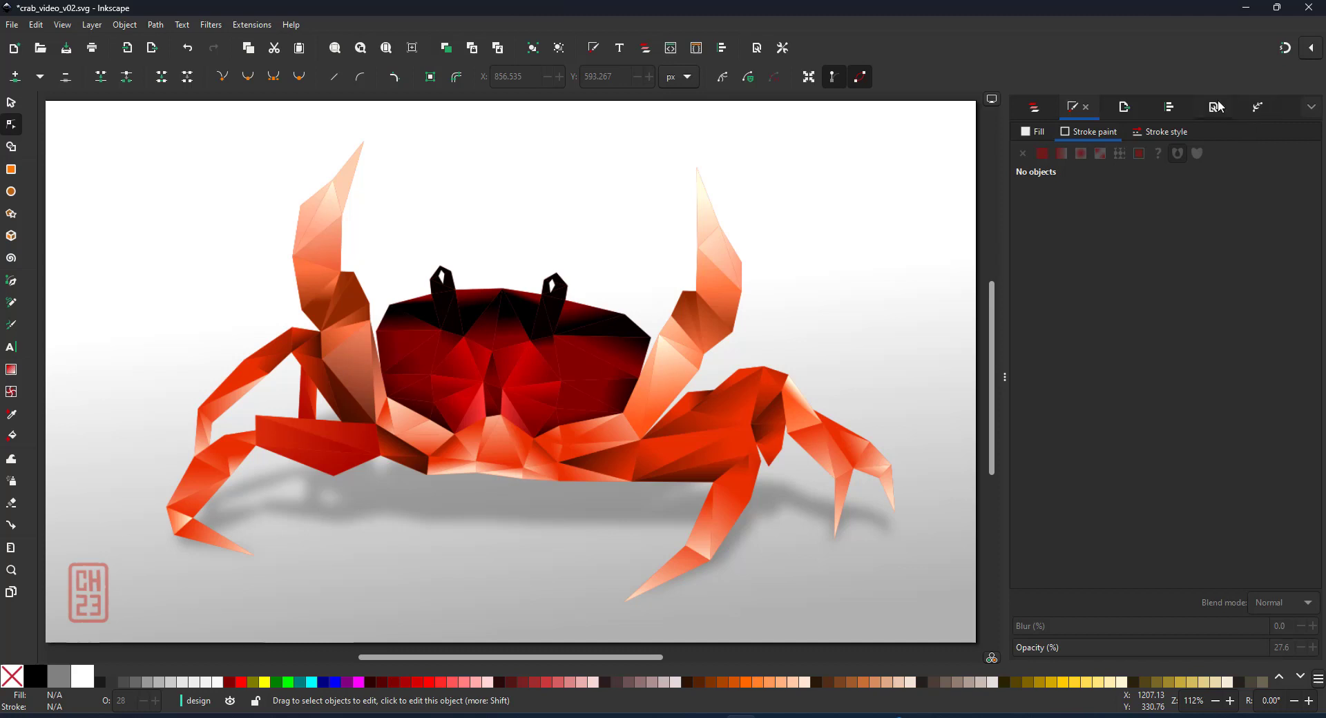
{"action": "mouse_move", "coordinate": [1206, 95]}
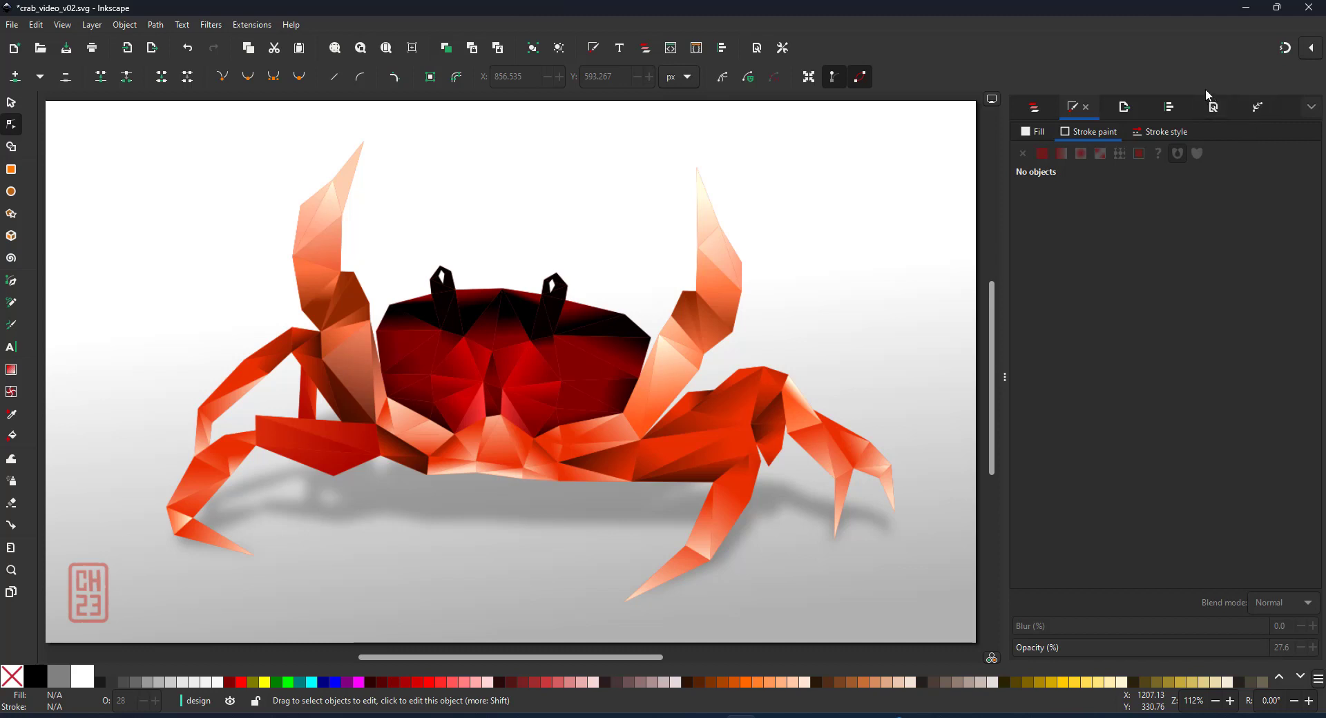
{"action": "mouse_move", "coordinate": [1205, 78]}
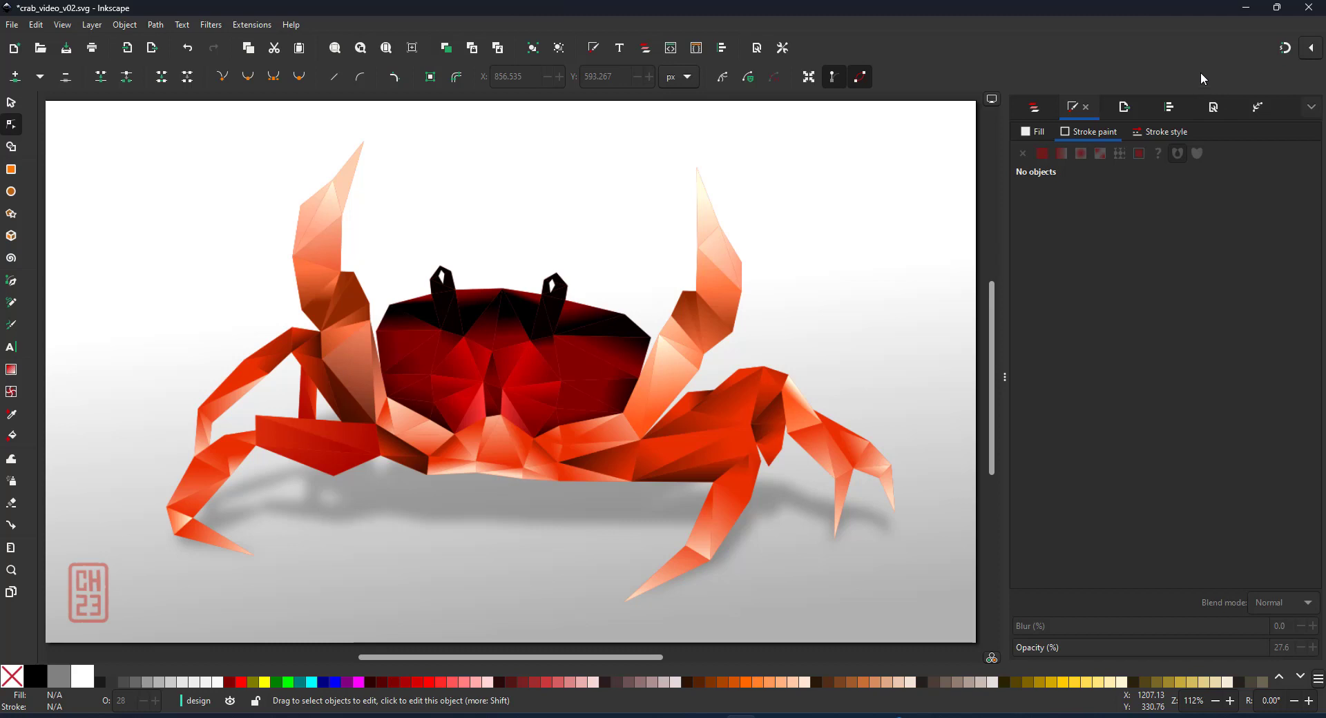